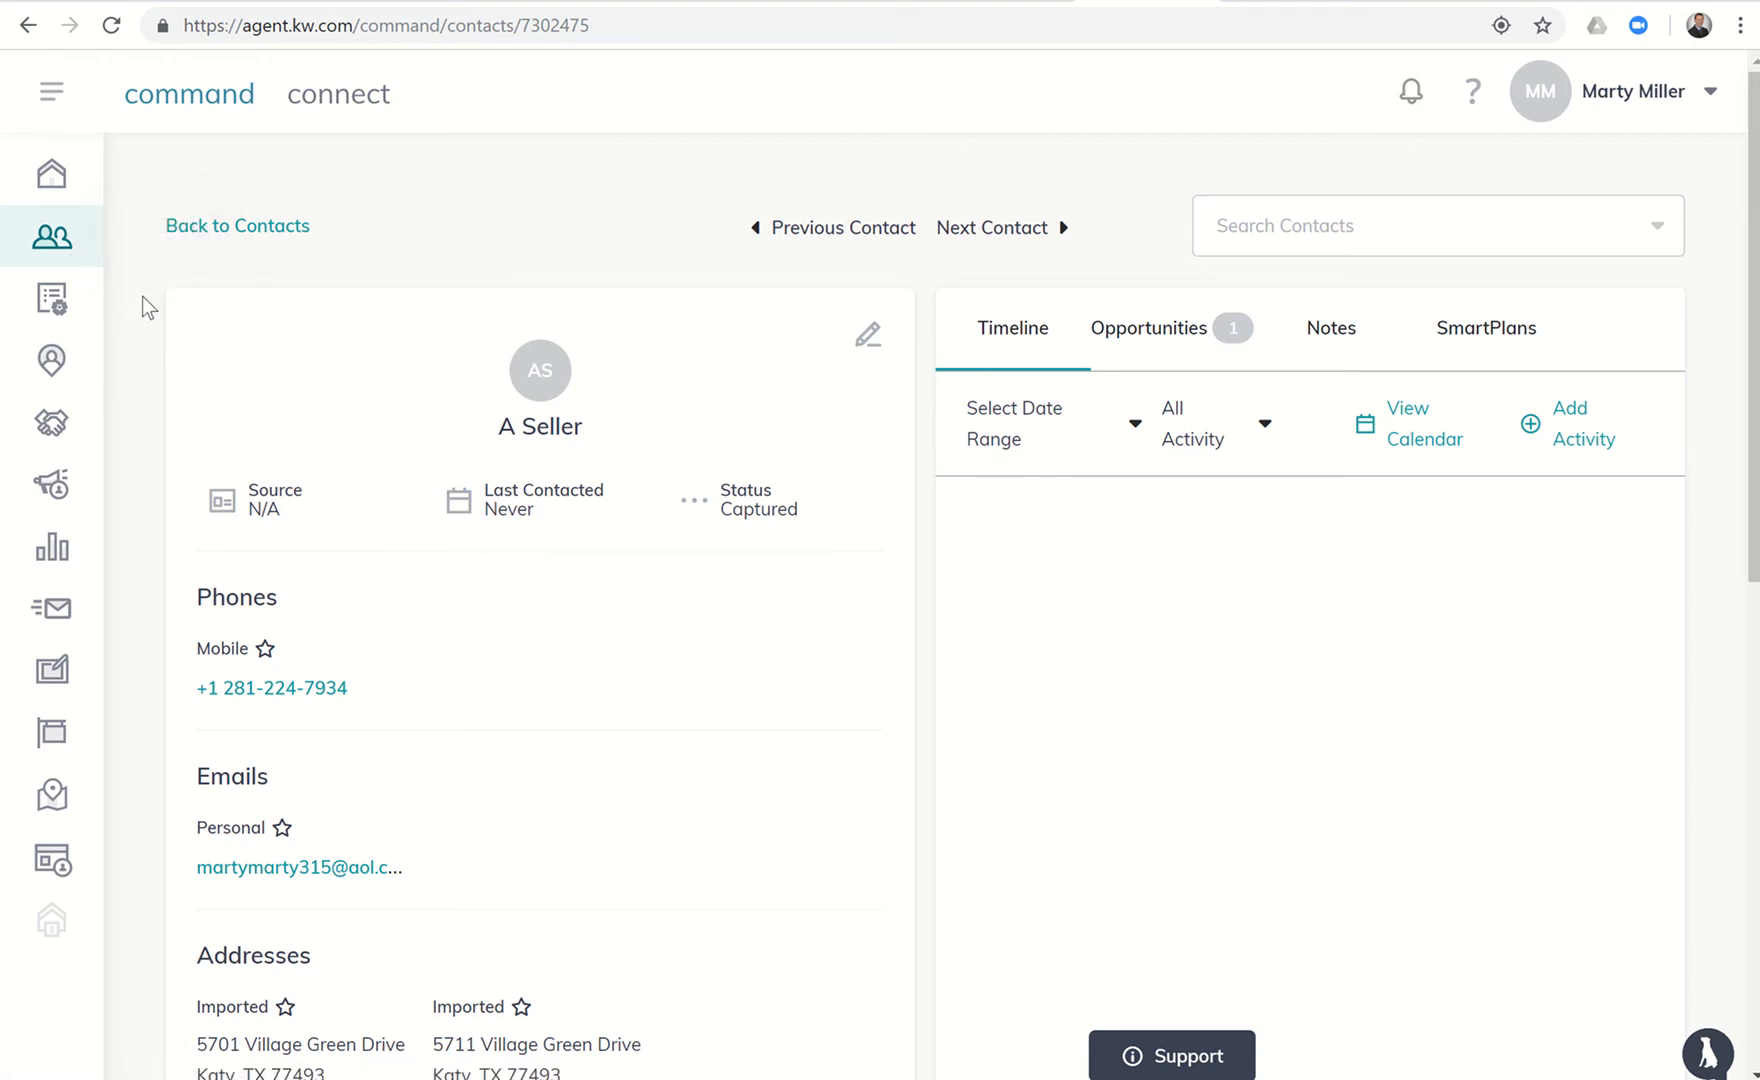
Generate the Village Green West neighborhood snapshot URL for the contact and copy it to the clipboard.
scroll("down", 3)
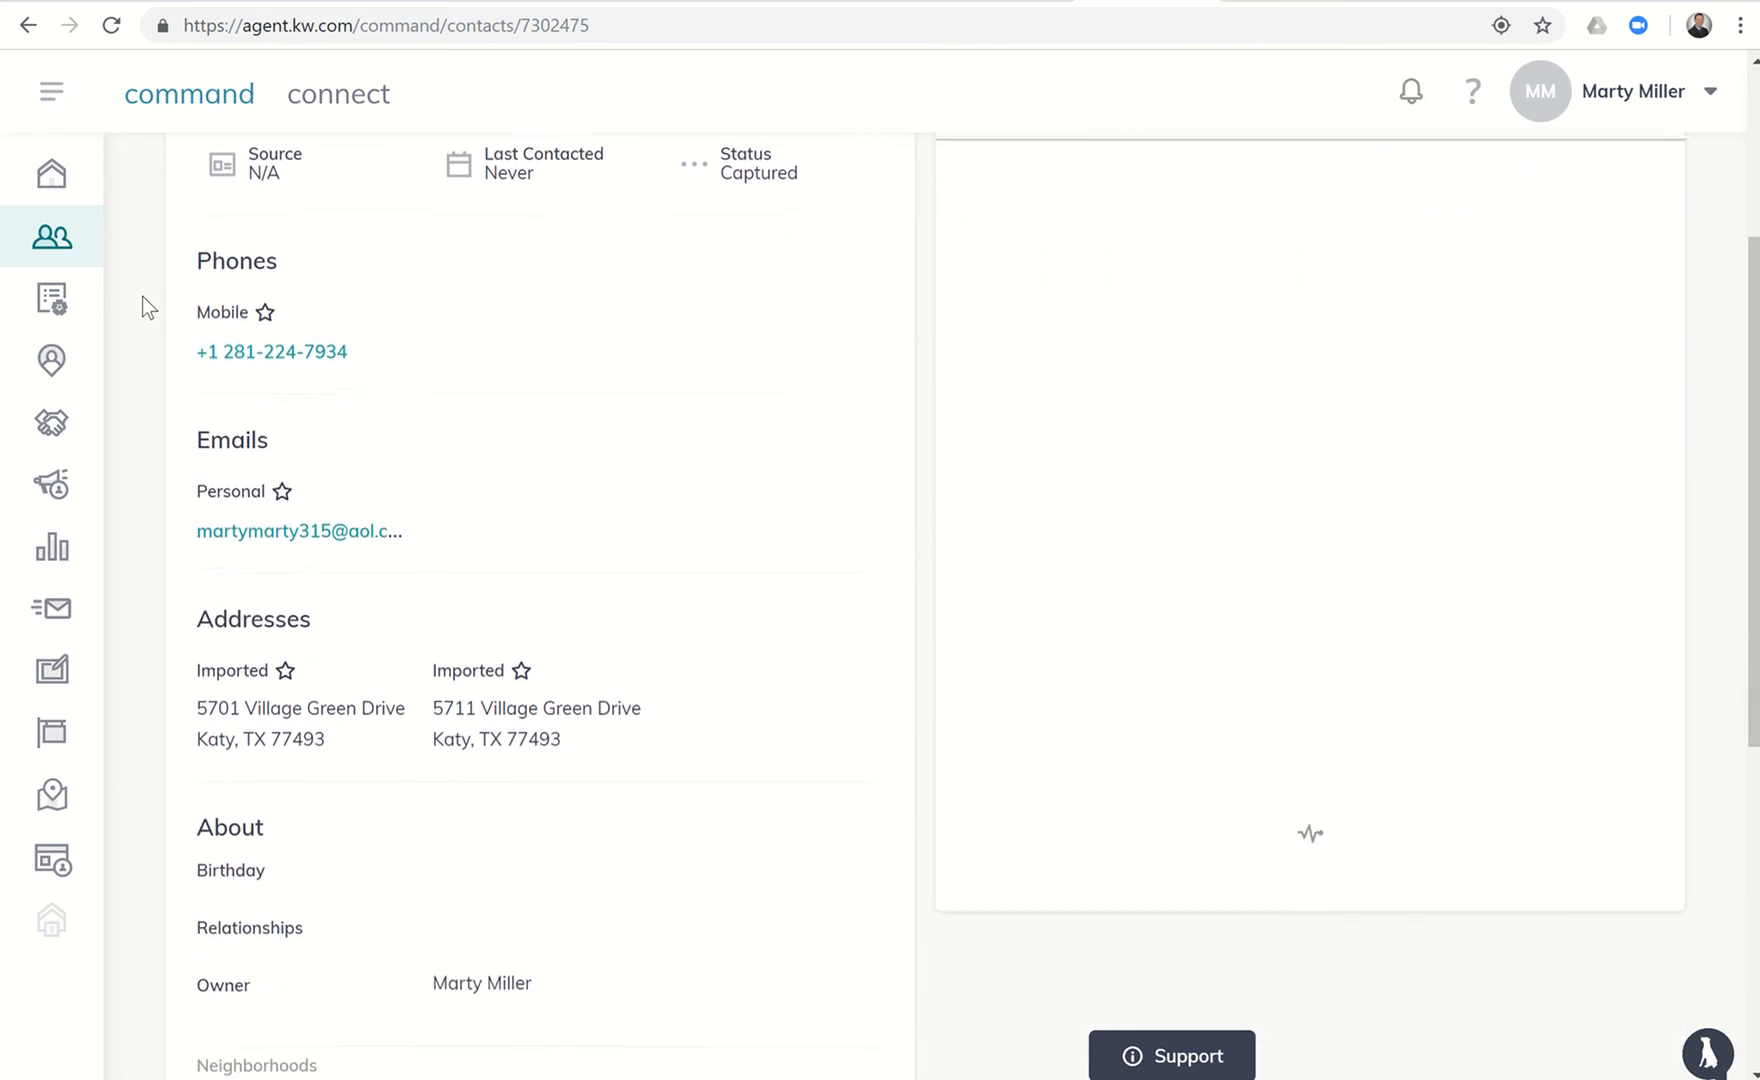
scroll("down", 3)
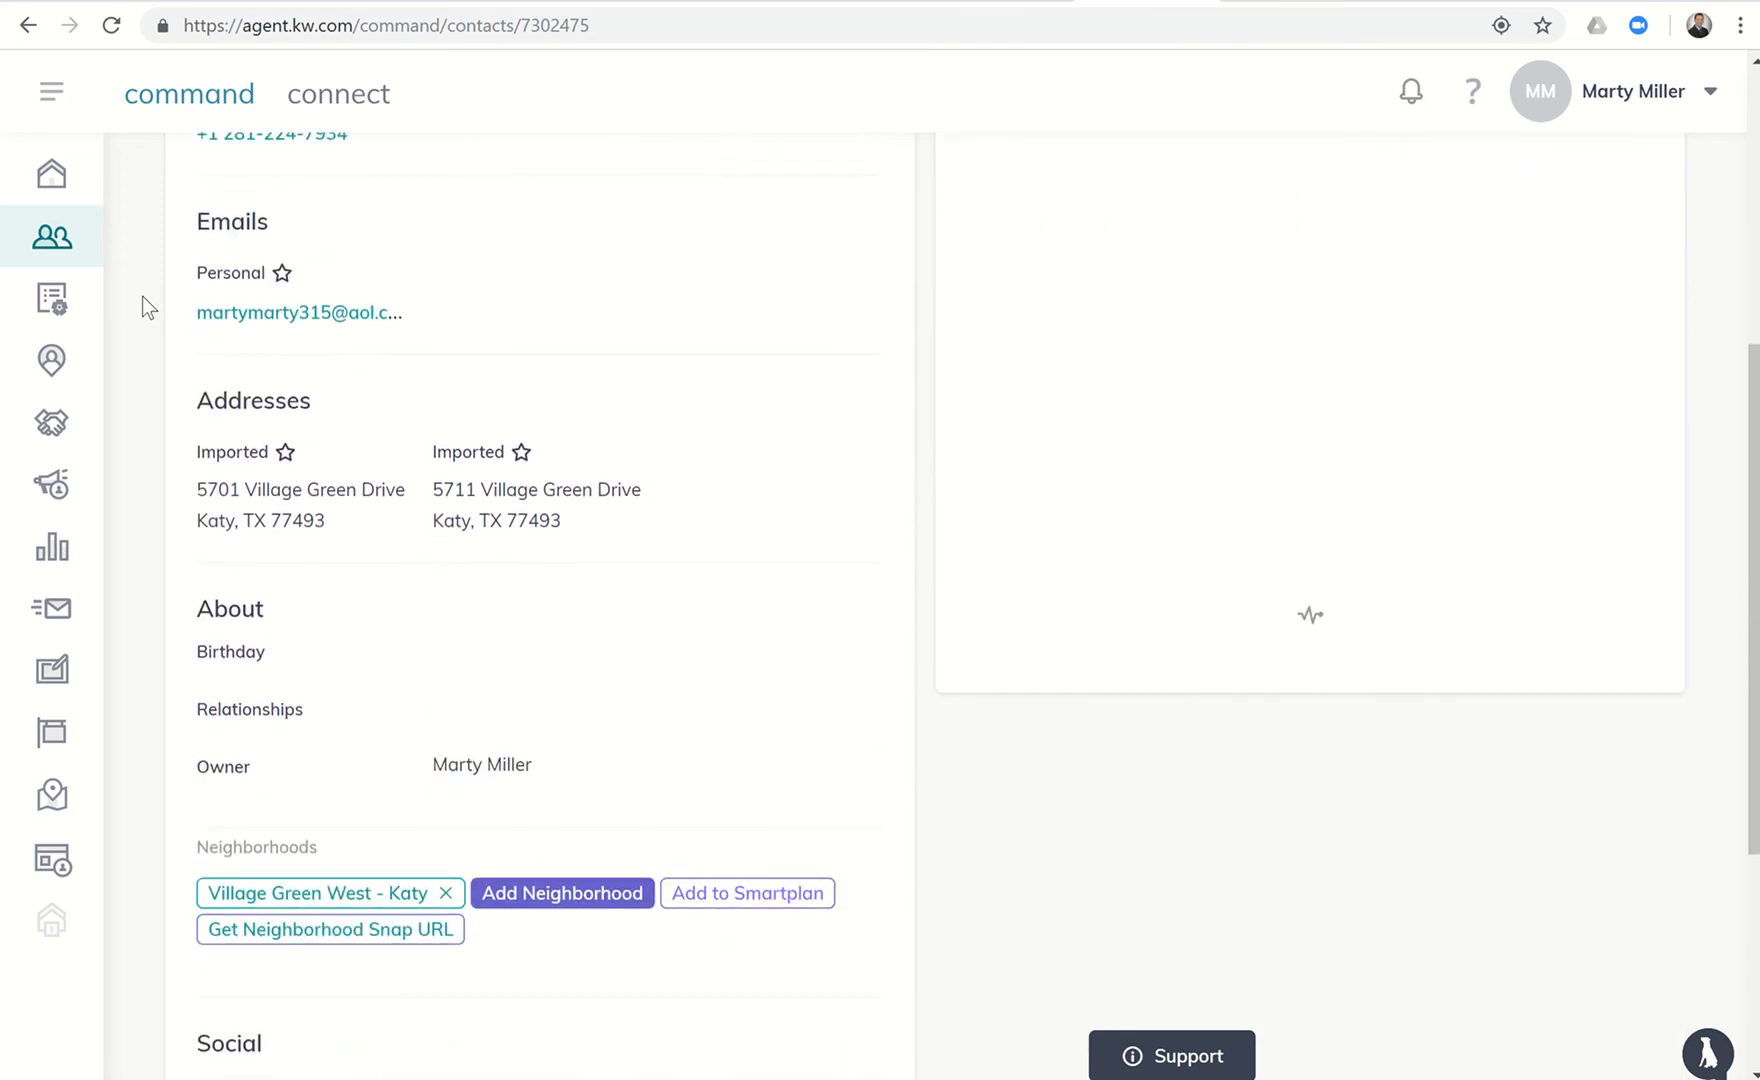
scroll("down", 3)
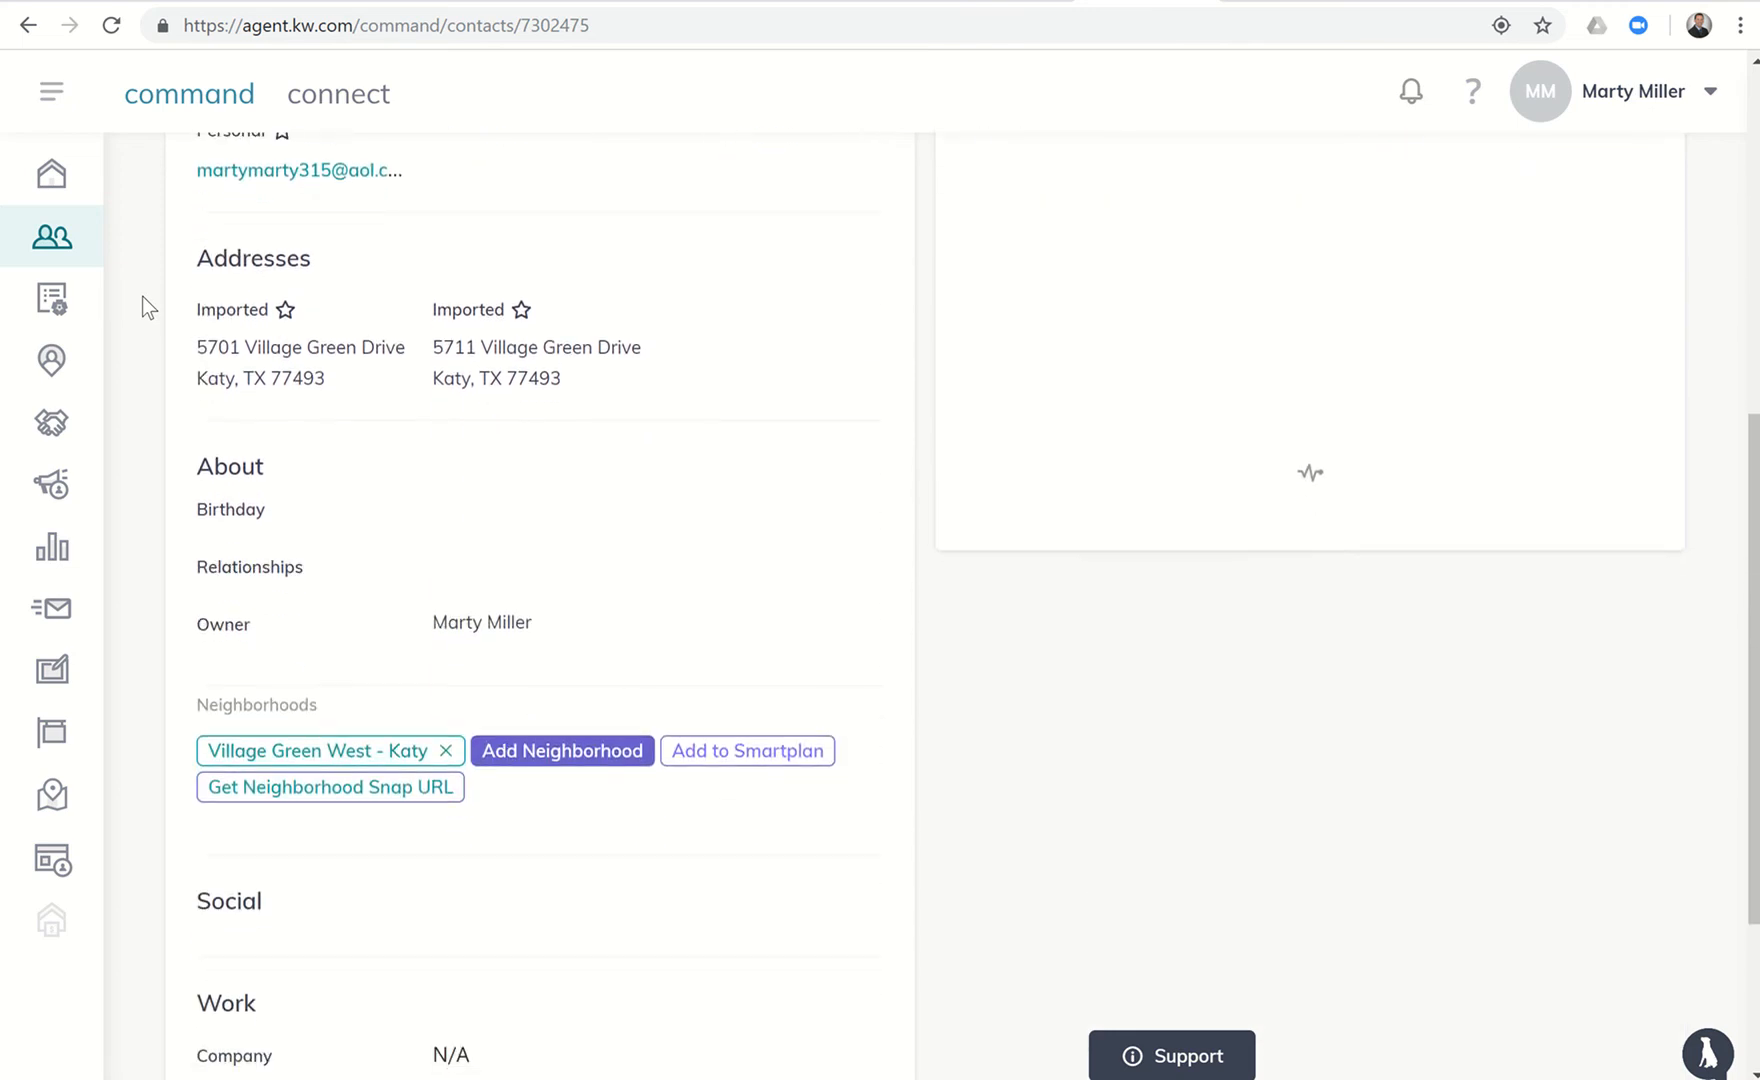
scroll("down", 3)
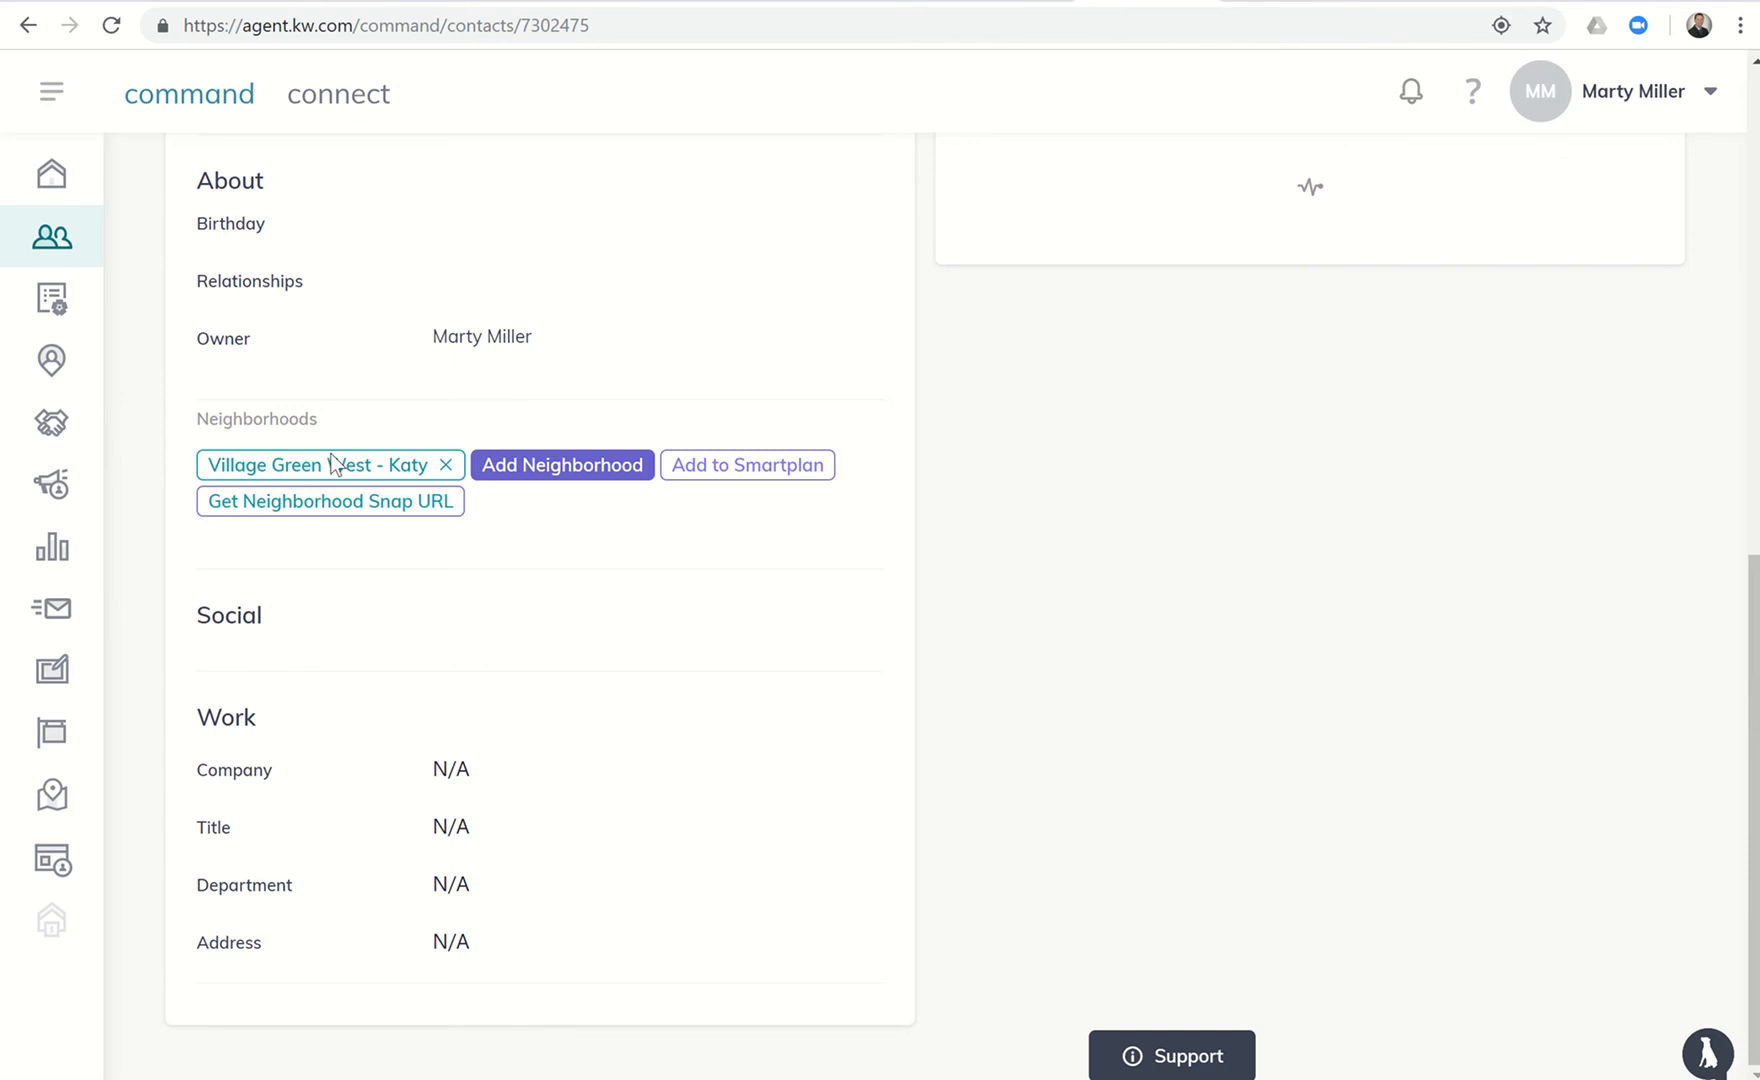
mouse_move(540, 510)
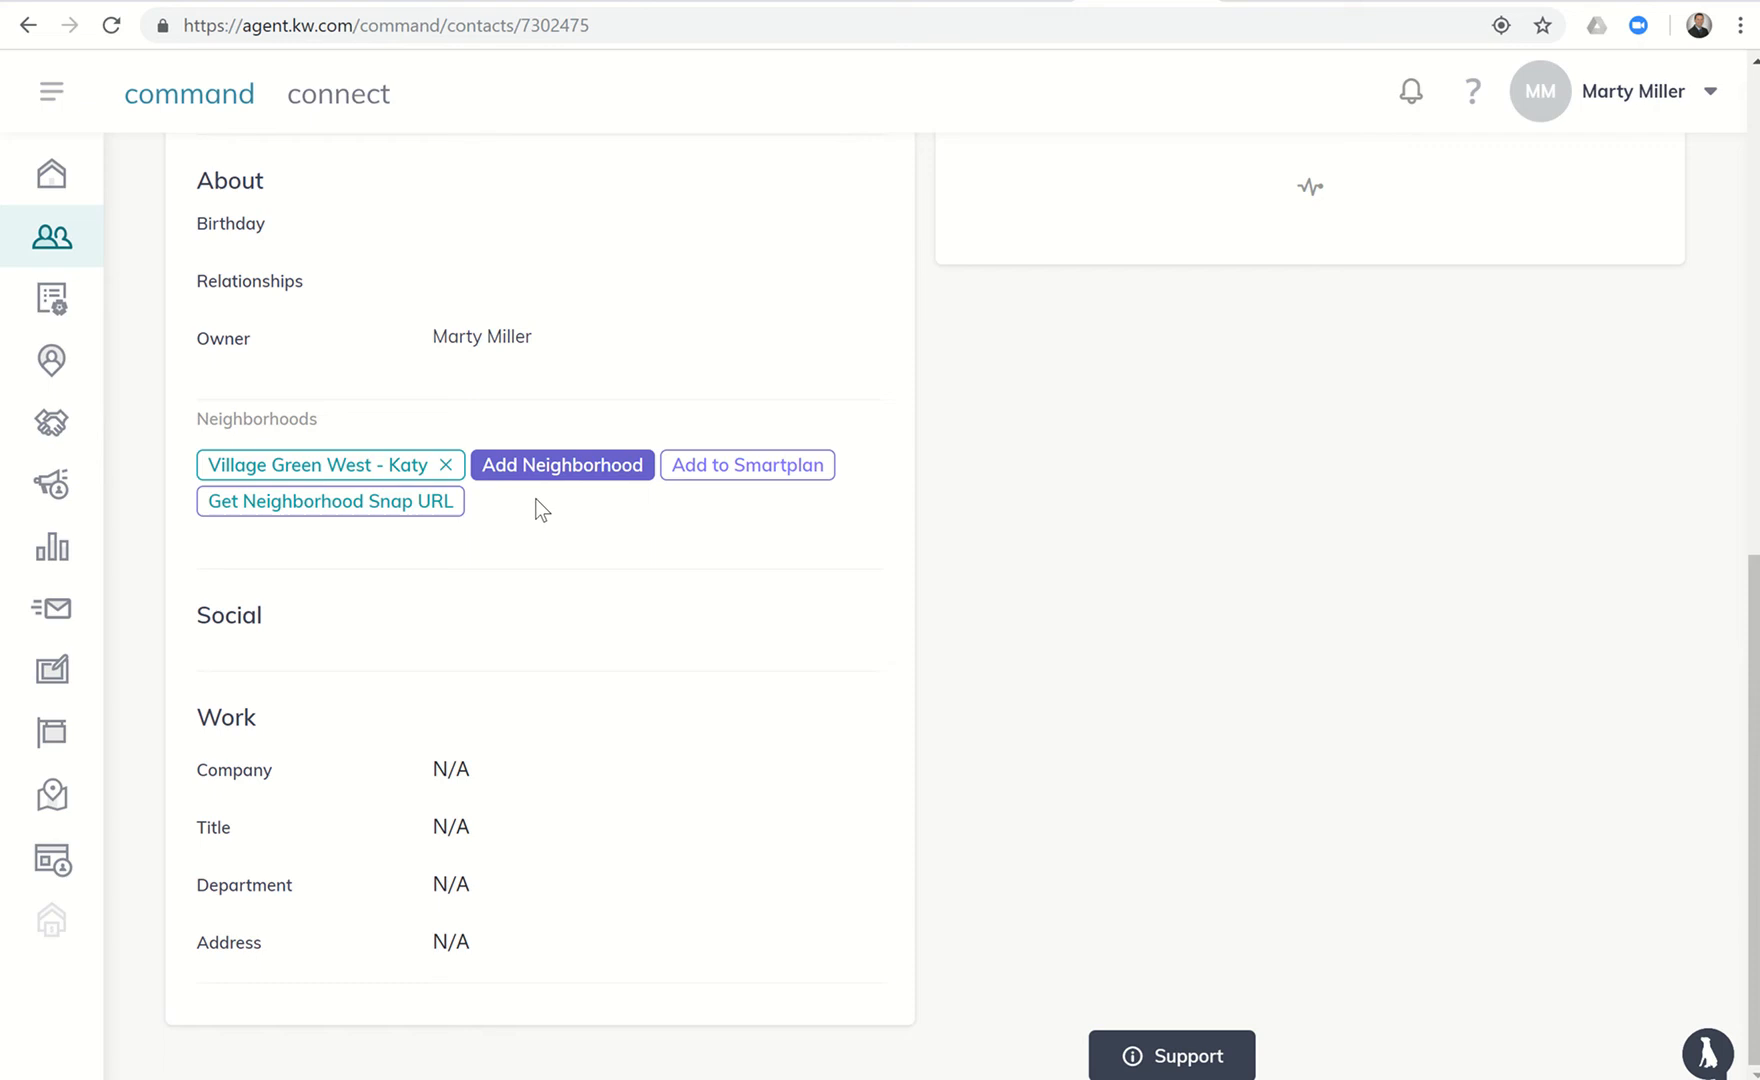
mouse_move(402, 502)
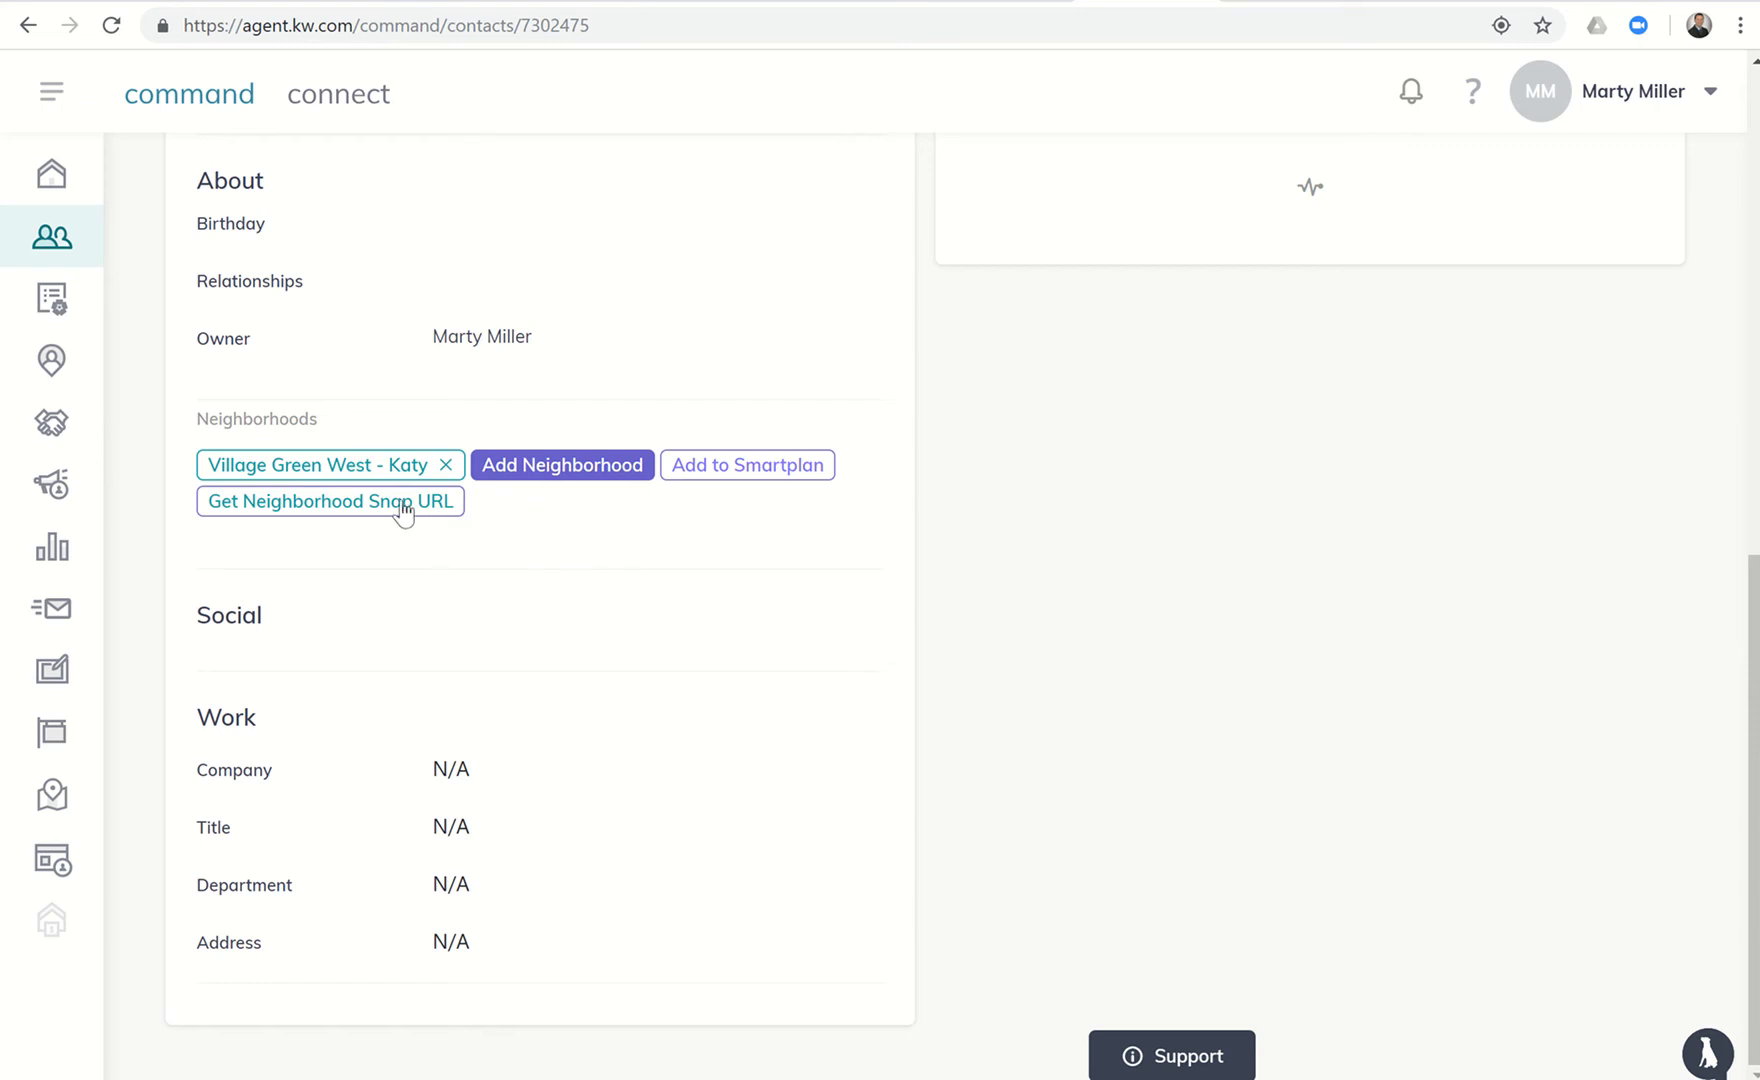
left_click(330, 502)
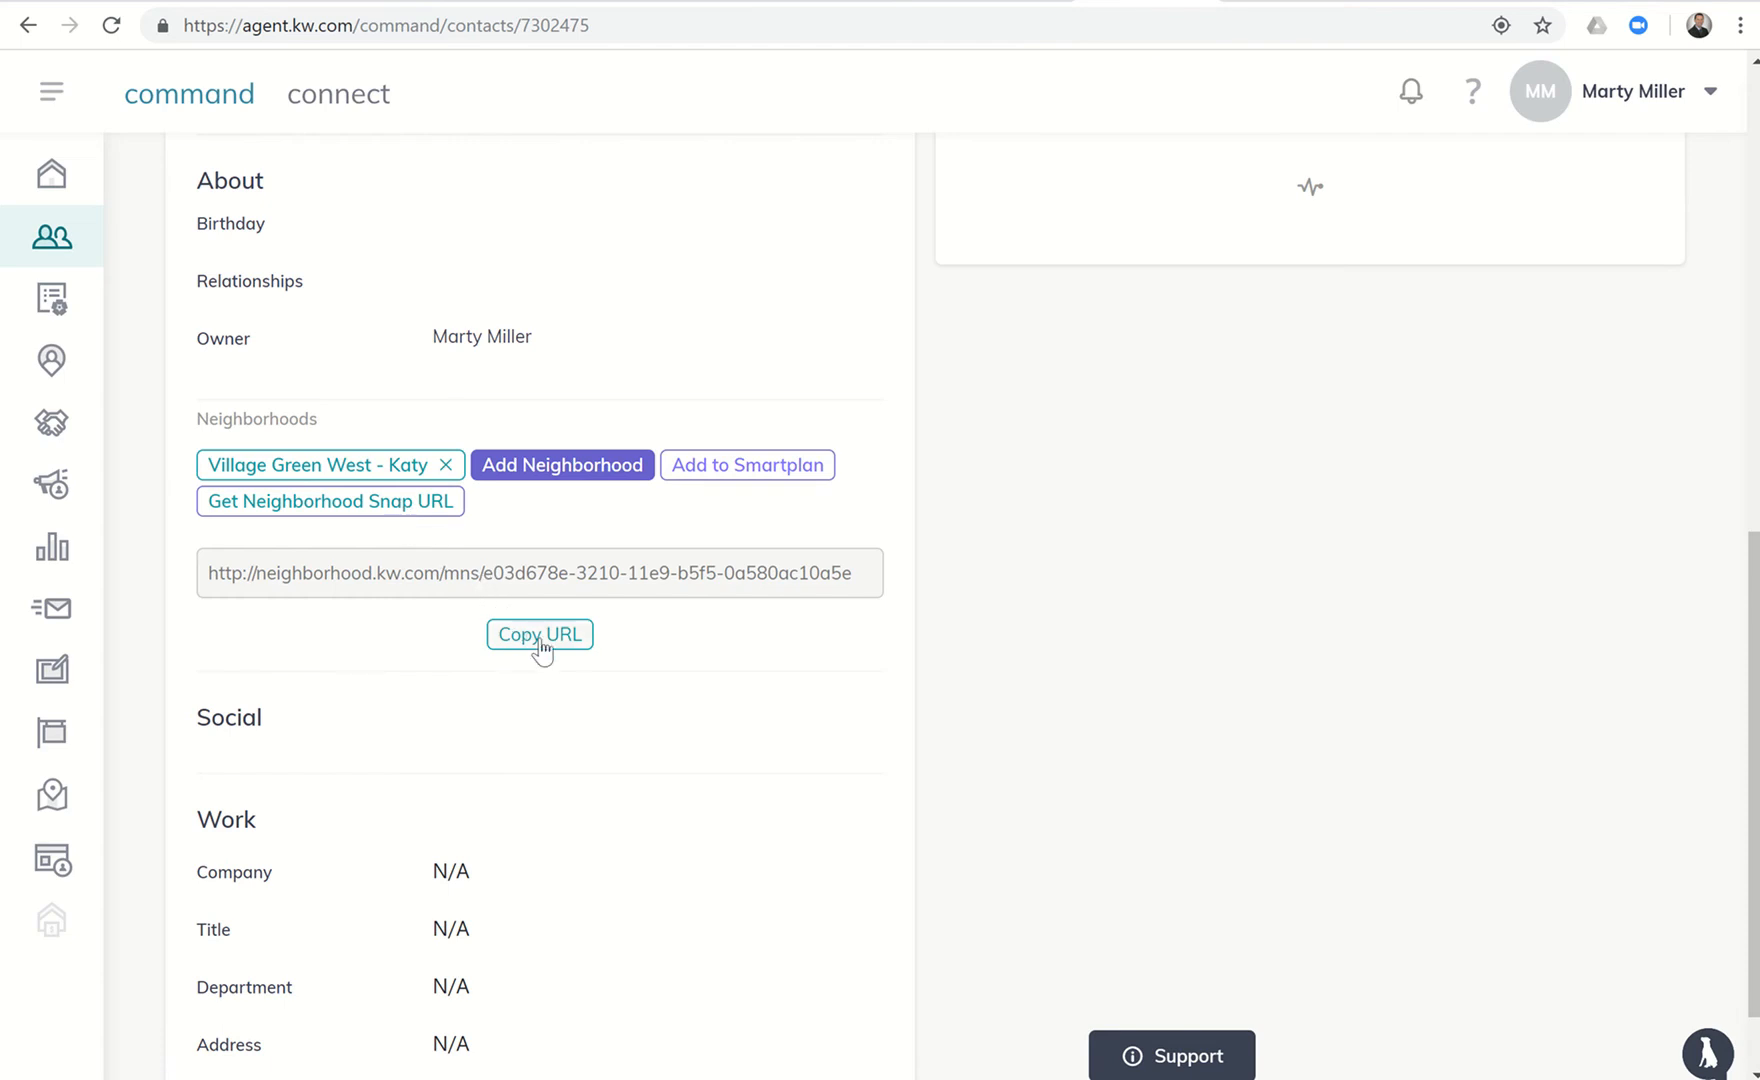
left_click(538, 634)
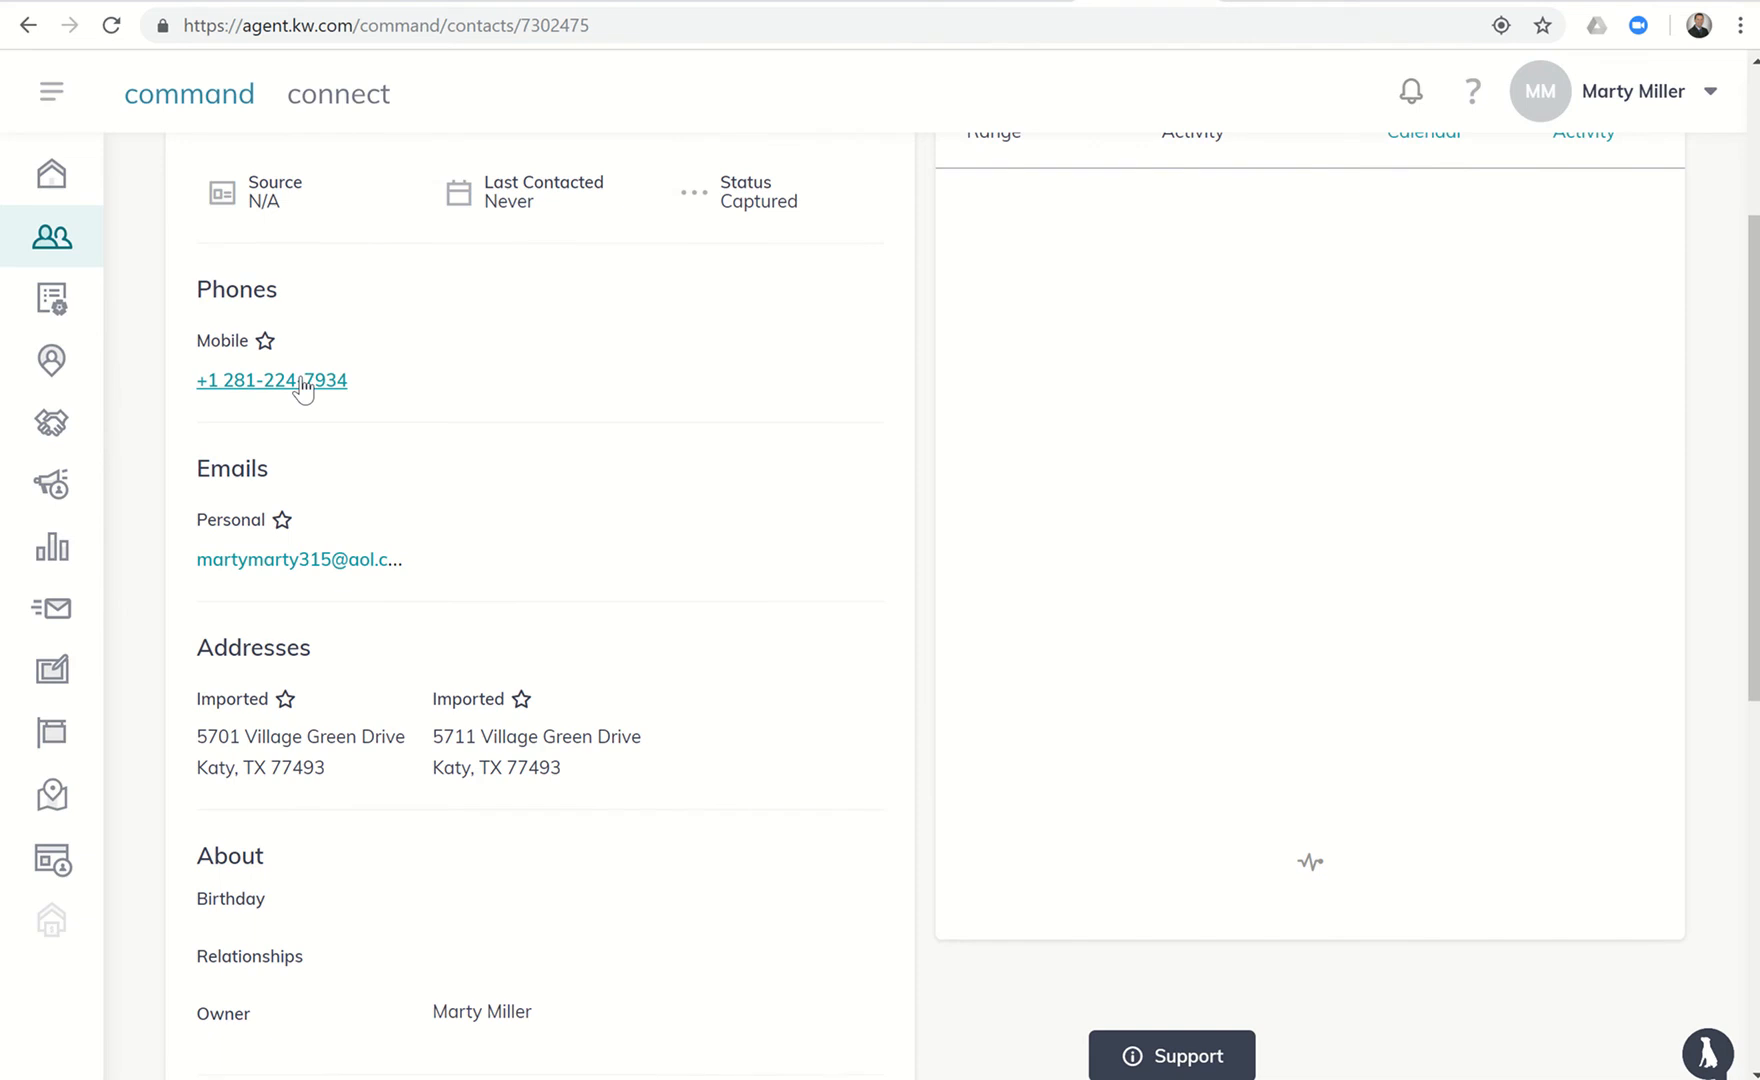
Text the neighborhood.kw.com snapshot link to the seller's mobile number via Send SMS.
left_click(272, 380)
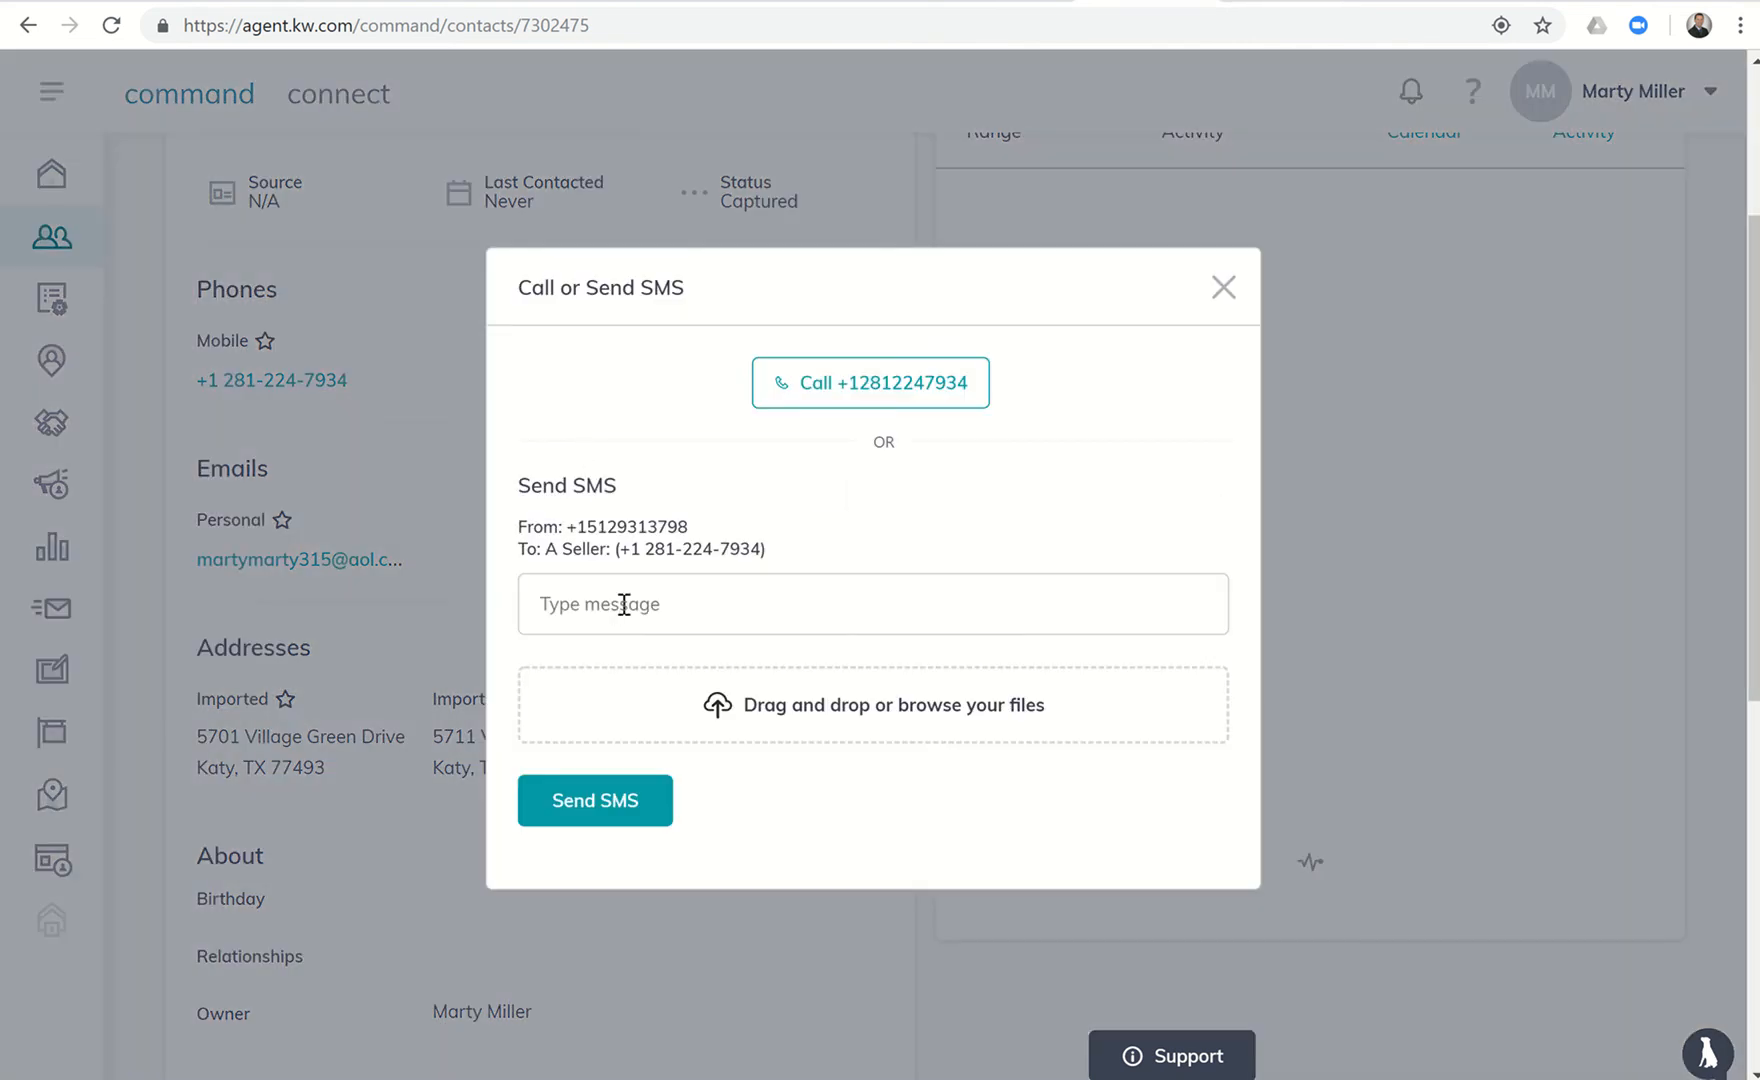
type("http://neighborhood.kw.com/mns/e03d678e-3210-11e9-b5f5-0a580ac10a5e")
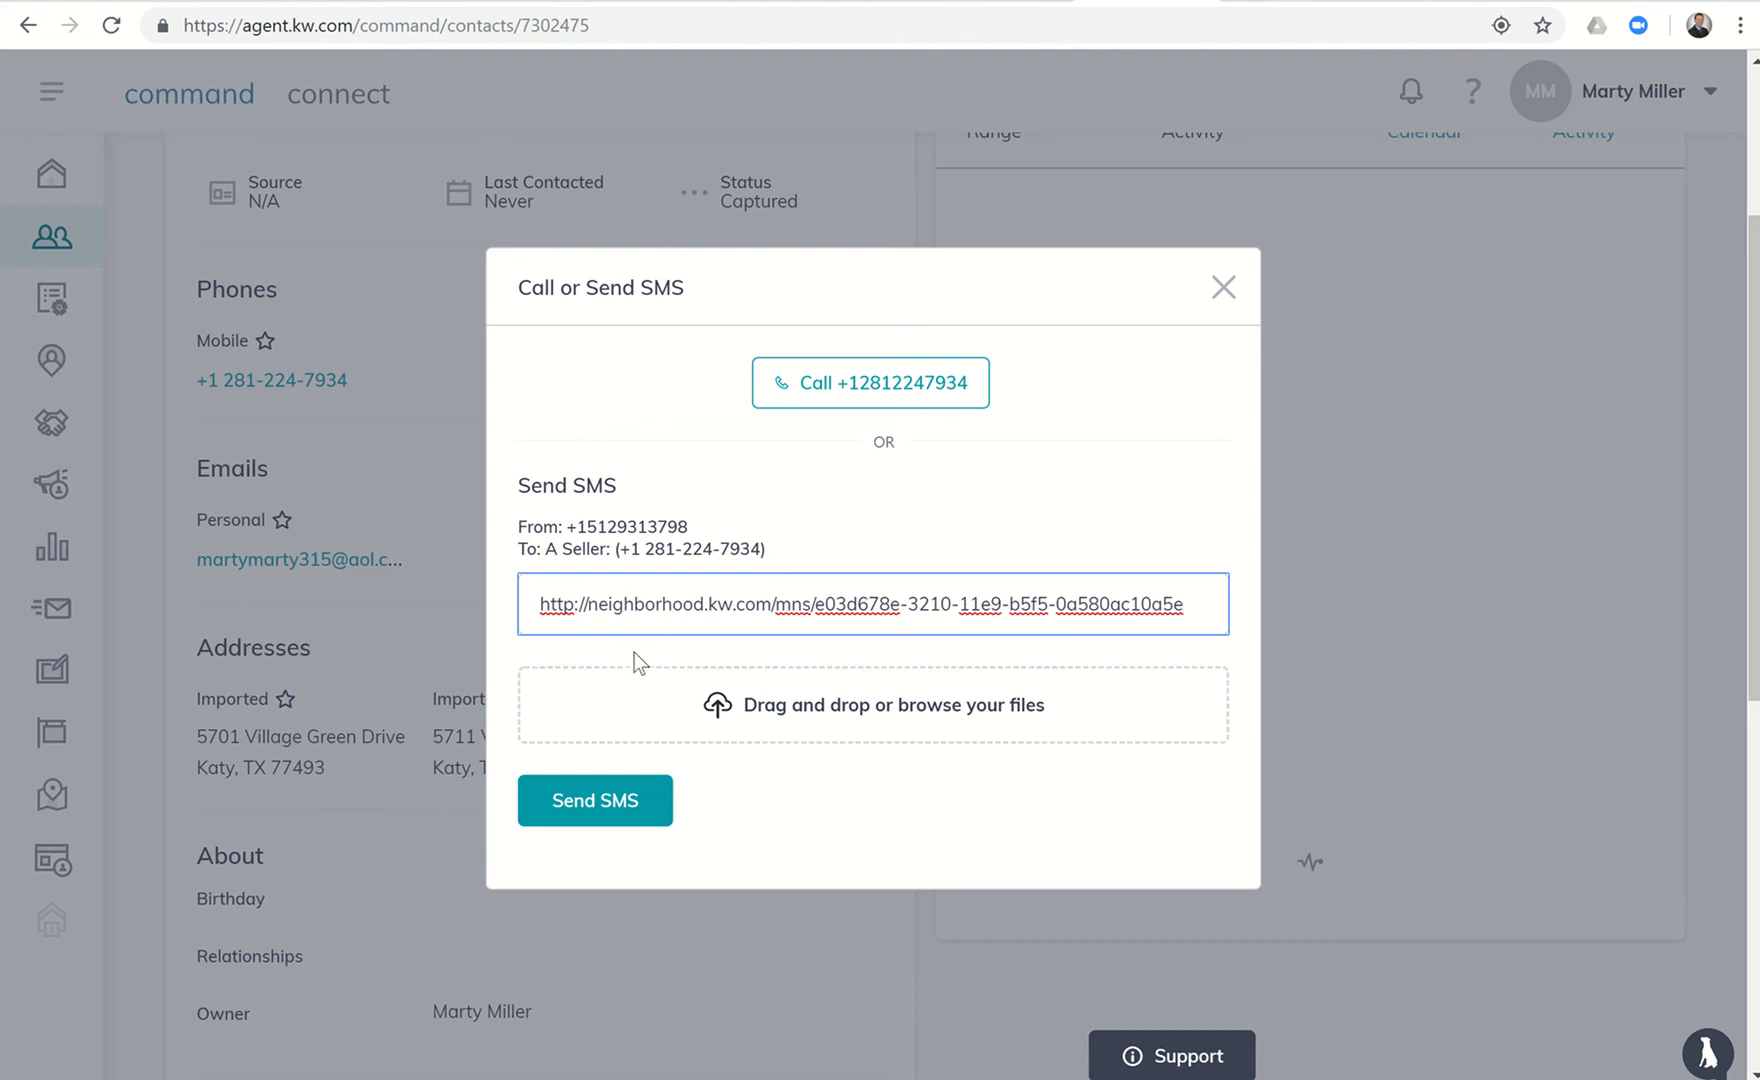
left_click(594, 800)
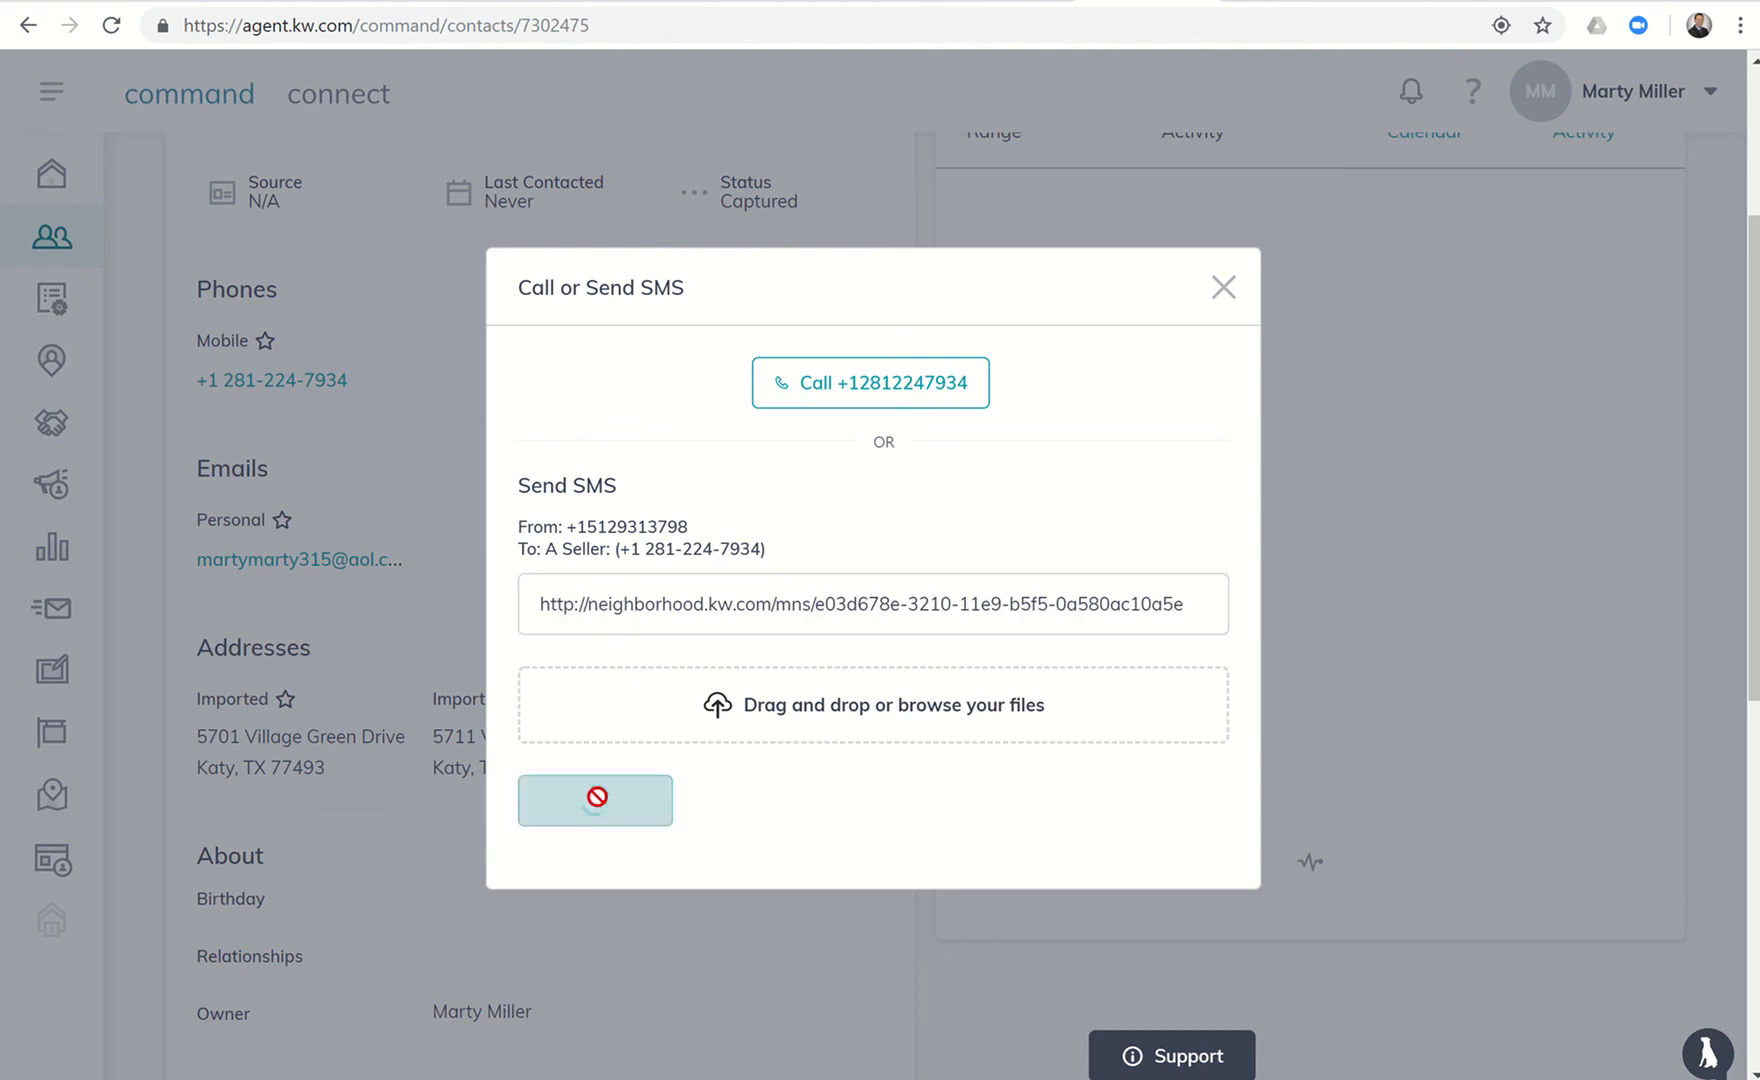
left_click(594, 800)
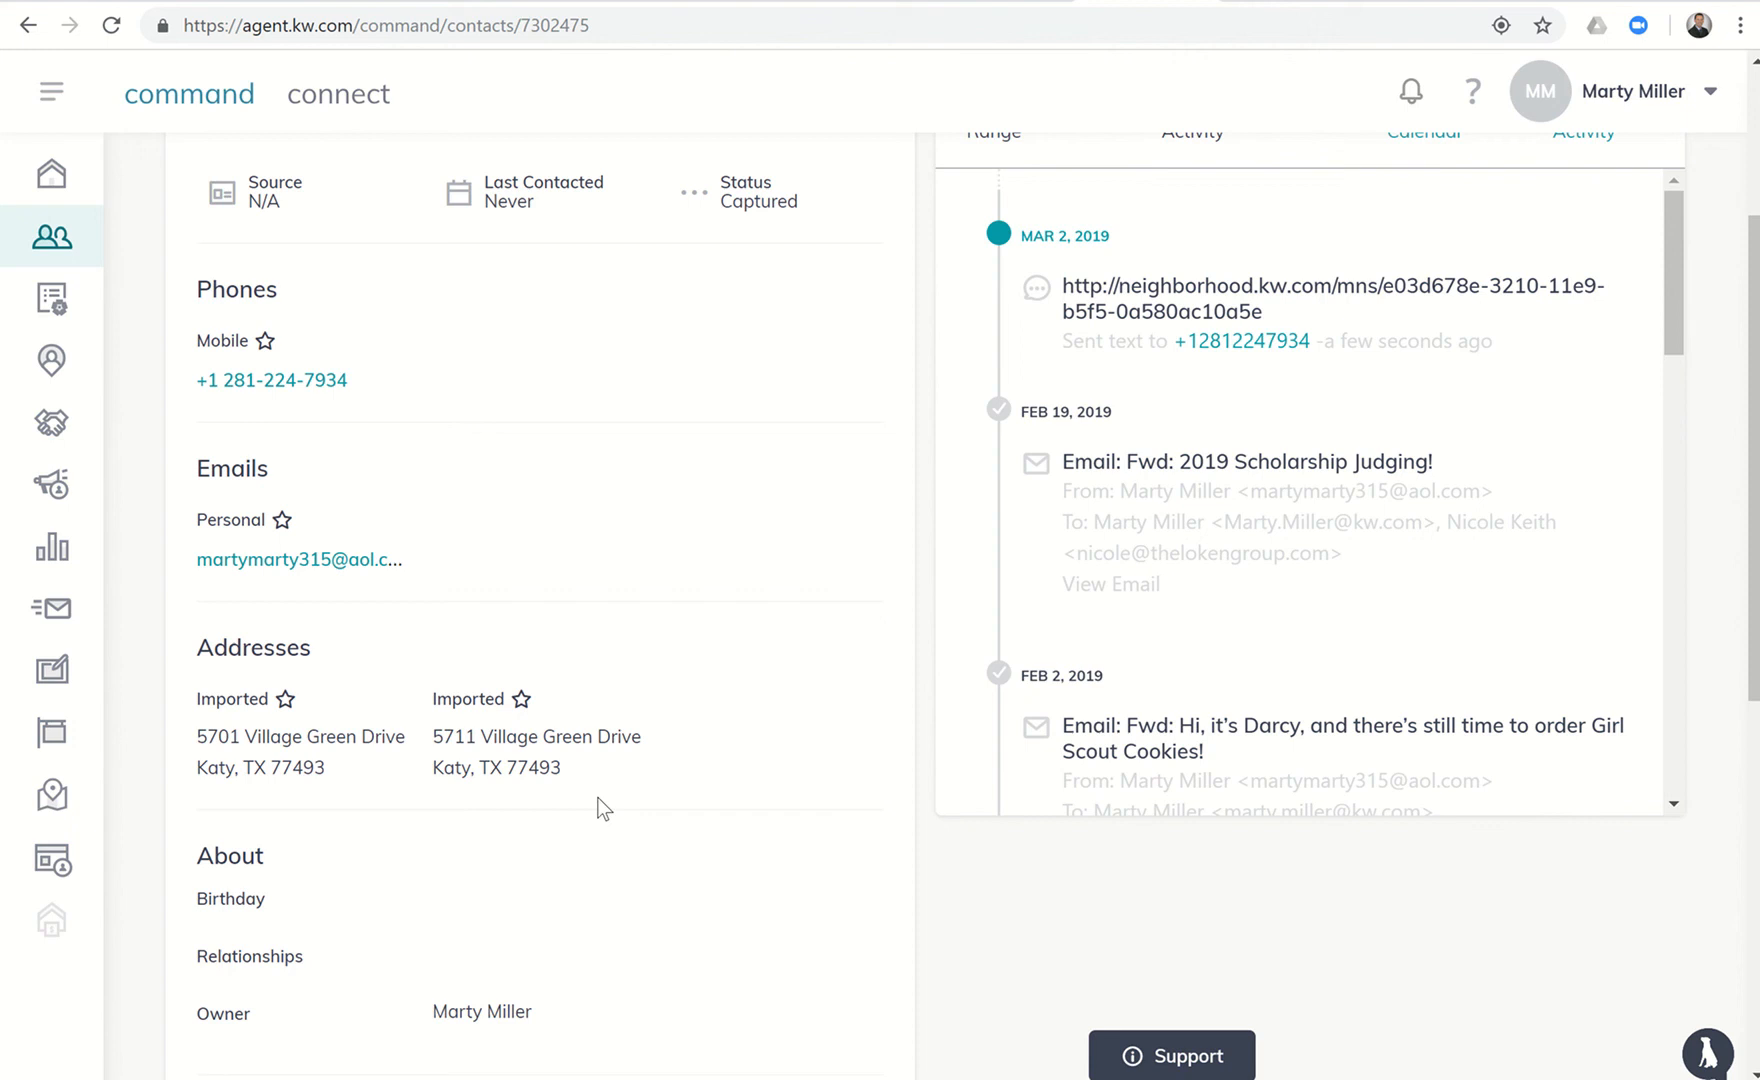
mouse_move(772, 382)
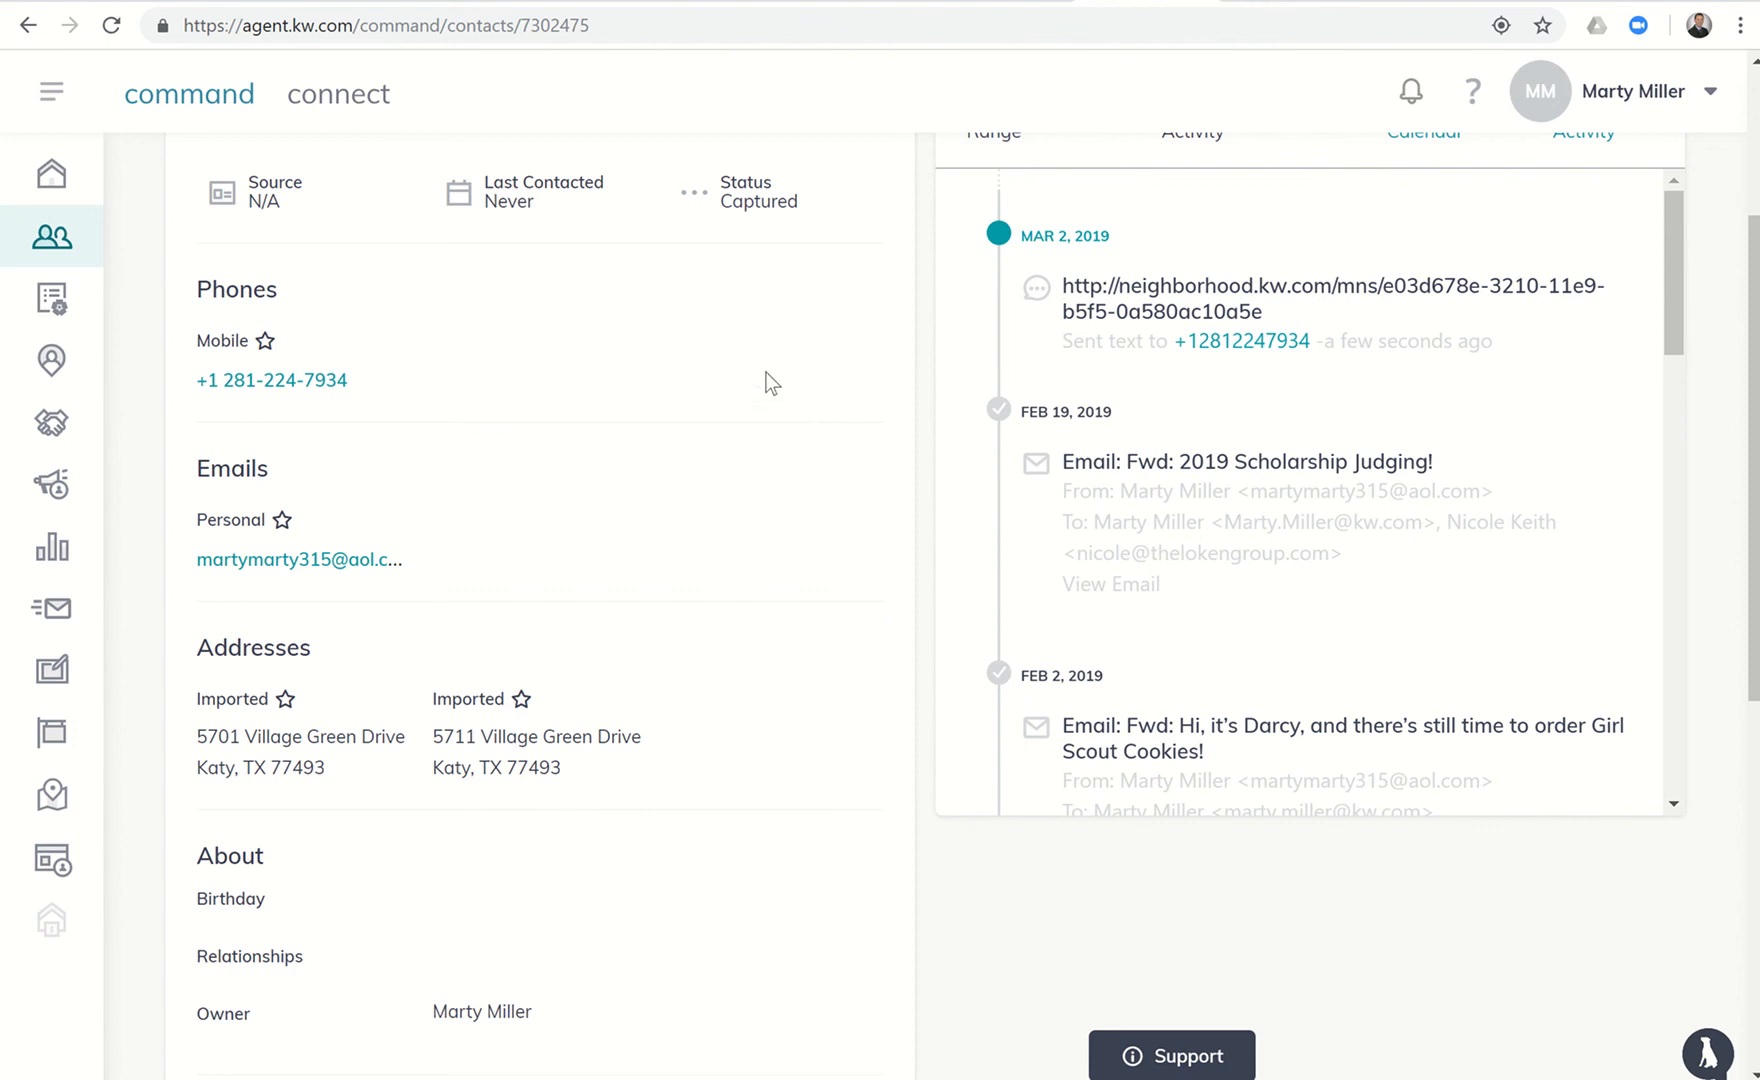
mouse_move(858, 344)
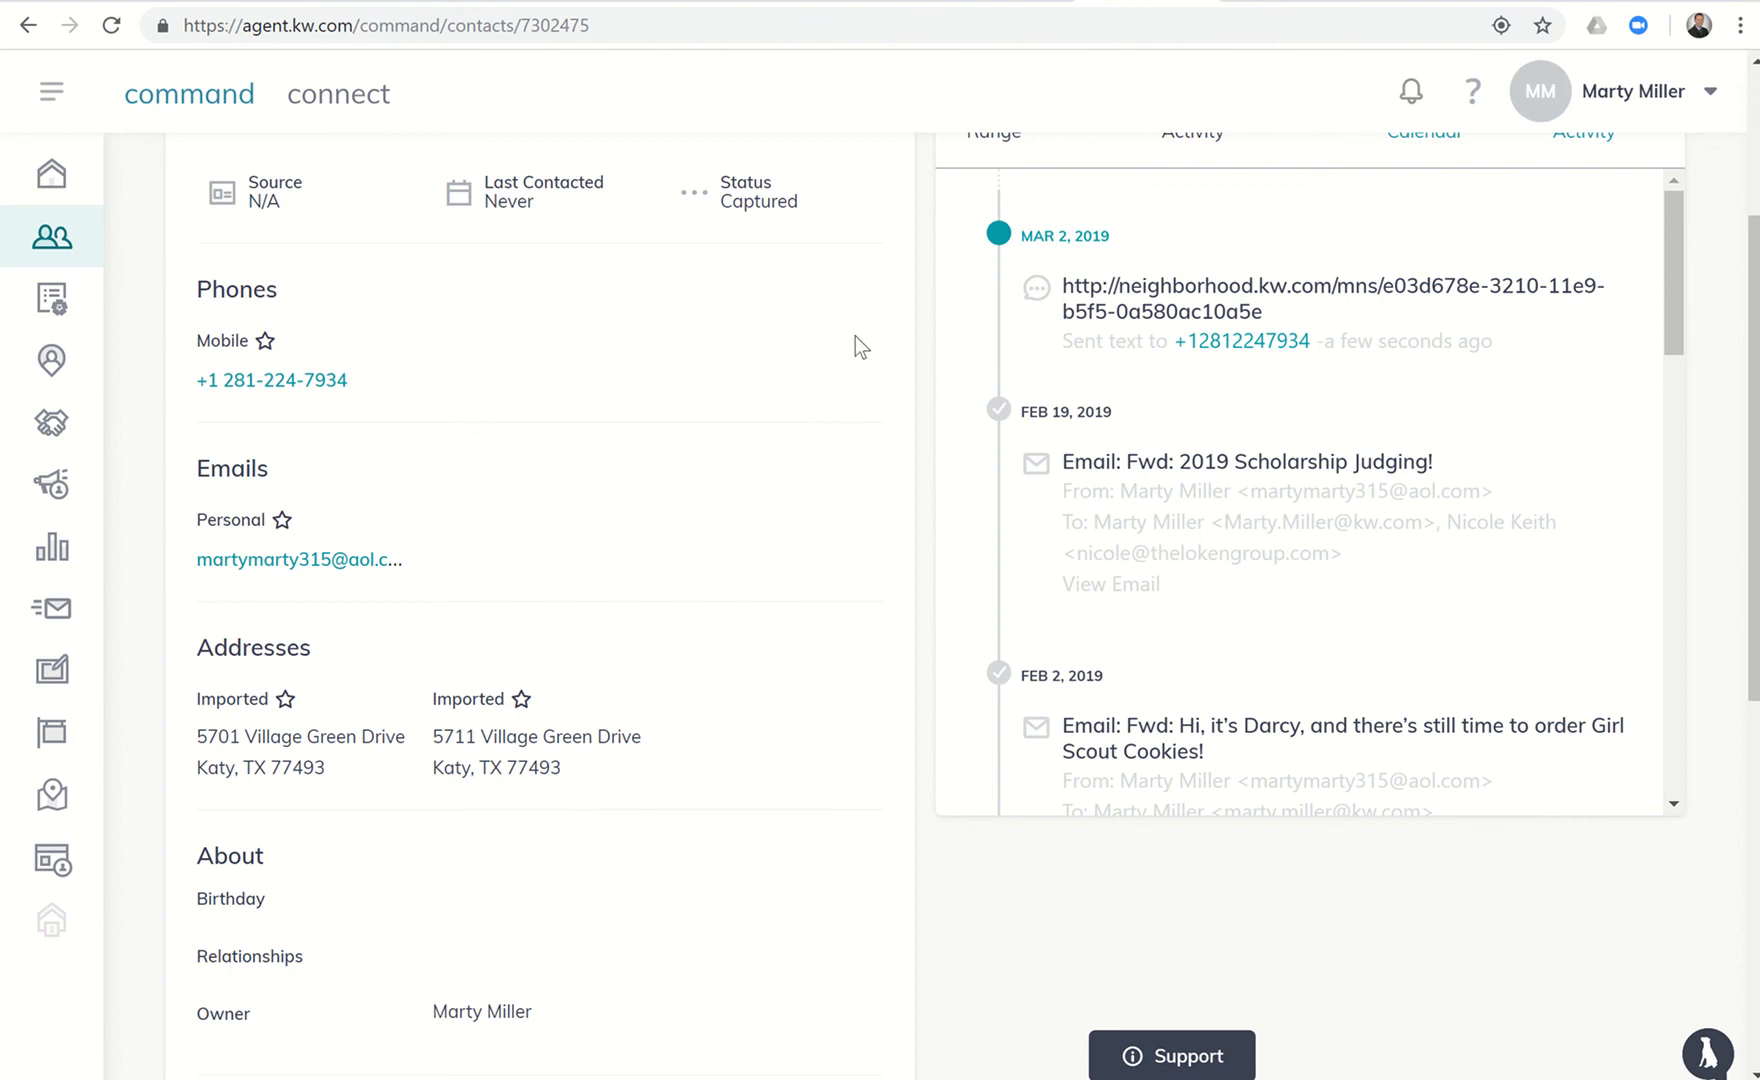
mouse_move(298, 560)
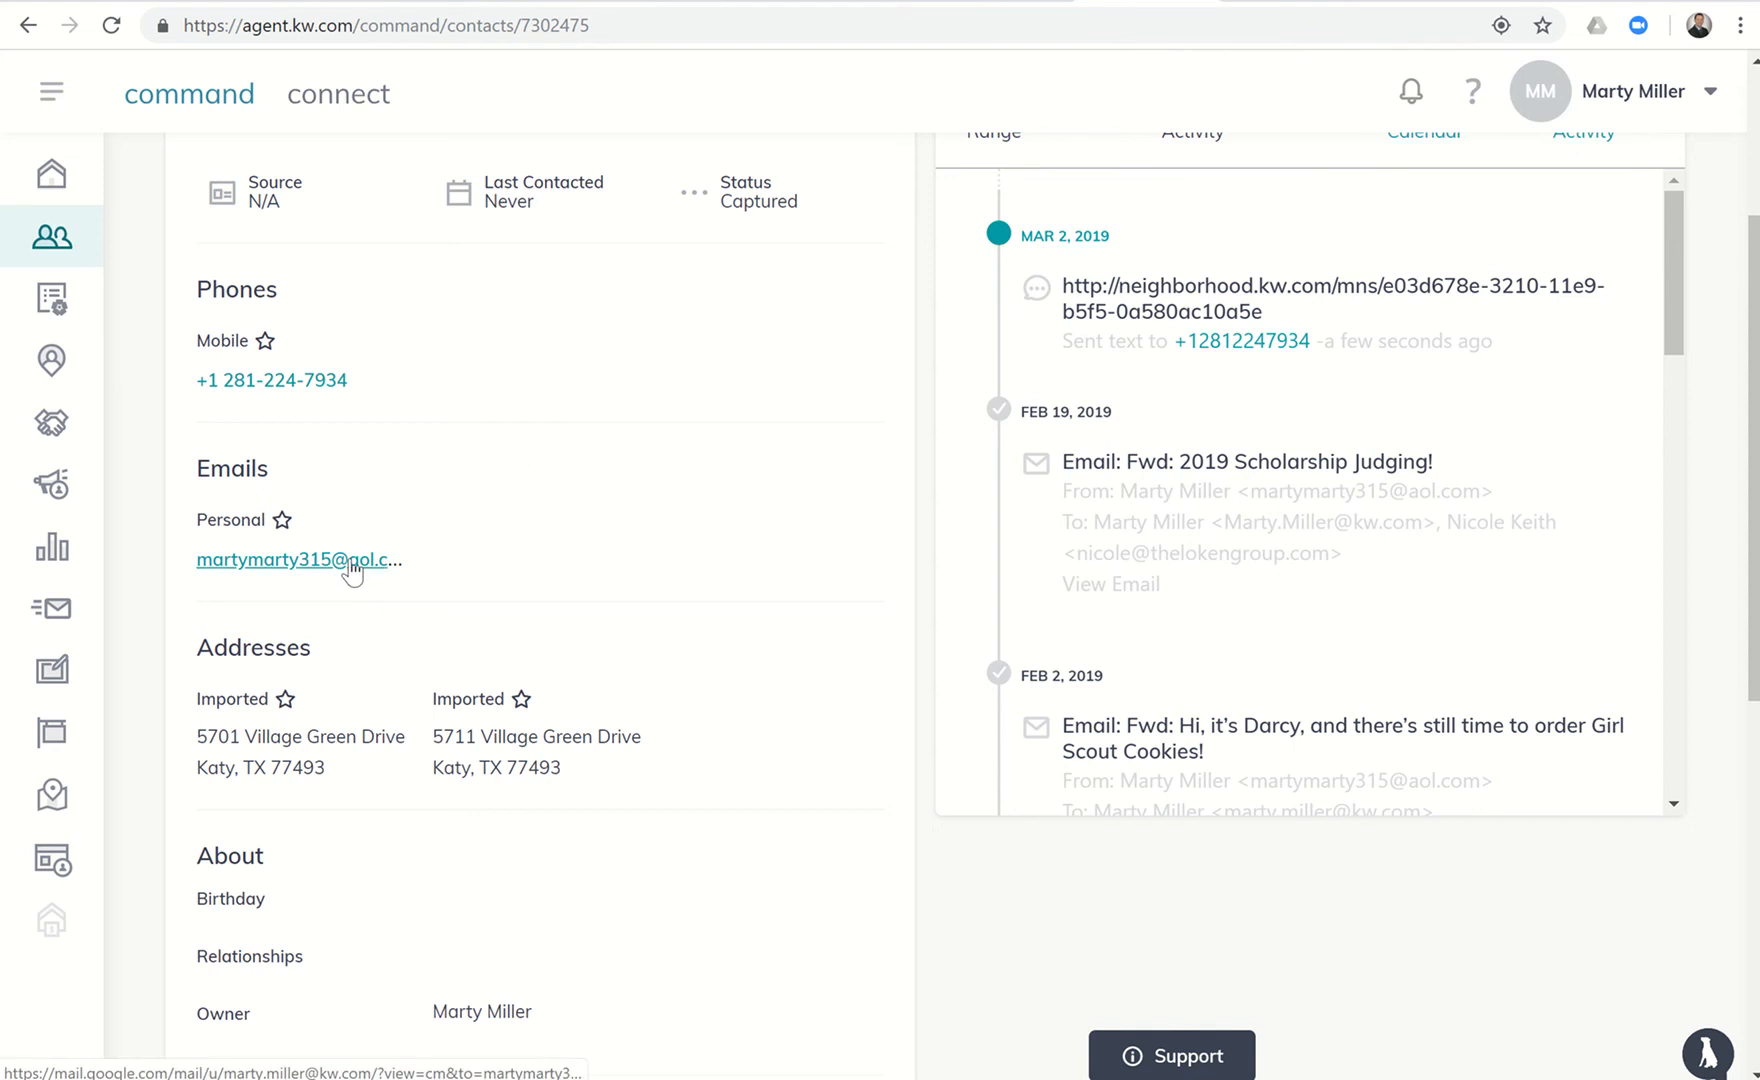
Compose an email titled 'Check Out This Custom Site' asking the seller to bookmark it and check daily.
left_click(292, 560)
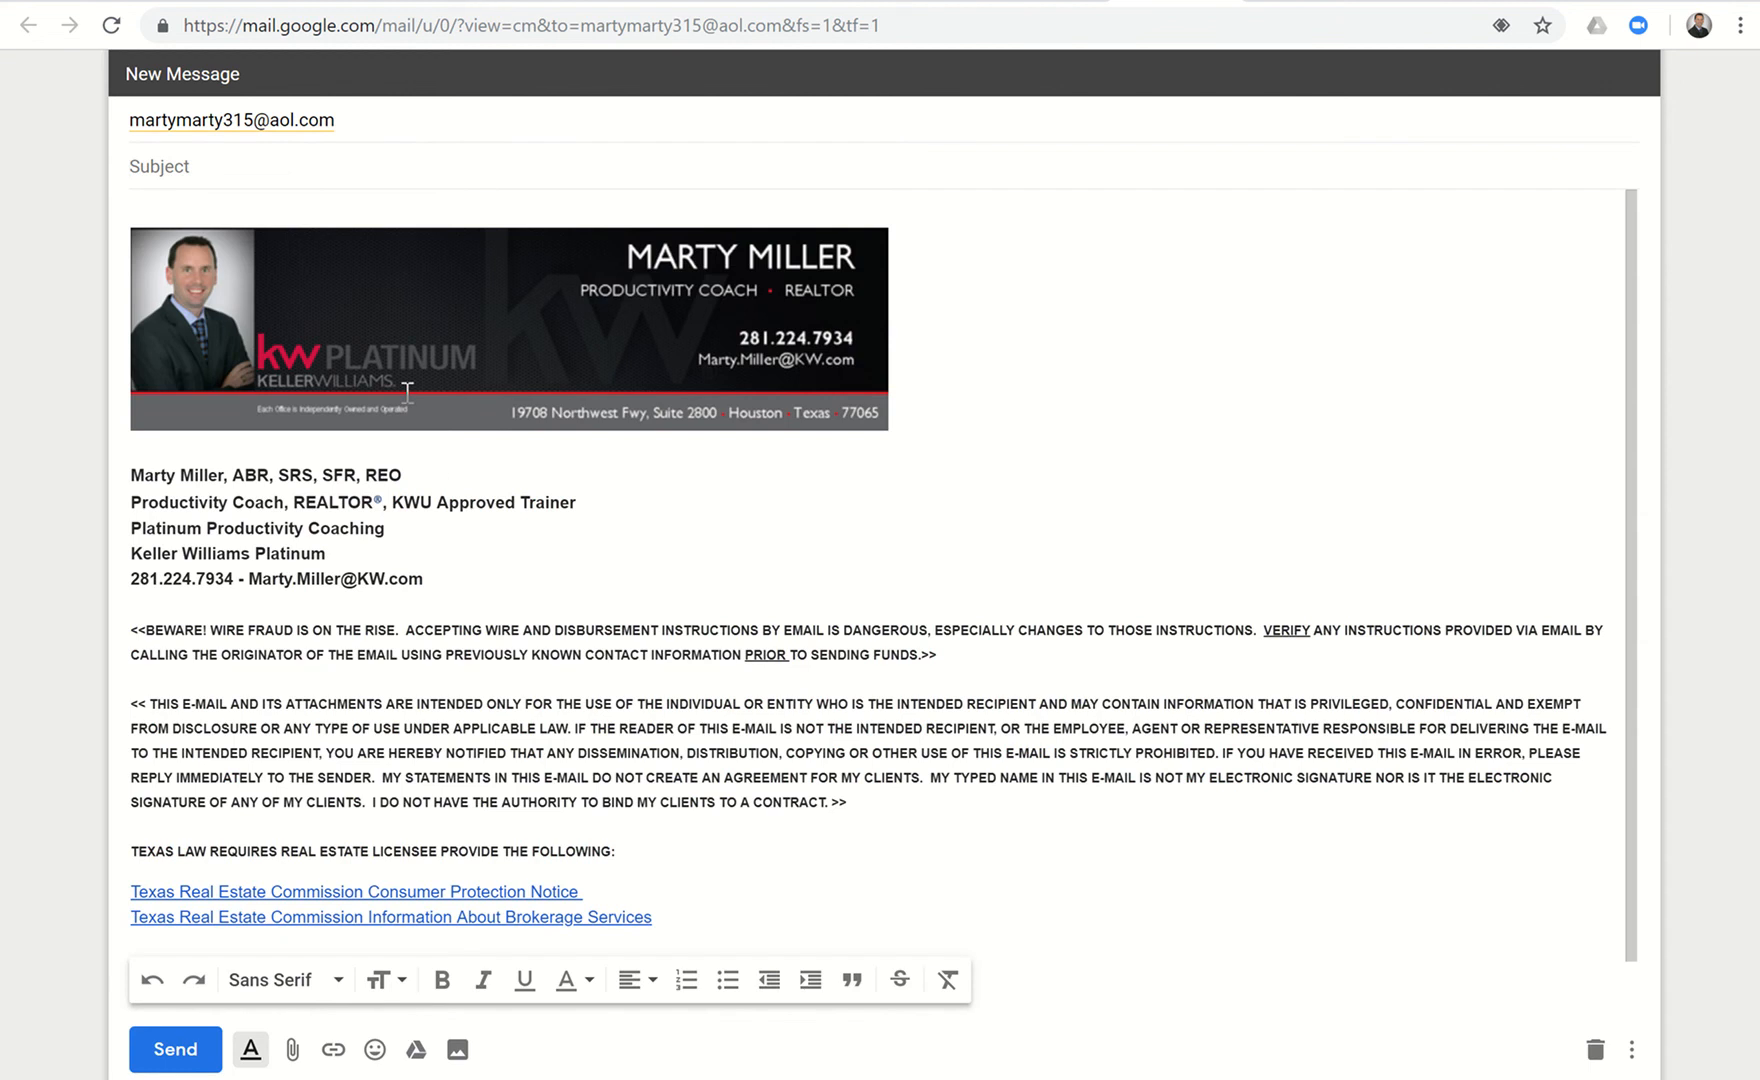
type("c")
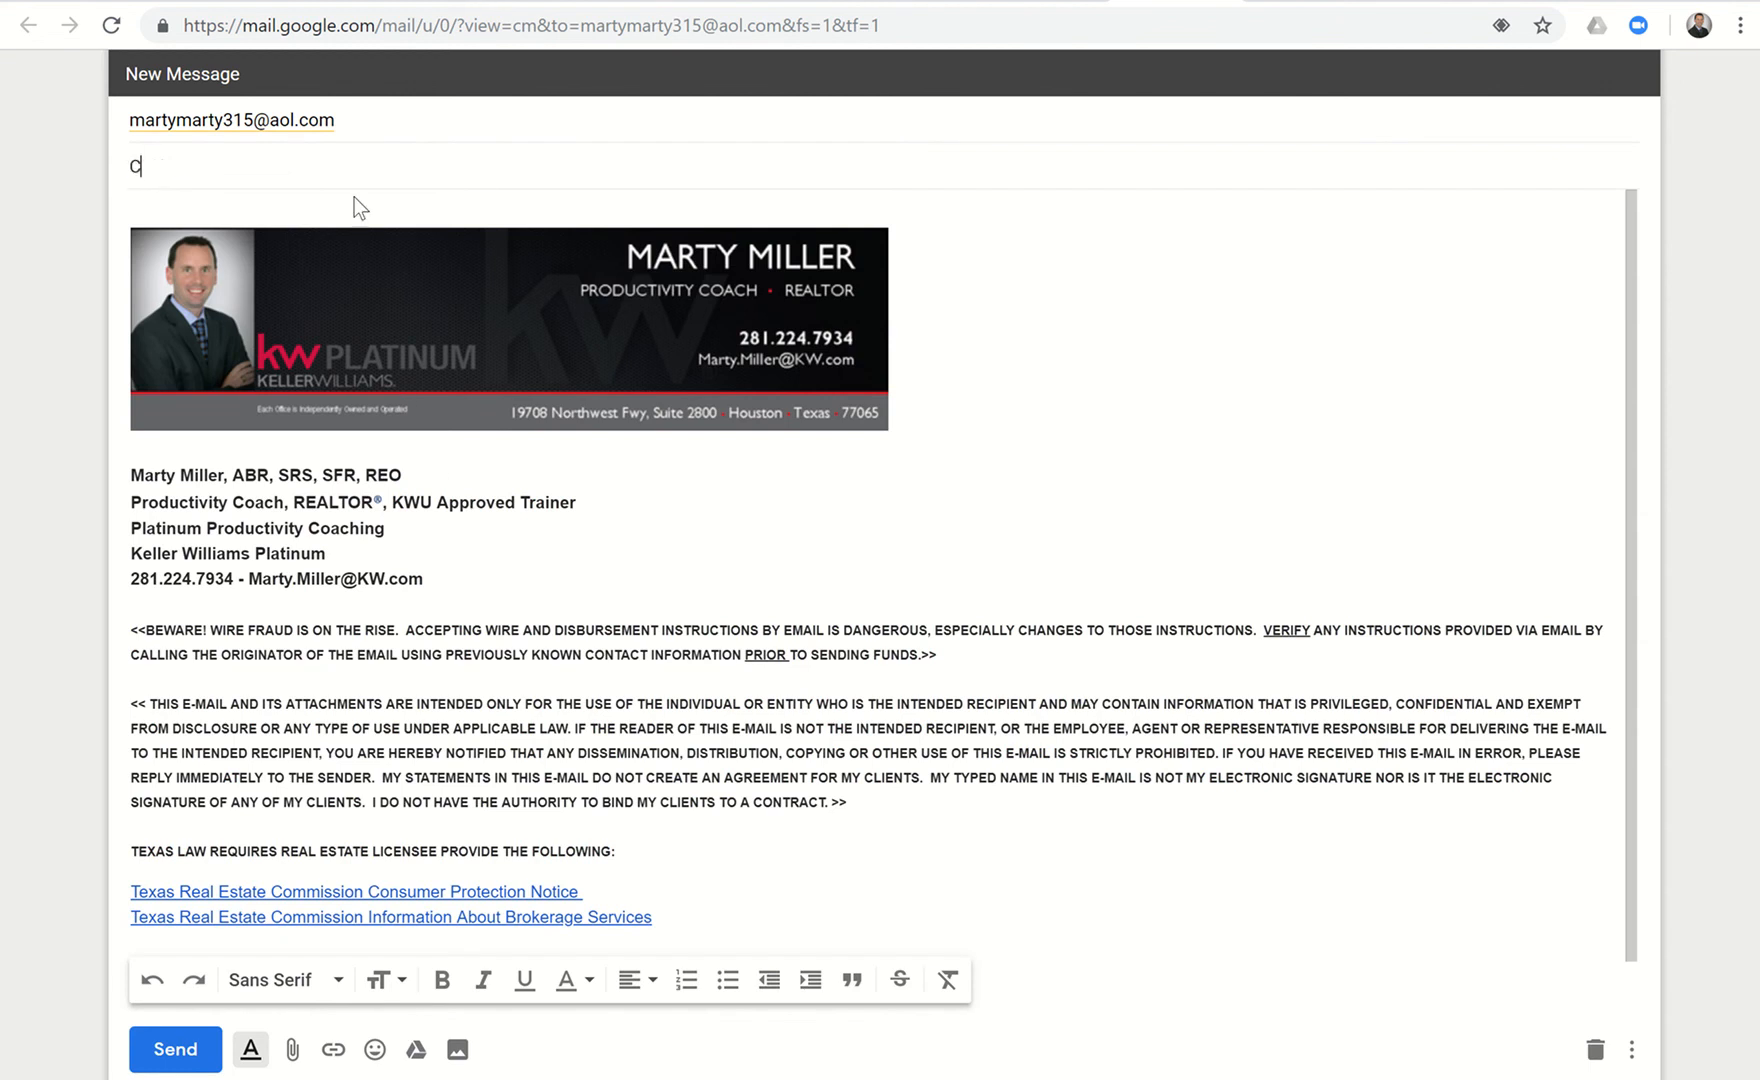
type("heck Out Th")
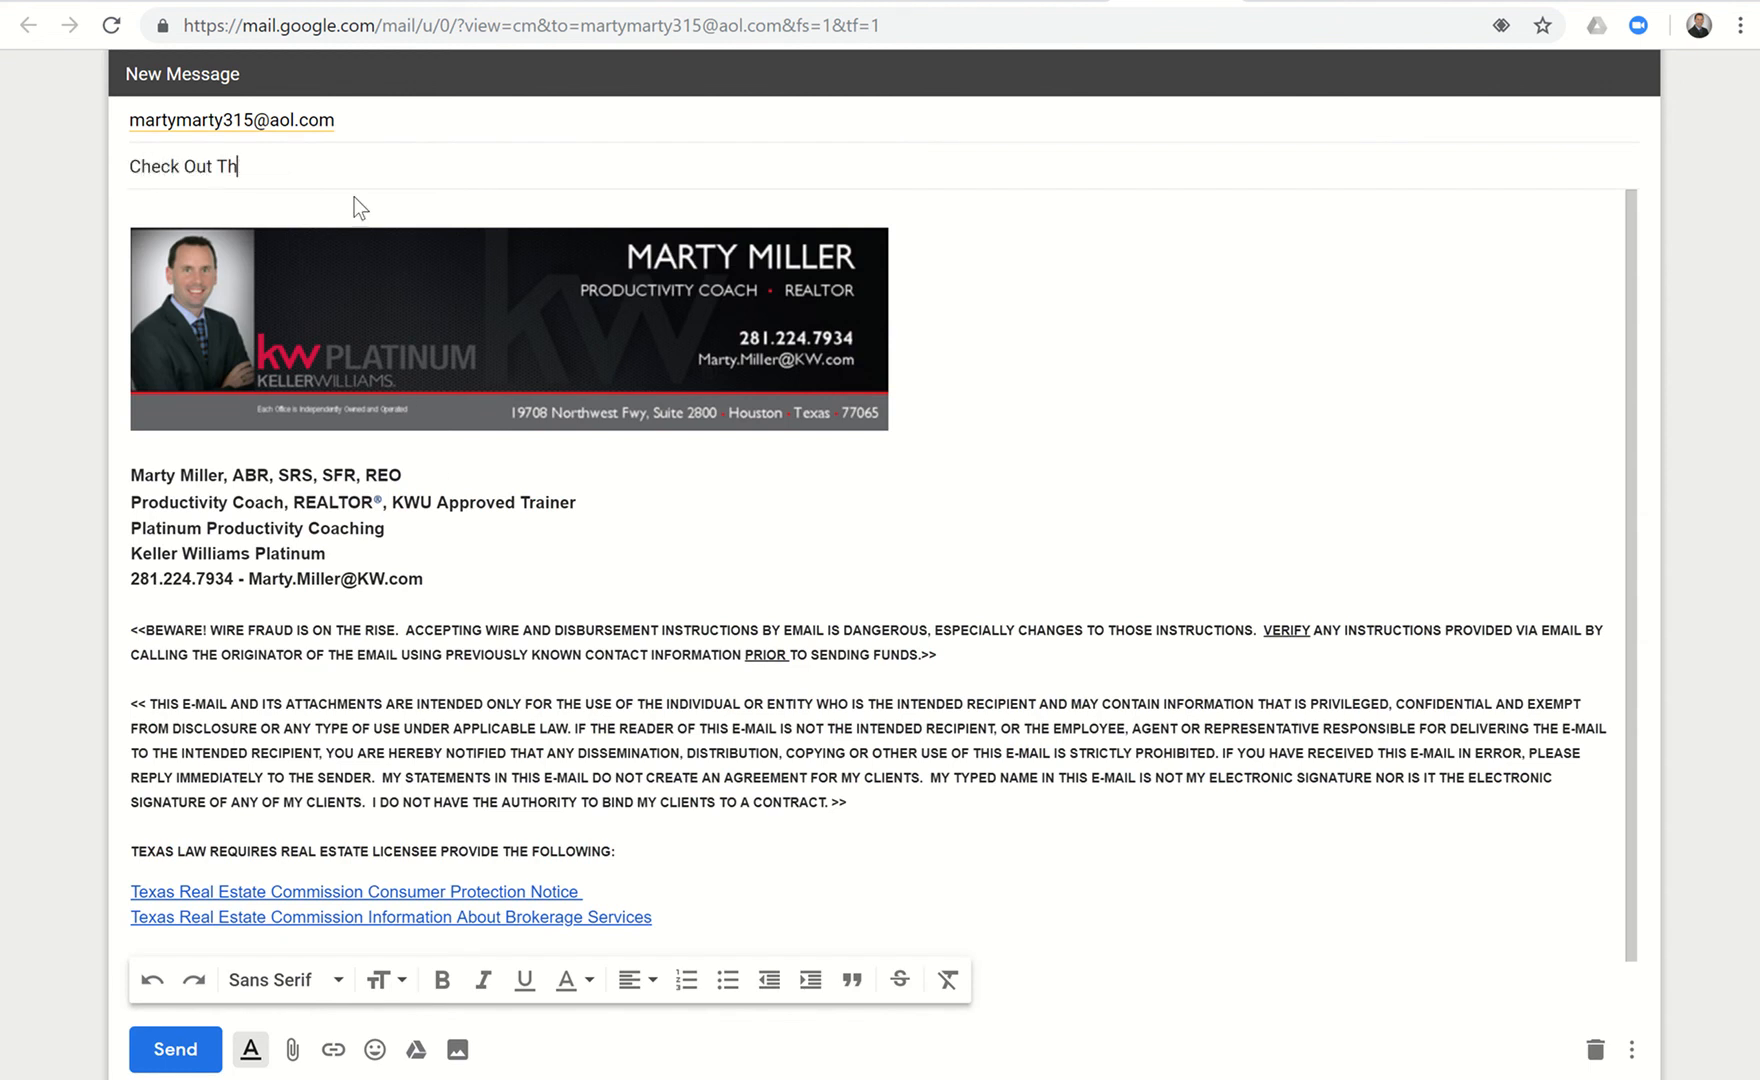
type("is Custom Site I ca")
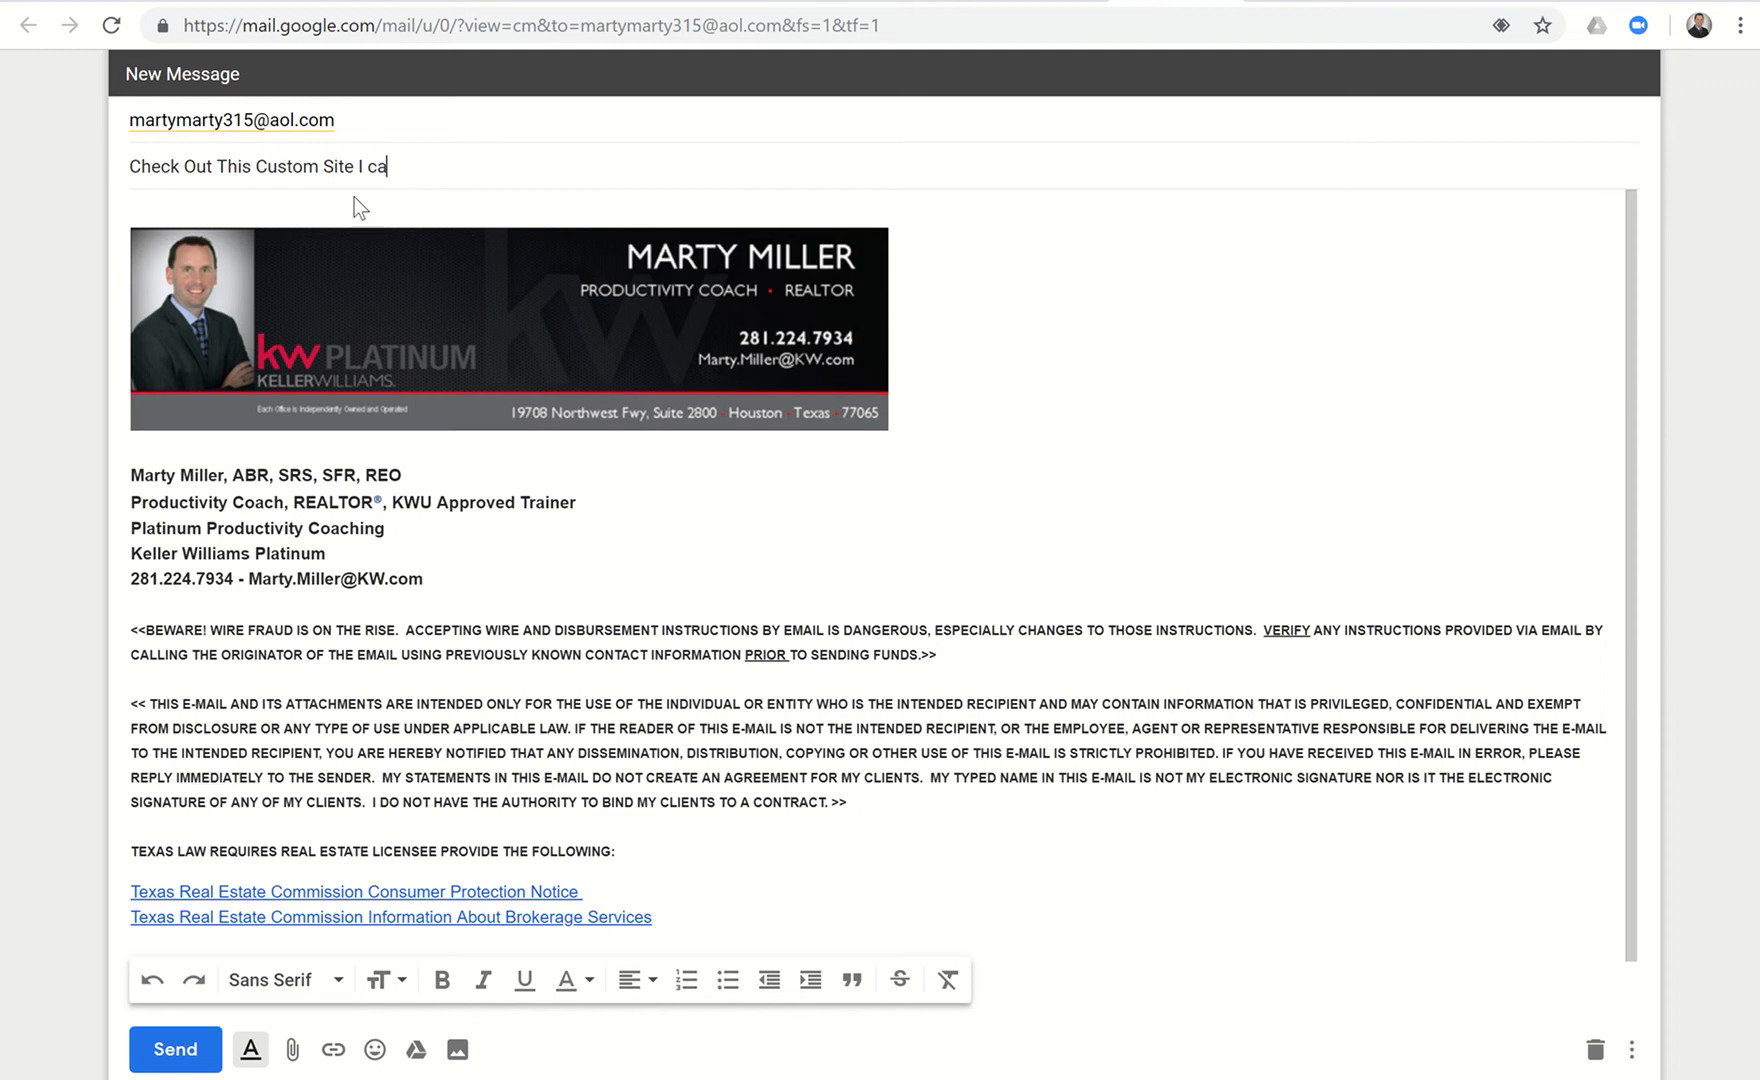
type("reat")
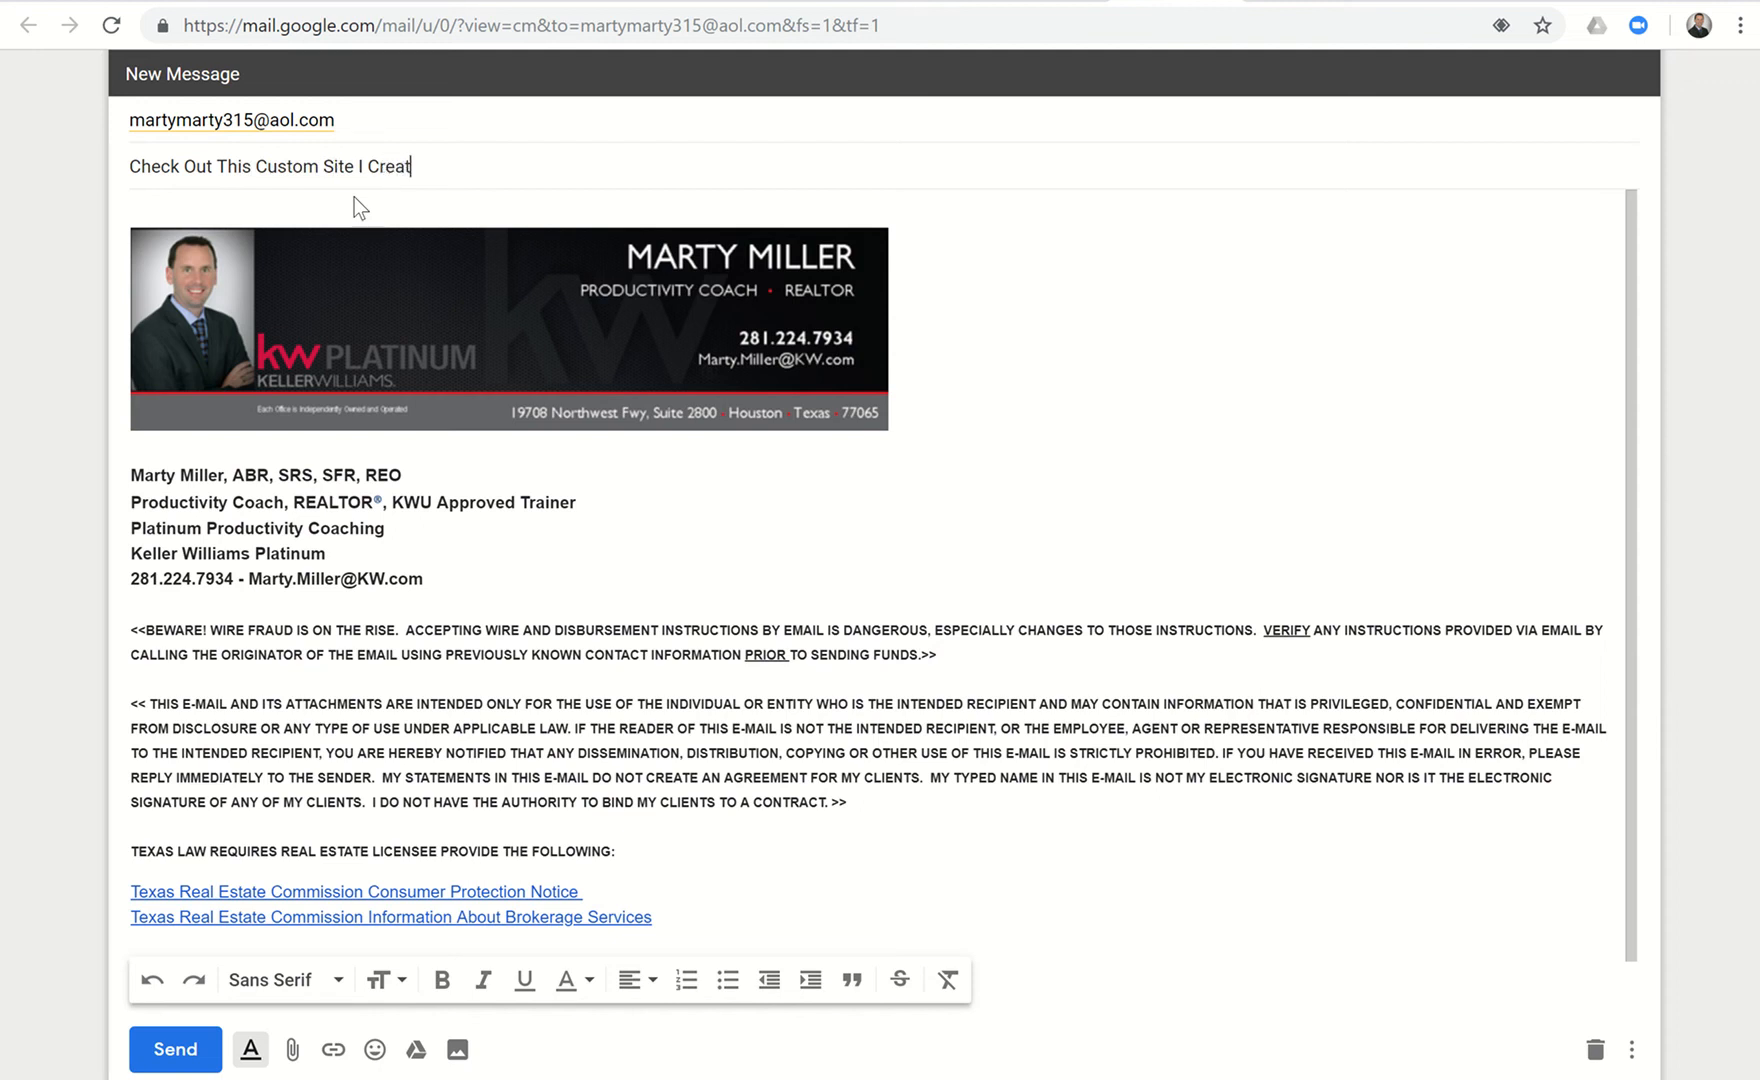
type("ed FO")
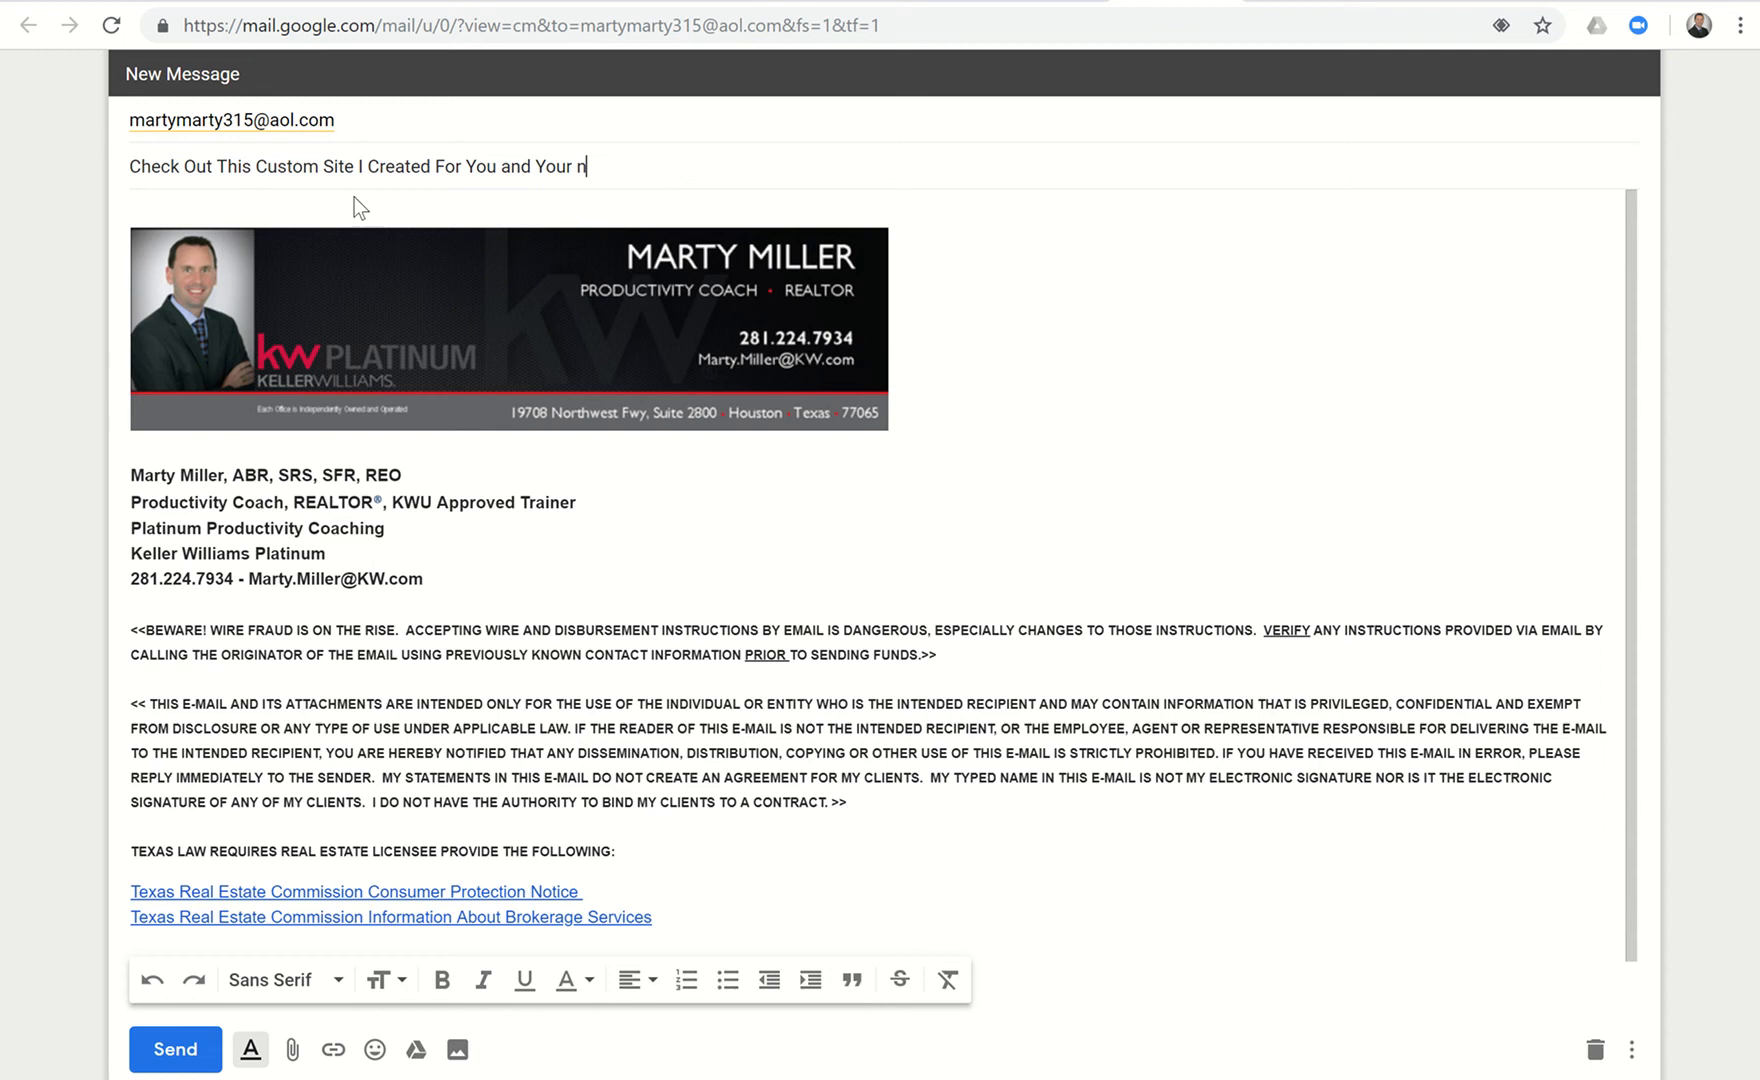
type("eighborhoo")
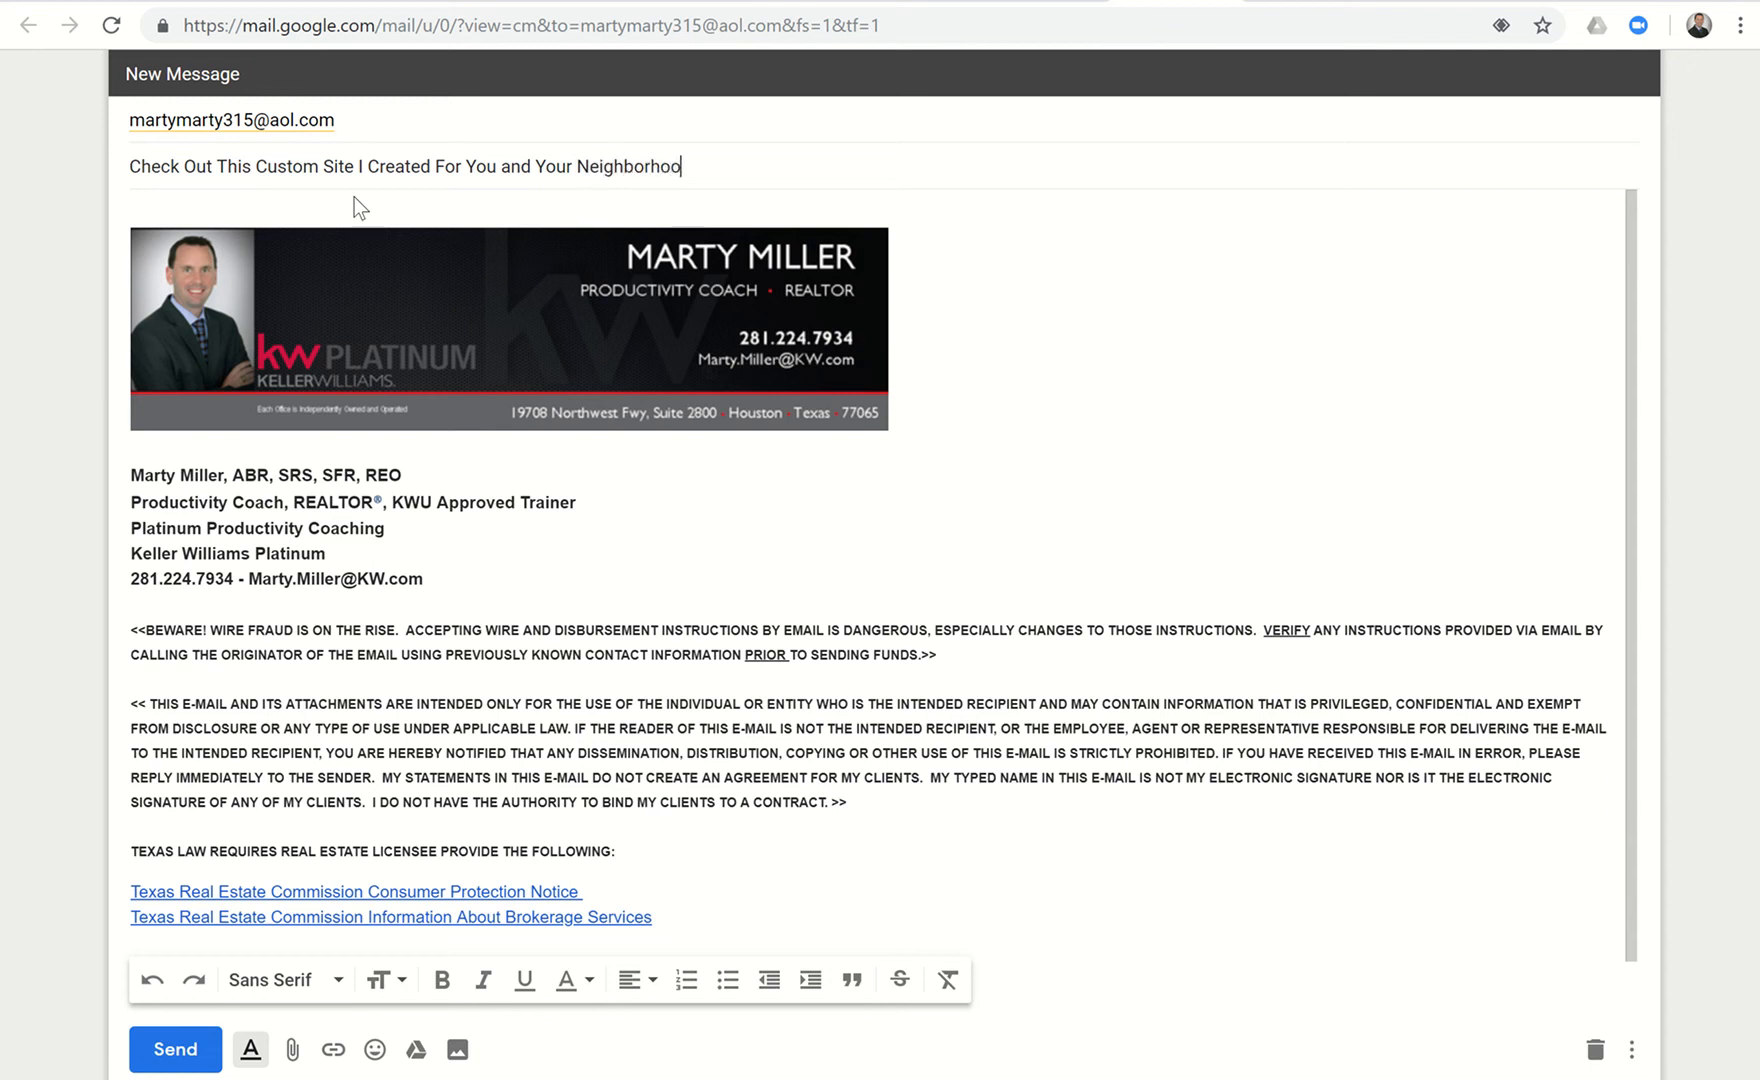
type("Be sure to")
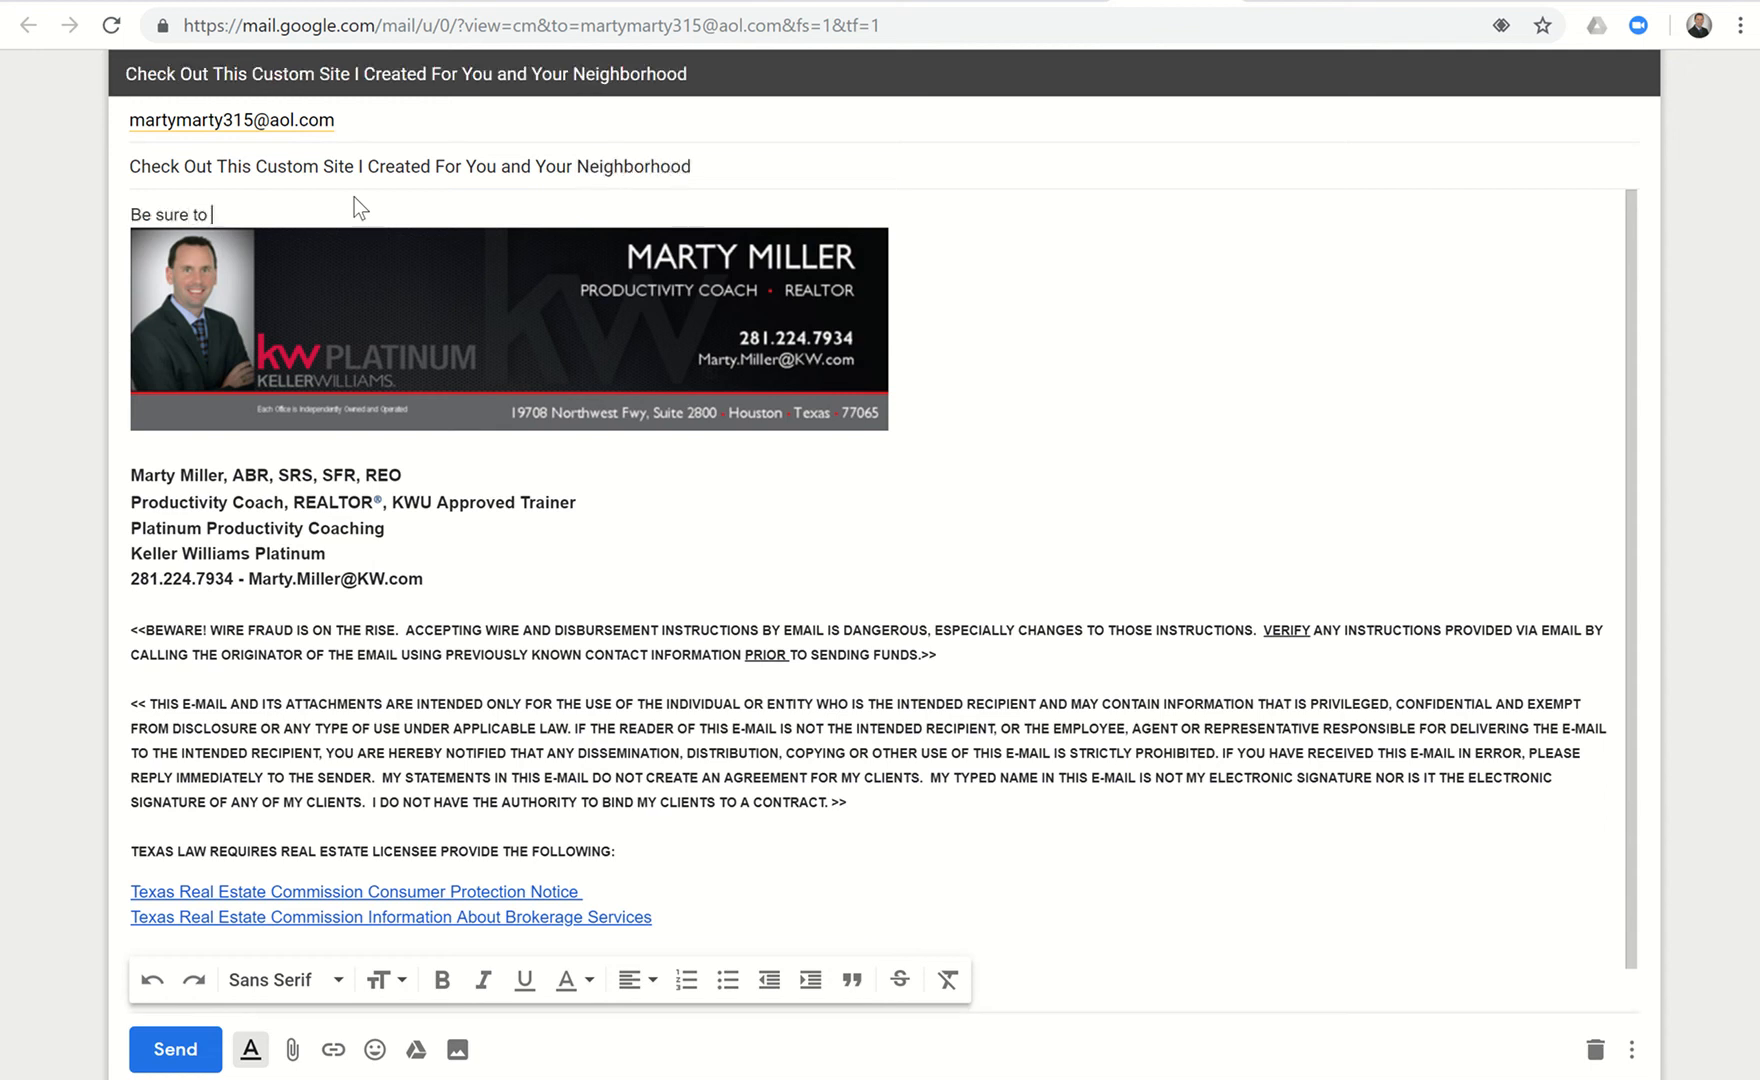
type("bookmark it as it updates")
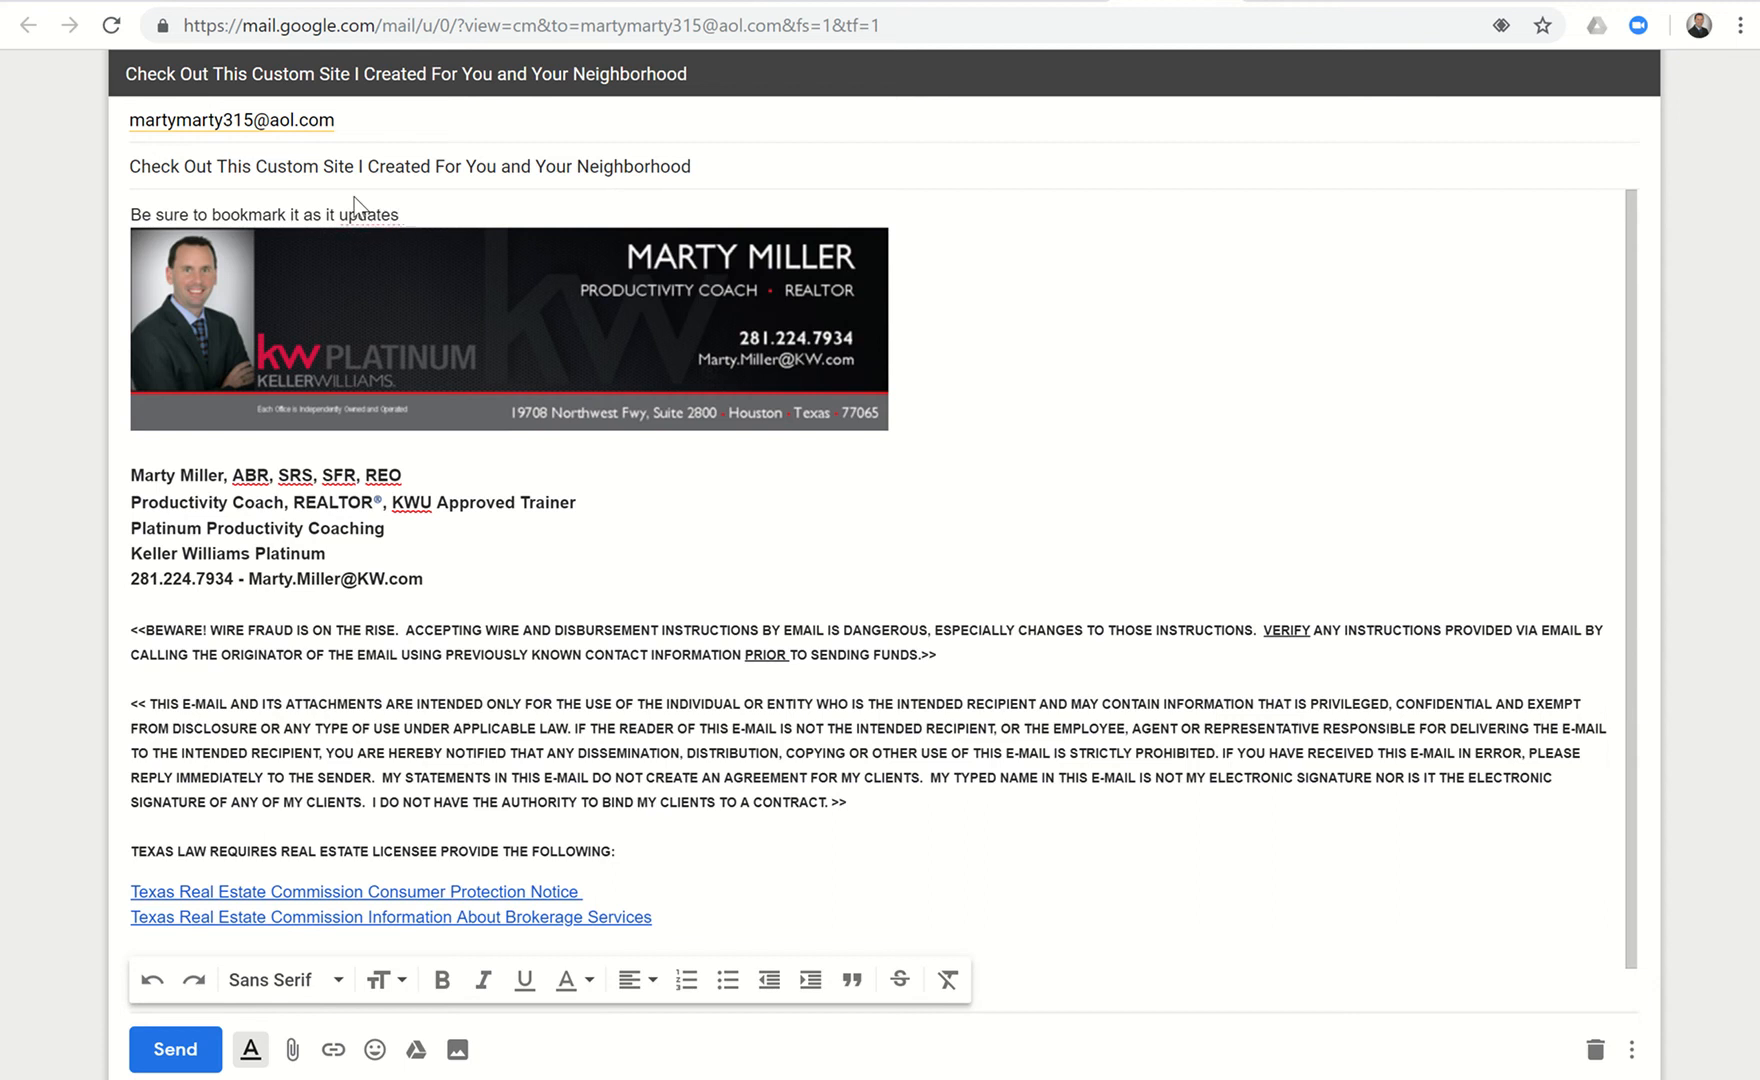
type("daily.")
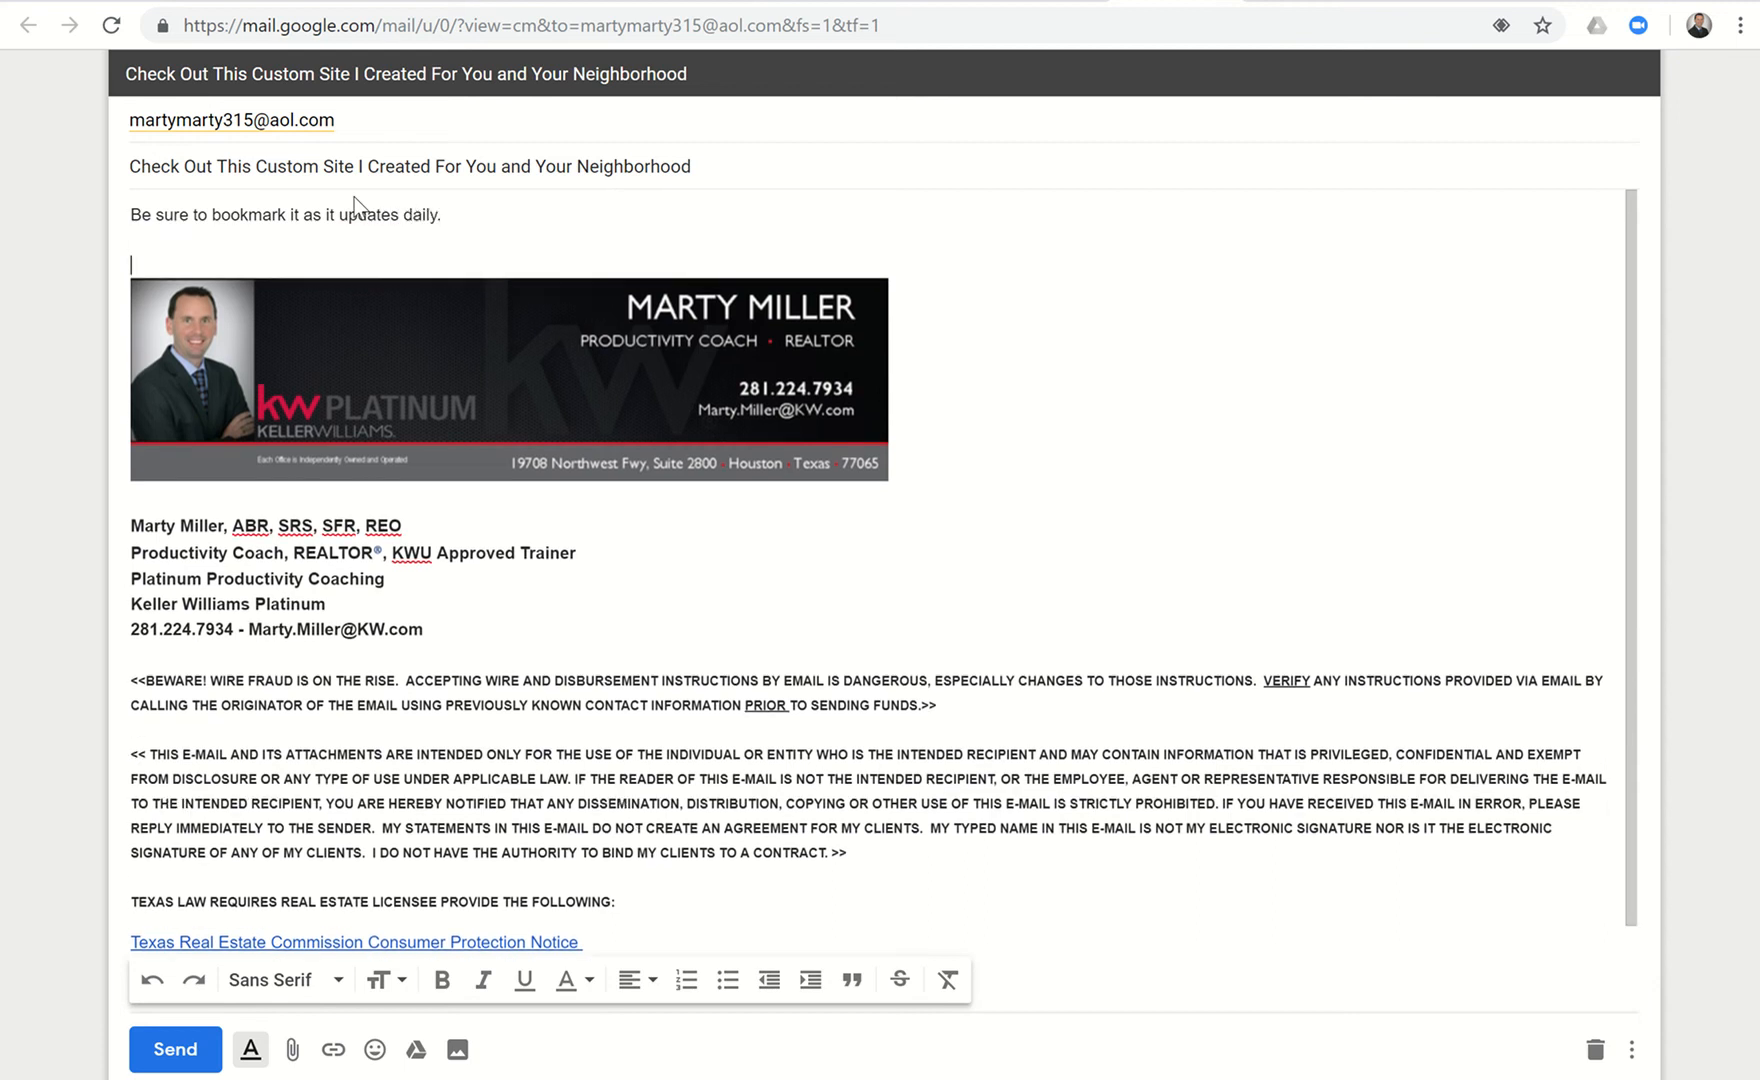
Add the neighborhood.kw.com snapshot link to the message body and send the email.
type("http://neighborhood.kw.com/mns/e03d678e-3210-11e9-b5f5-0a580ac10a5e")
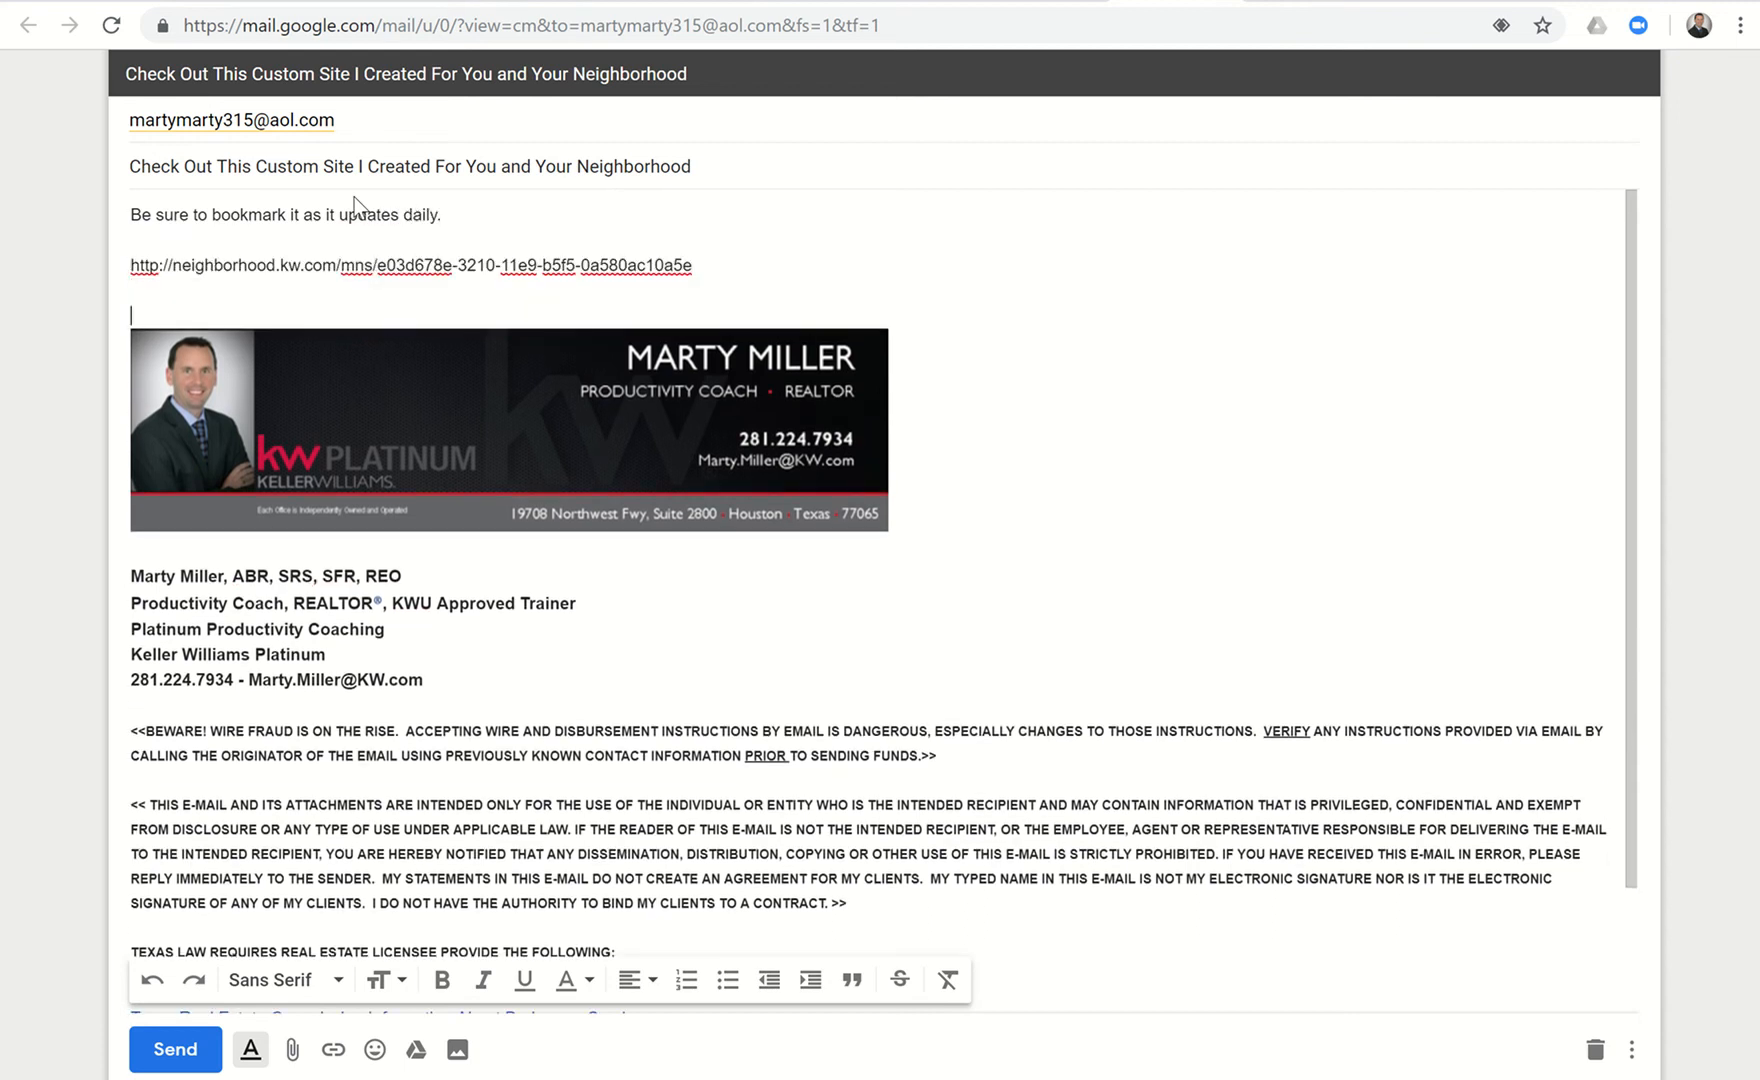
left_click(174, 1048)
type("m")
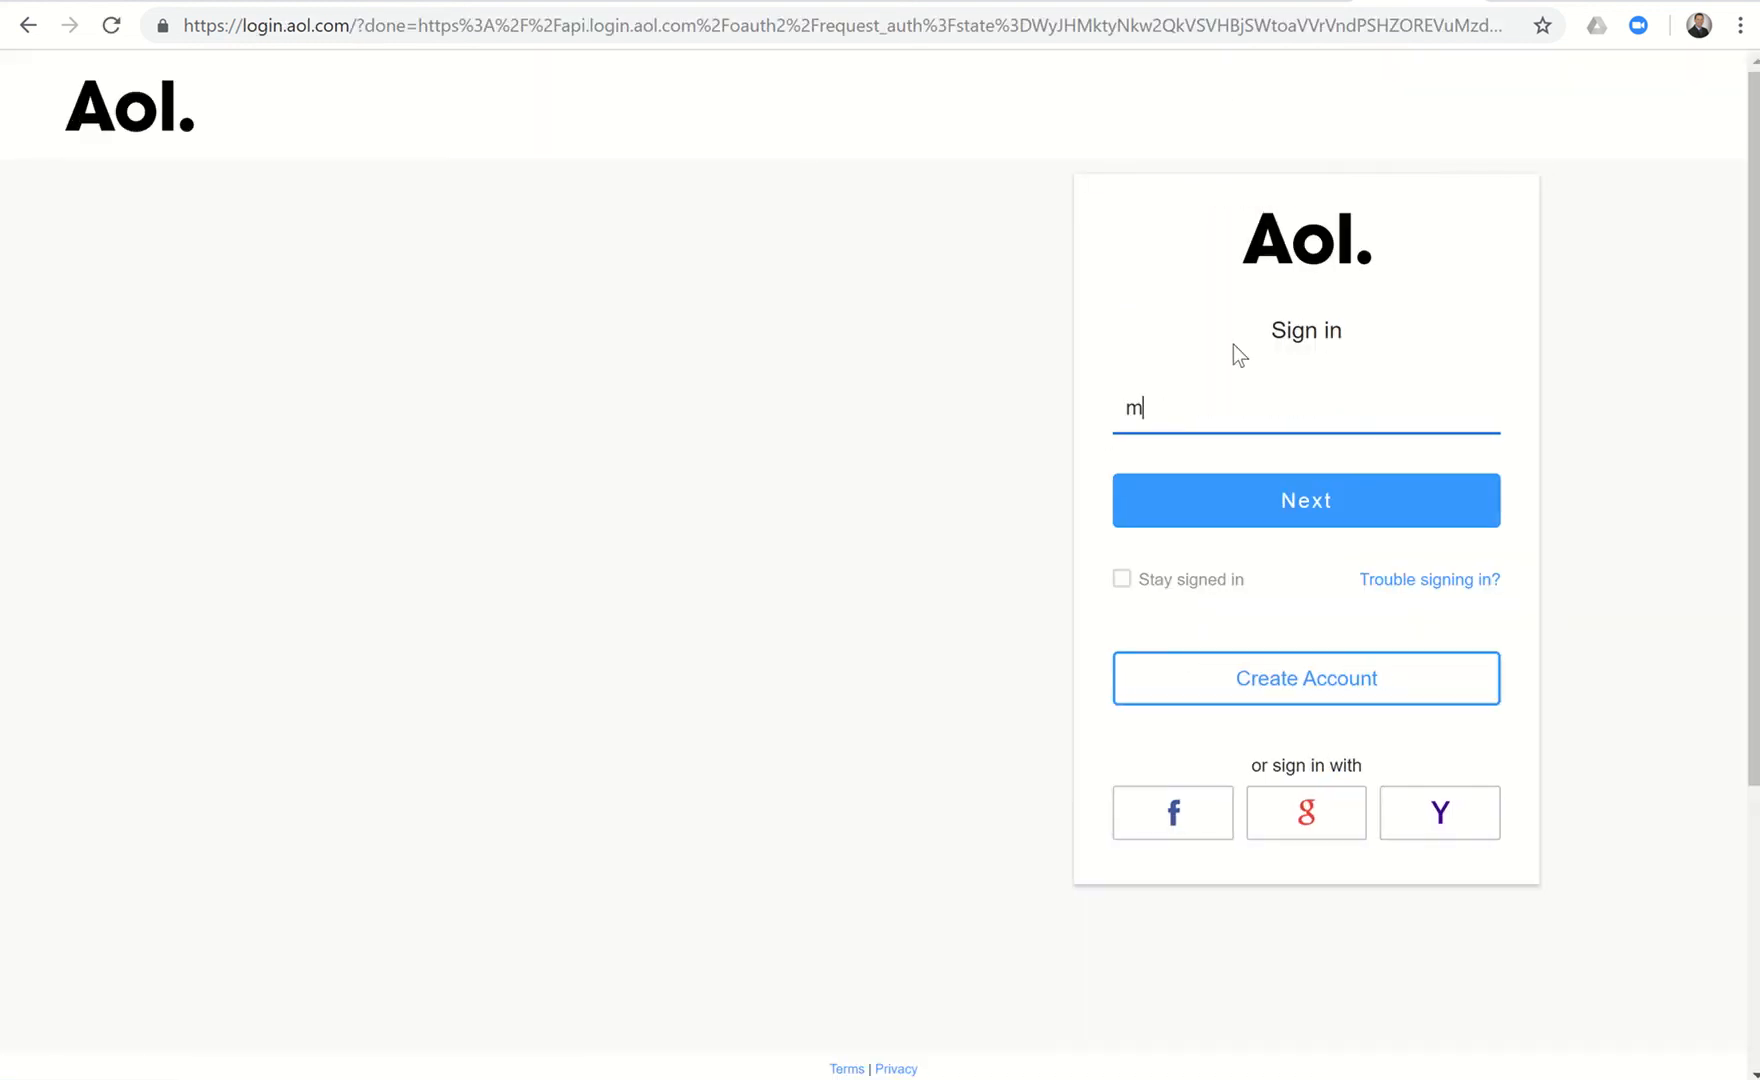
type("artymarty315@")
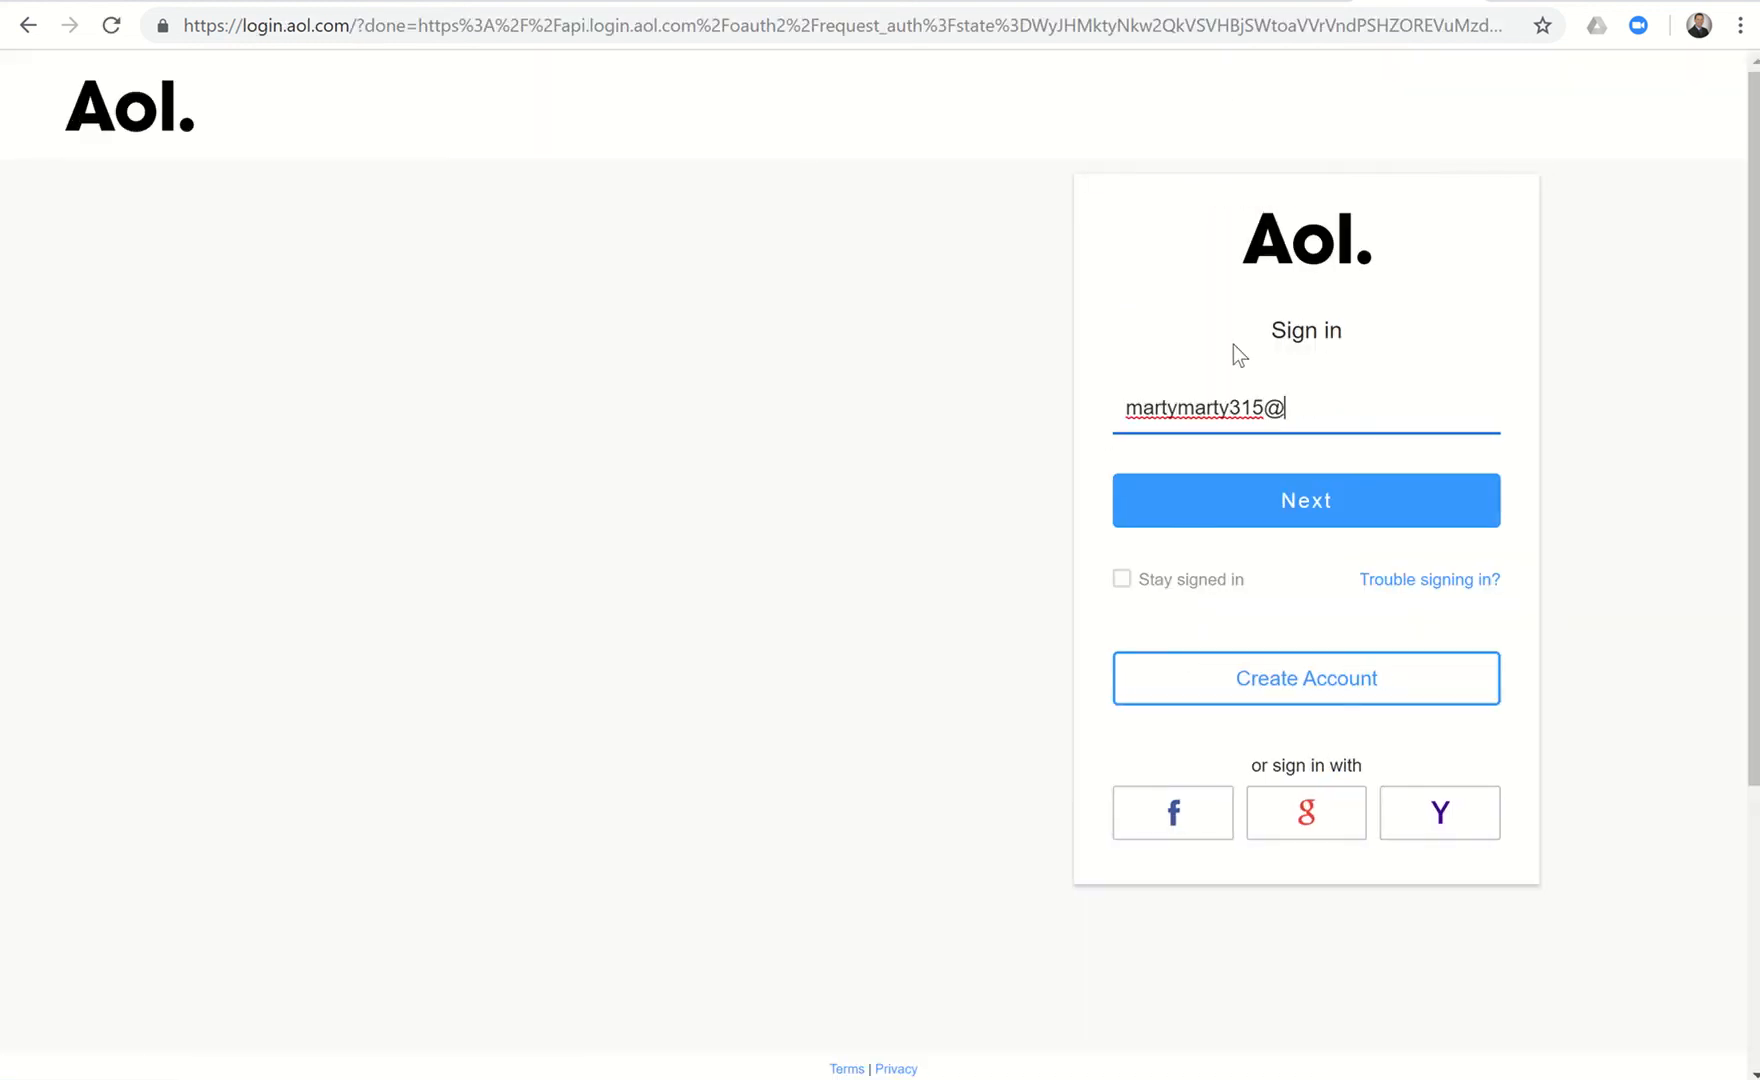
left_click(1306, 500)
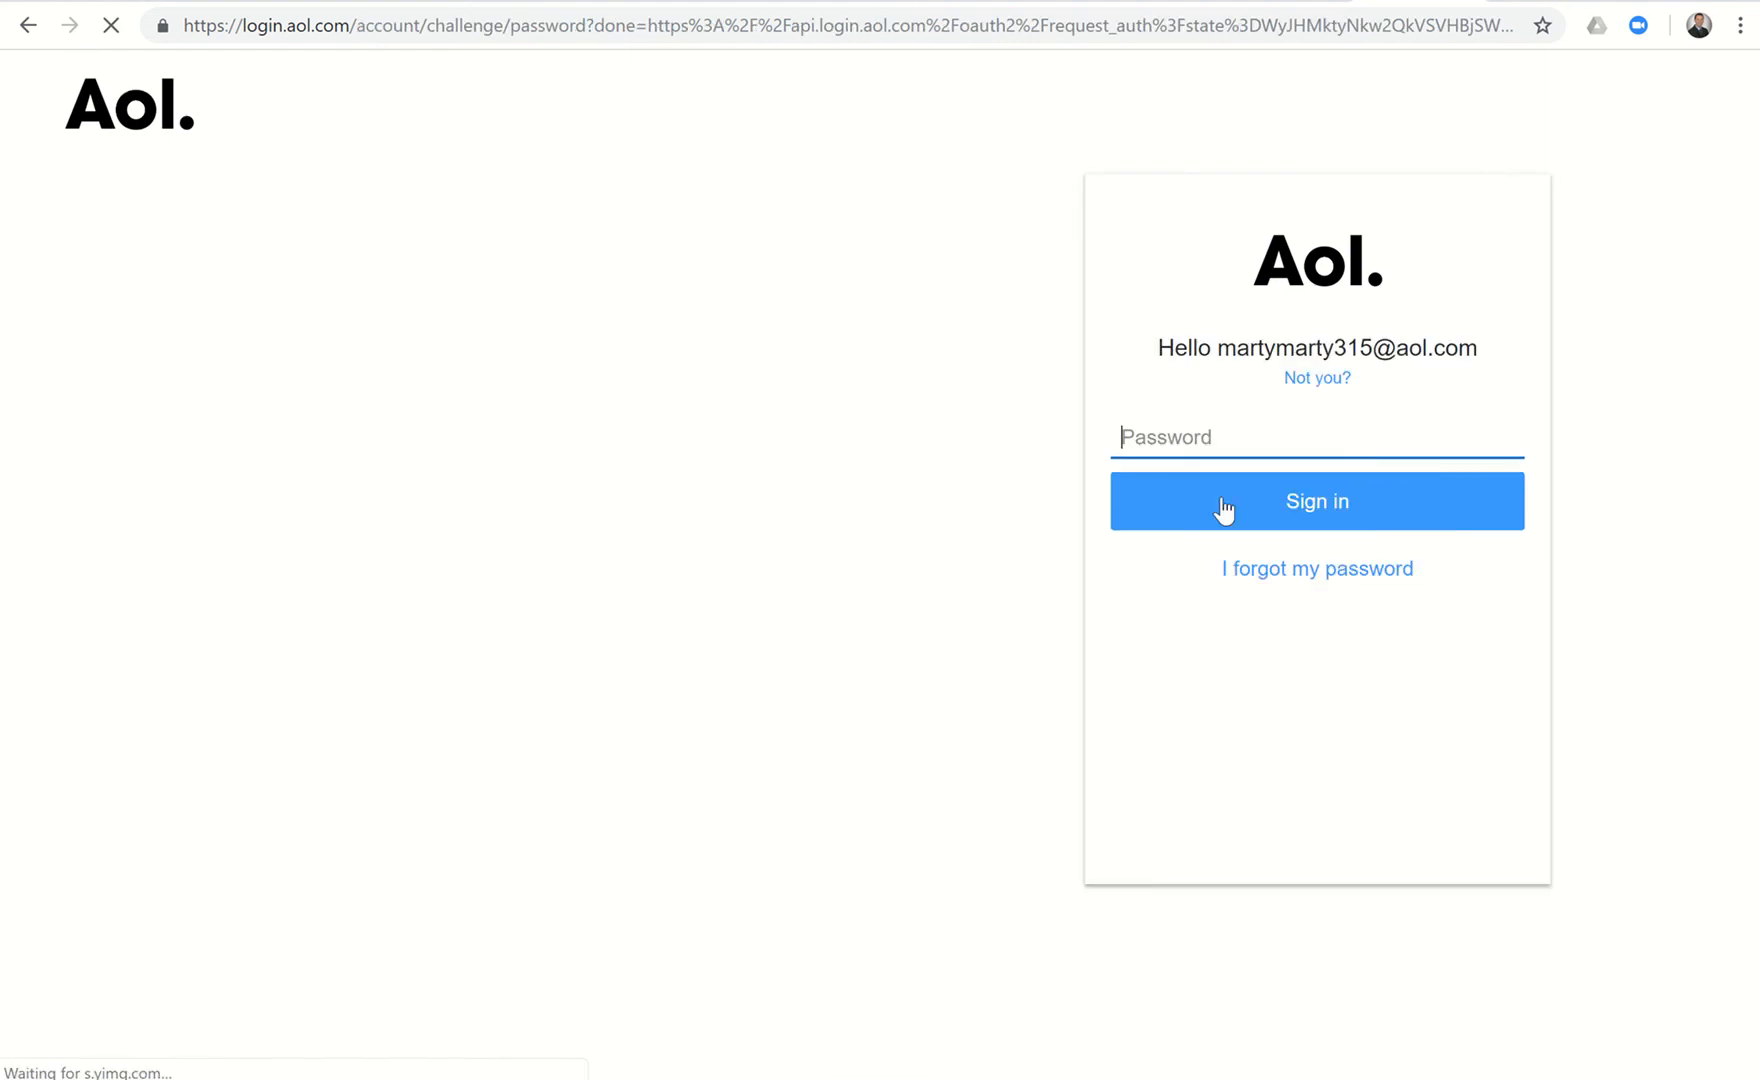
type("••")
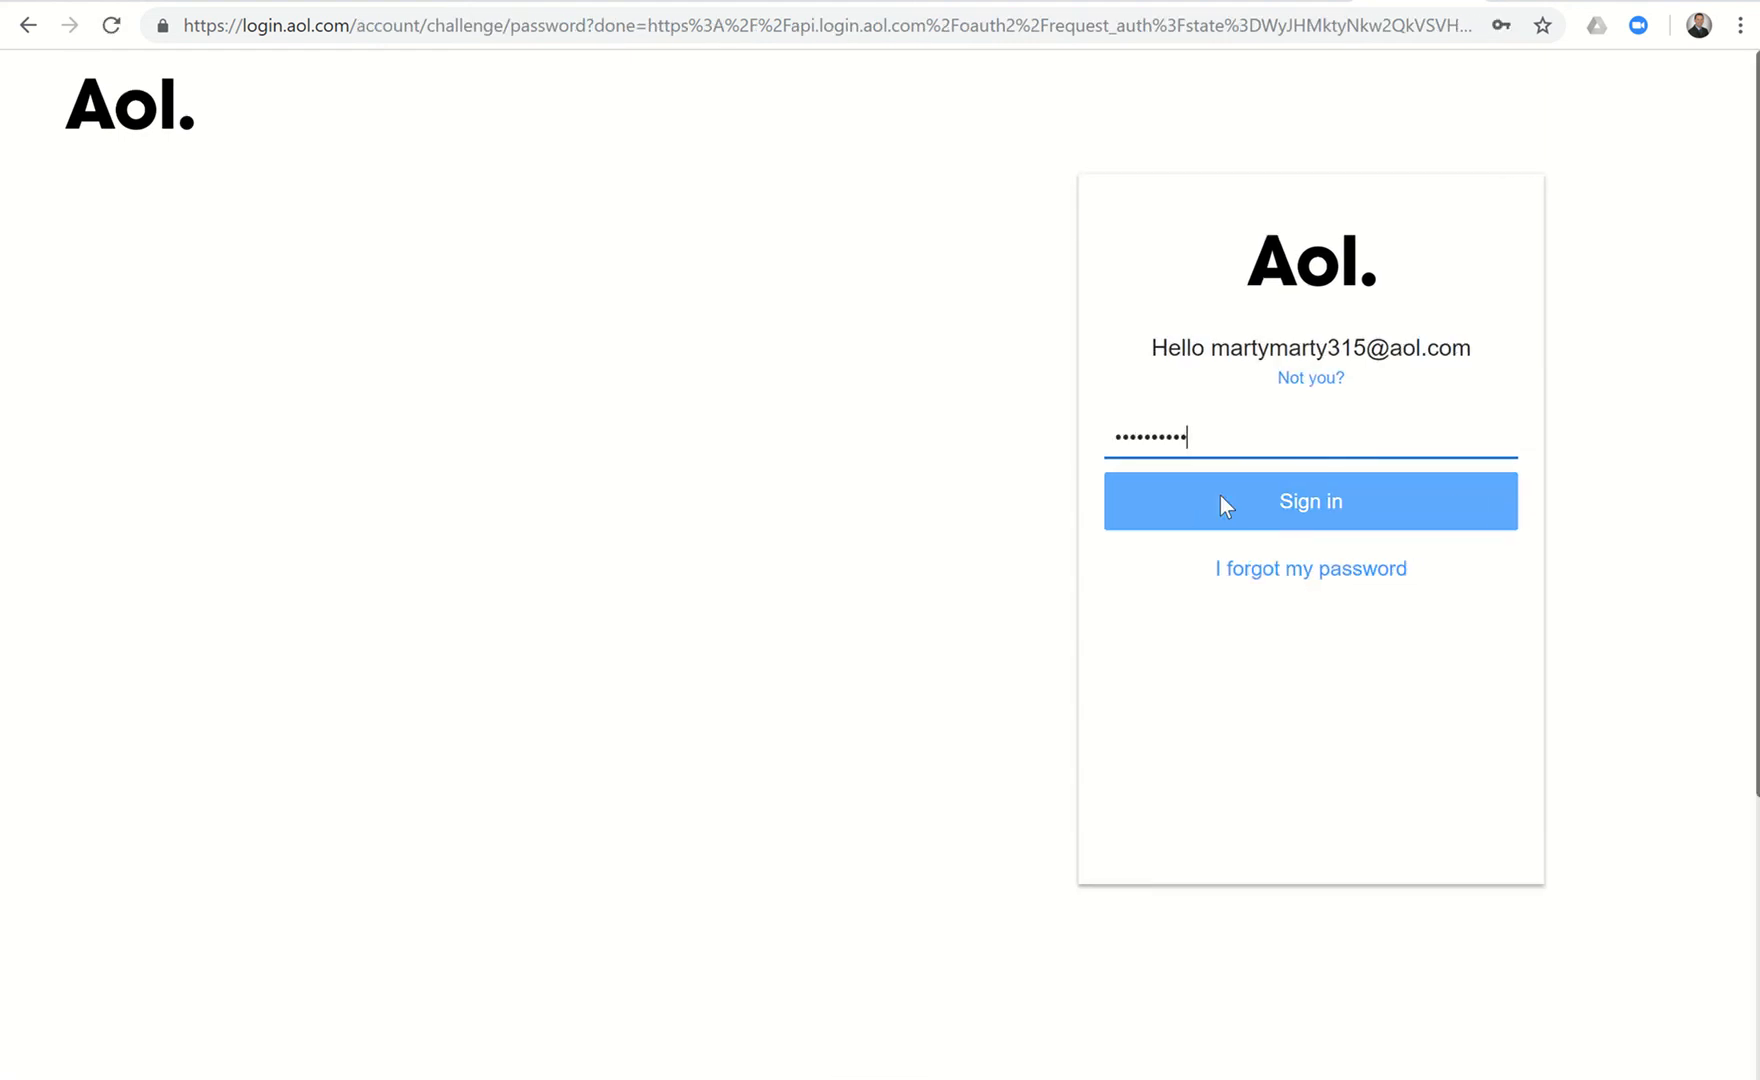
left_click(1308, 500)
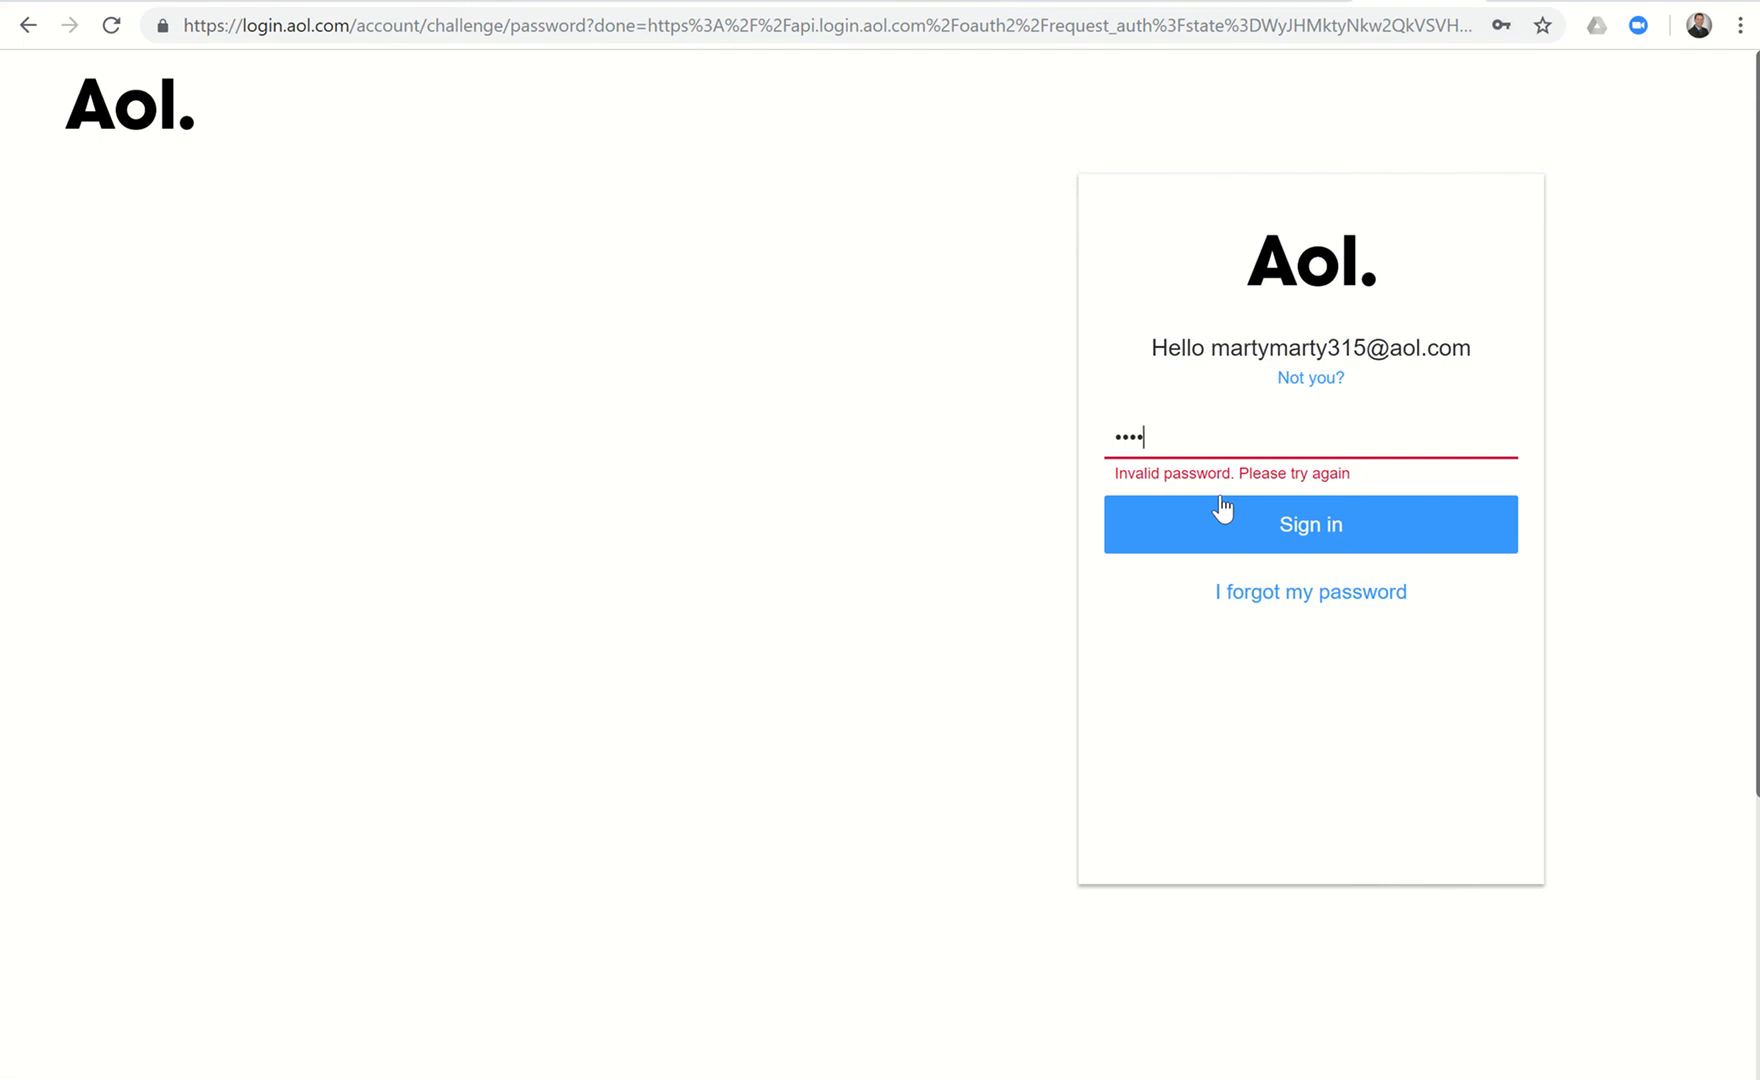
left_click(1308, 524)
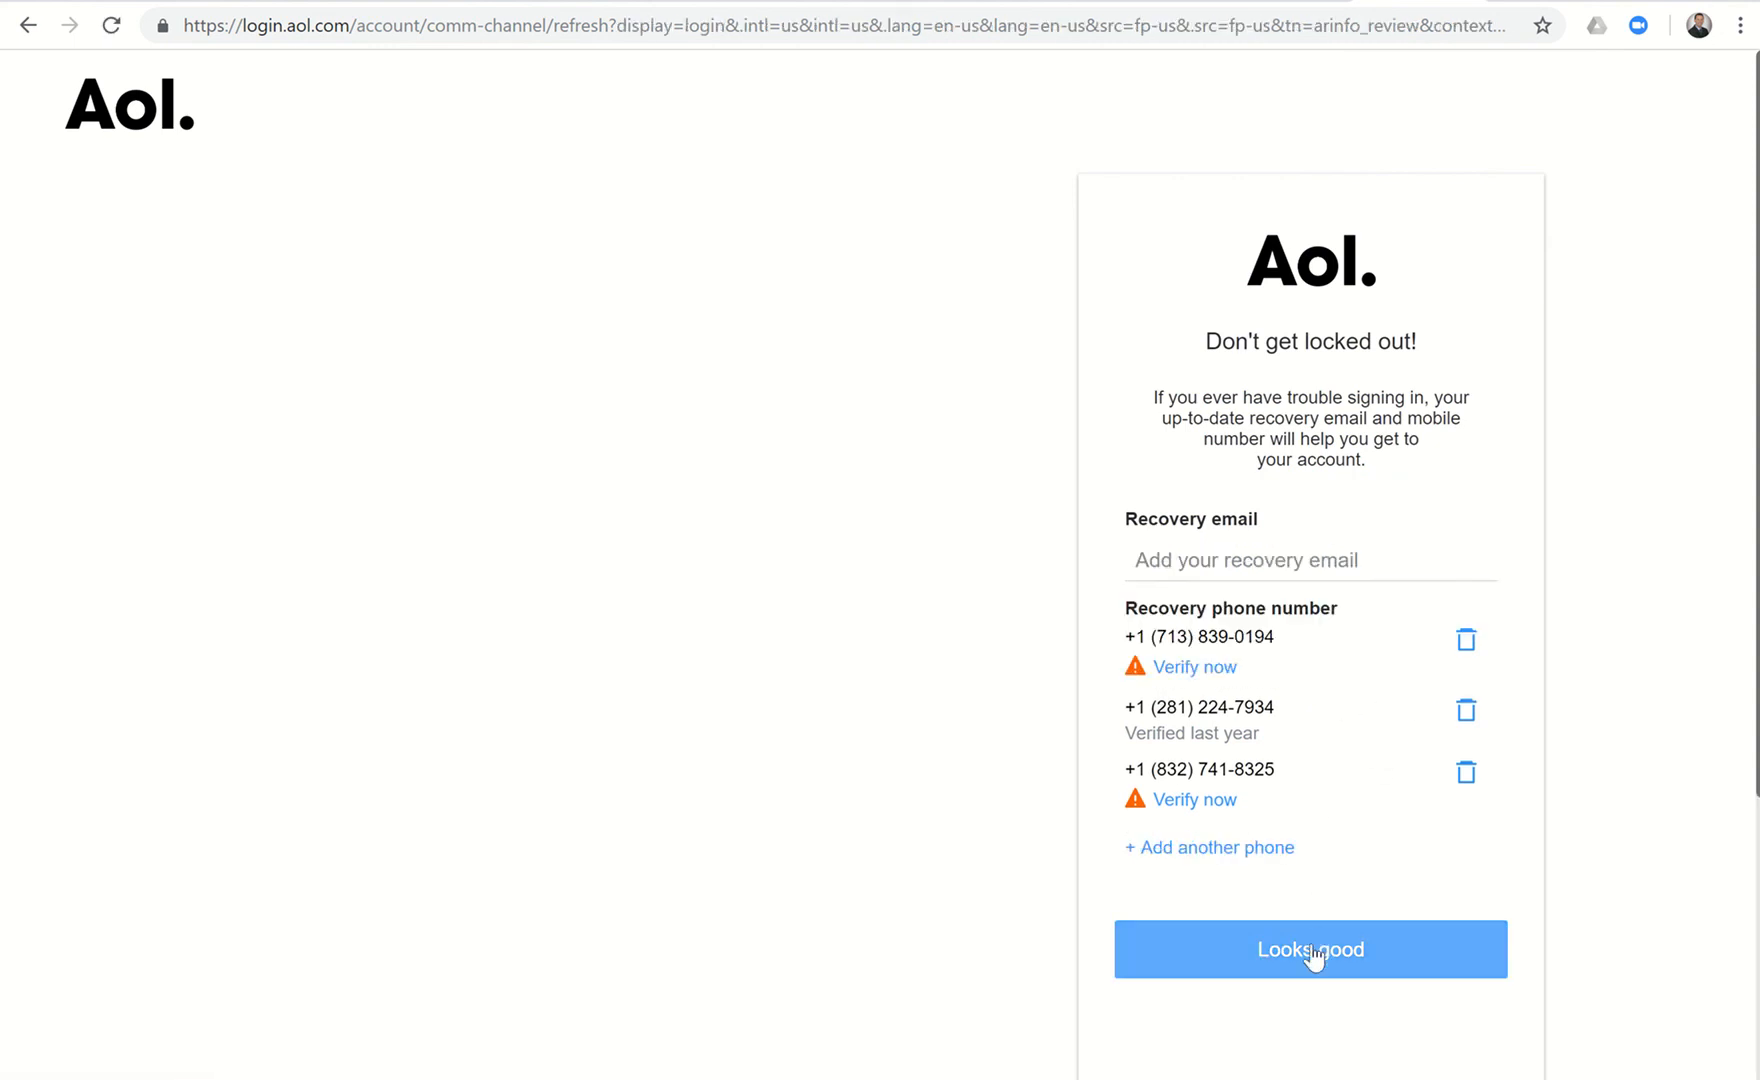
Accept the recovery details with 'Looks good' to reach the AOL home page.
left_click(1308, 948)
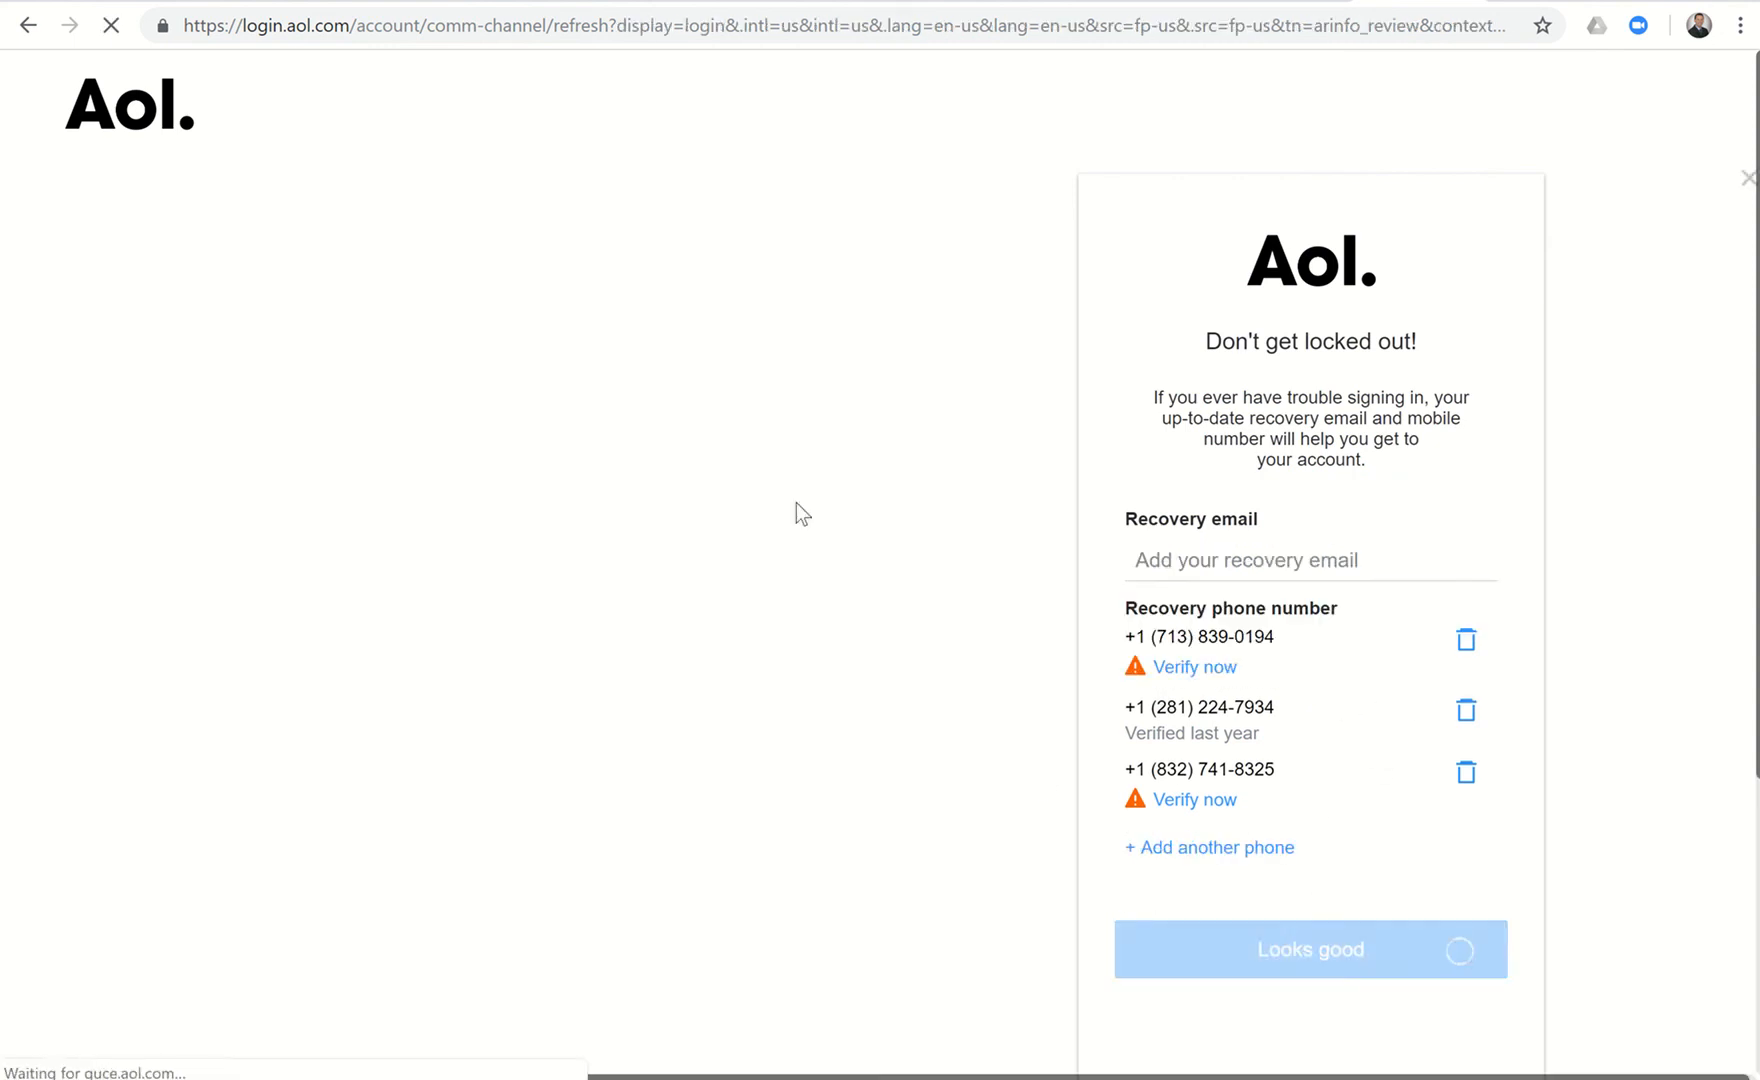
left_click(1308, 948)
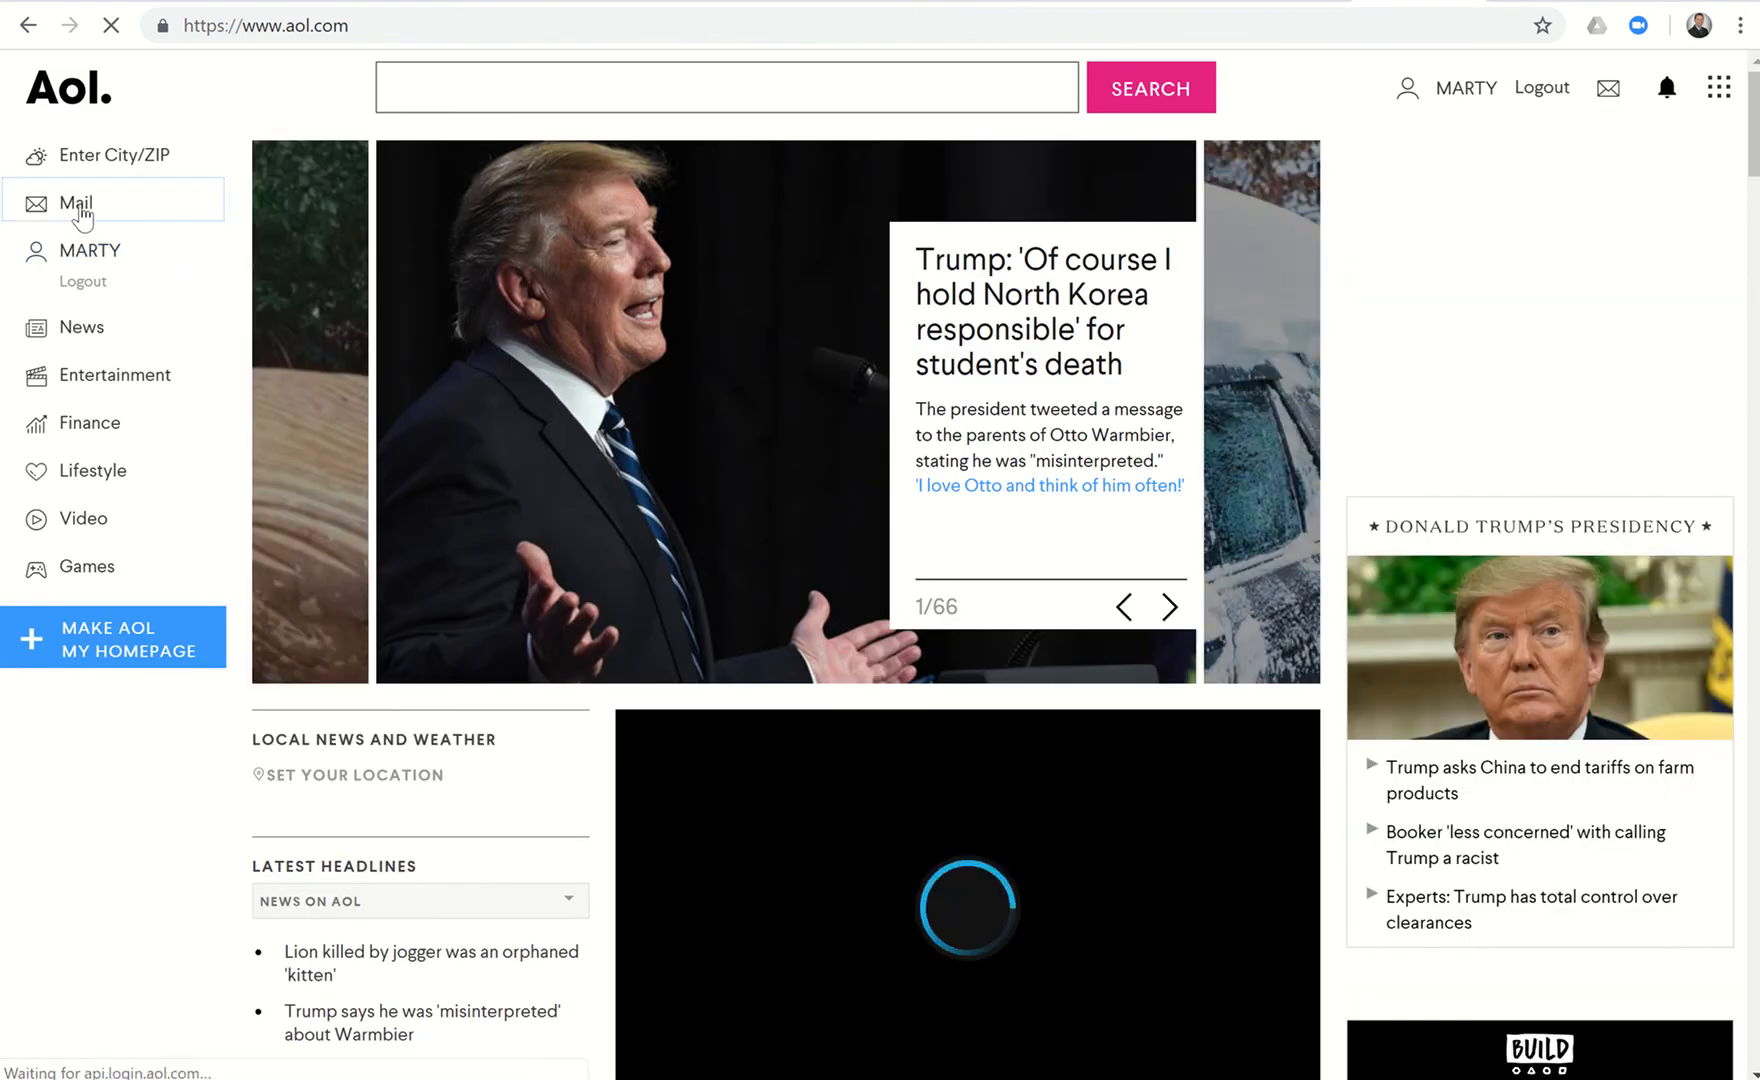
From AOL Mail, dismiss the popup, read the 'Check Out This Custom Site' email and follow its neighborhood.kw.com link.
left_click(74, 204)
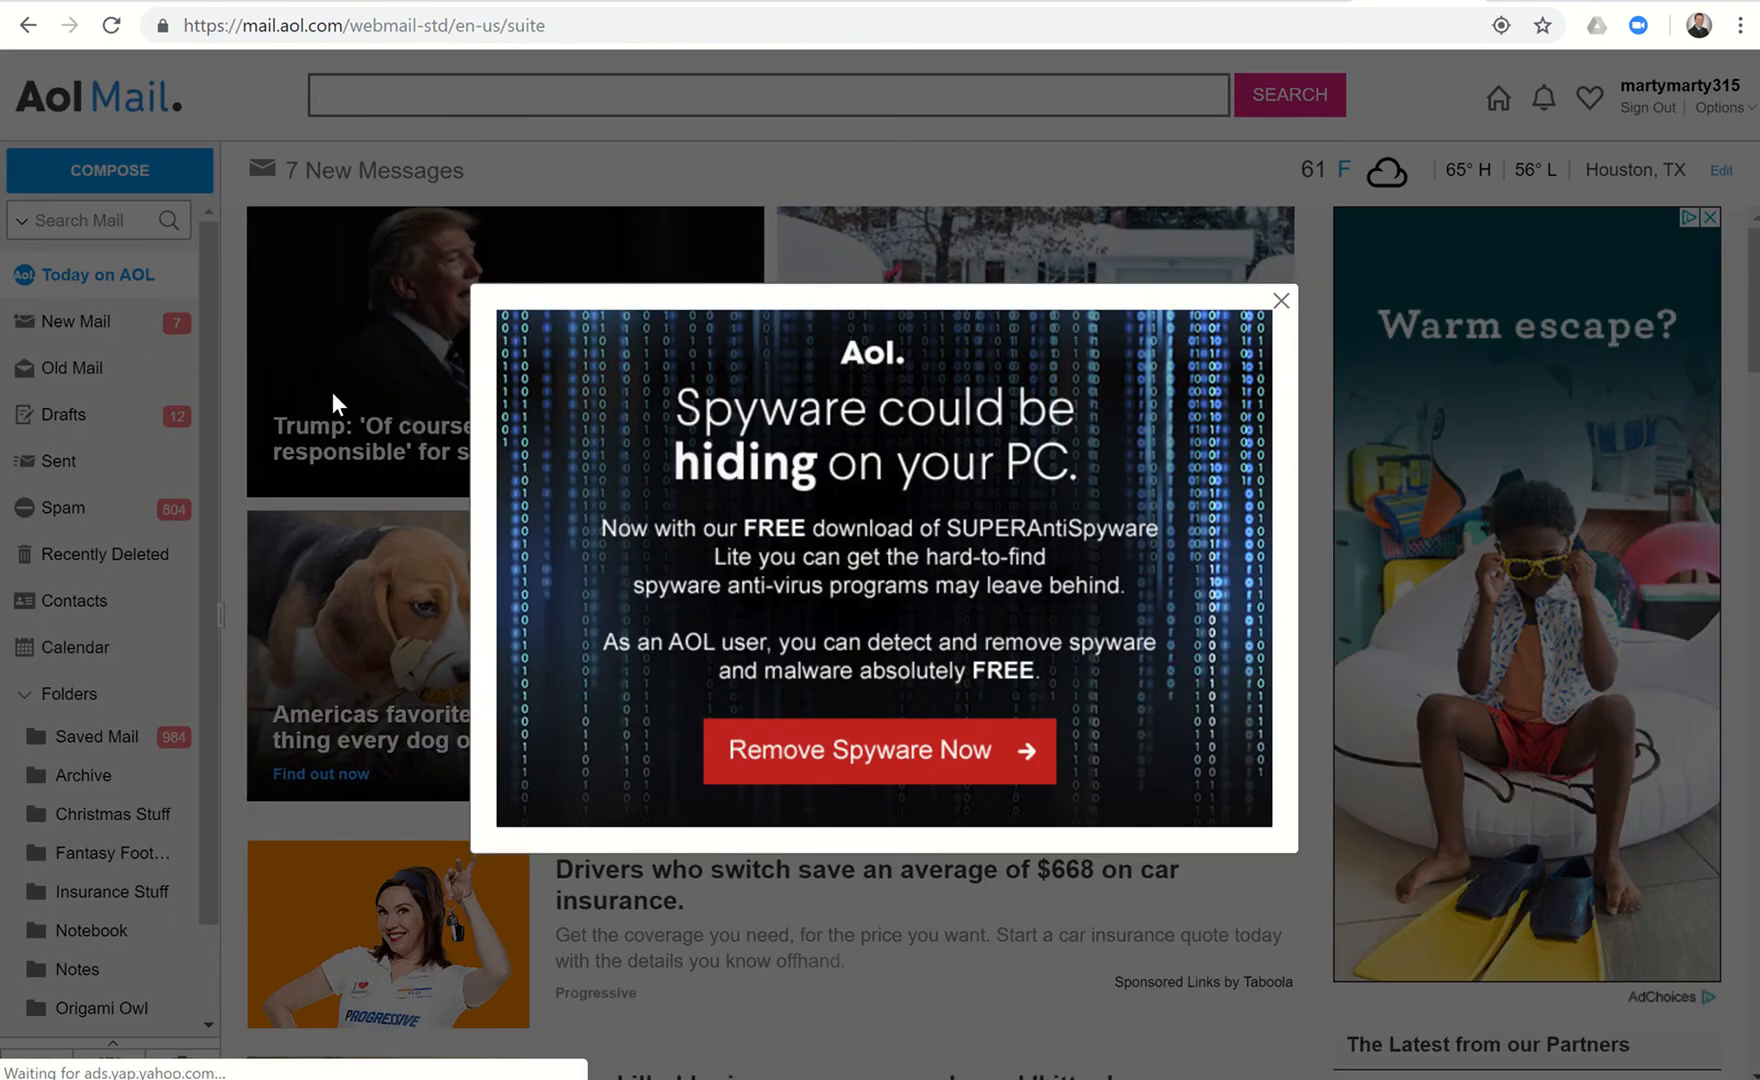
left_click(1280, 300)
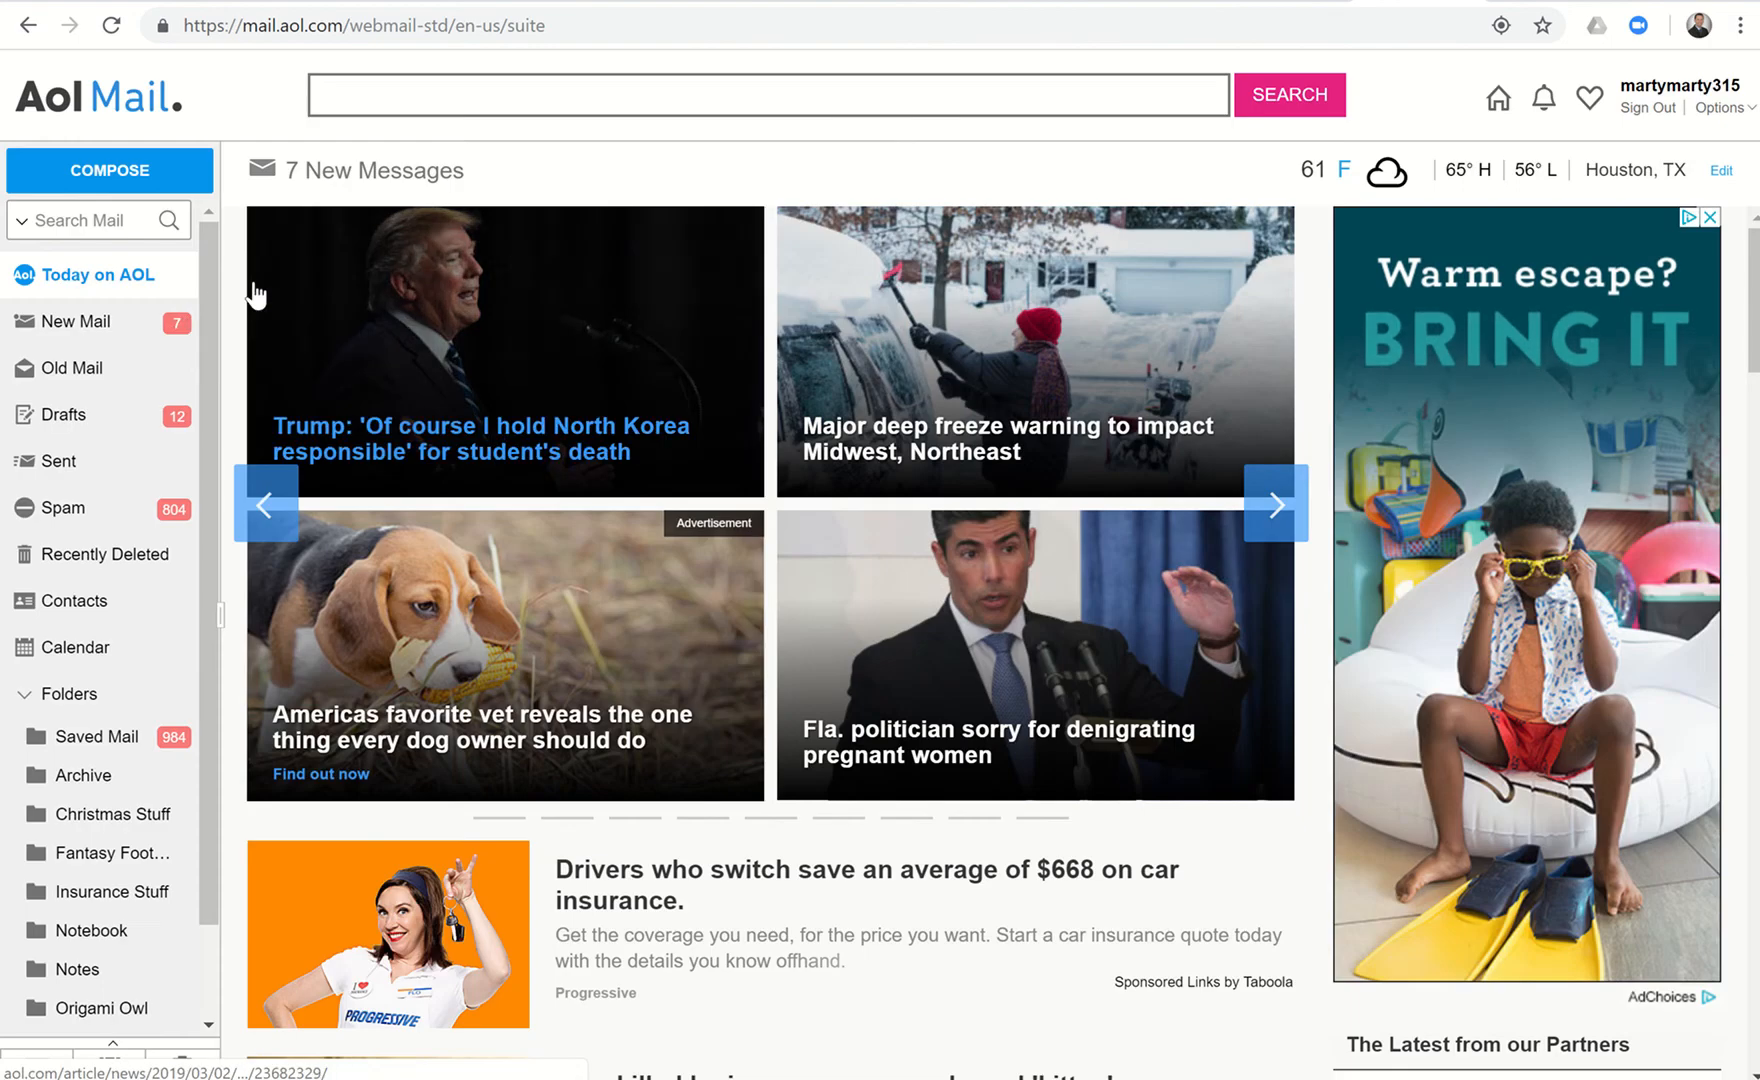
left_click(78, 322)
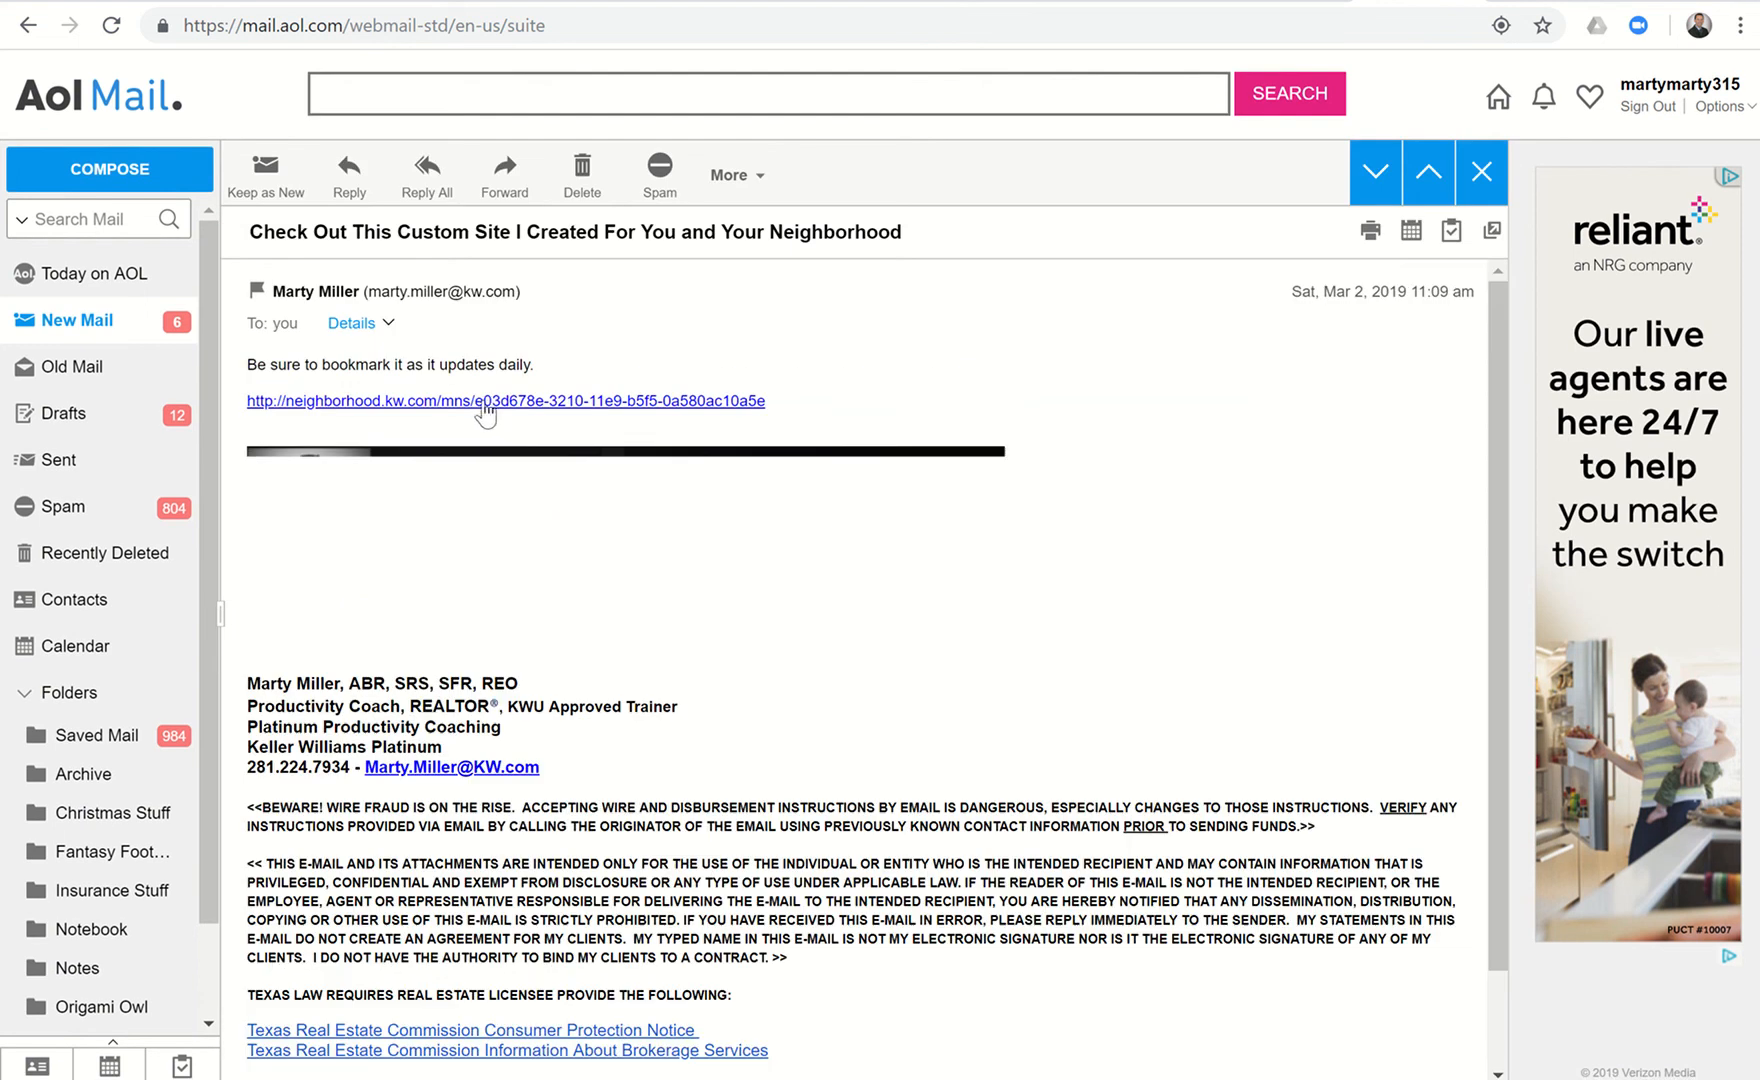
left_click(504, 400)
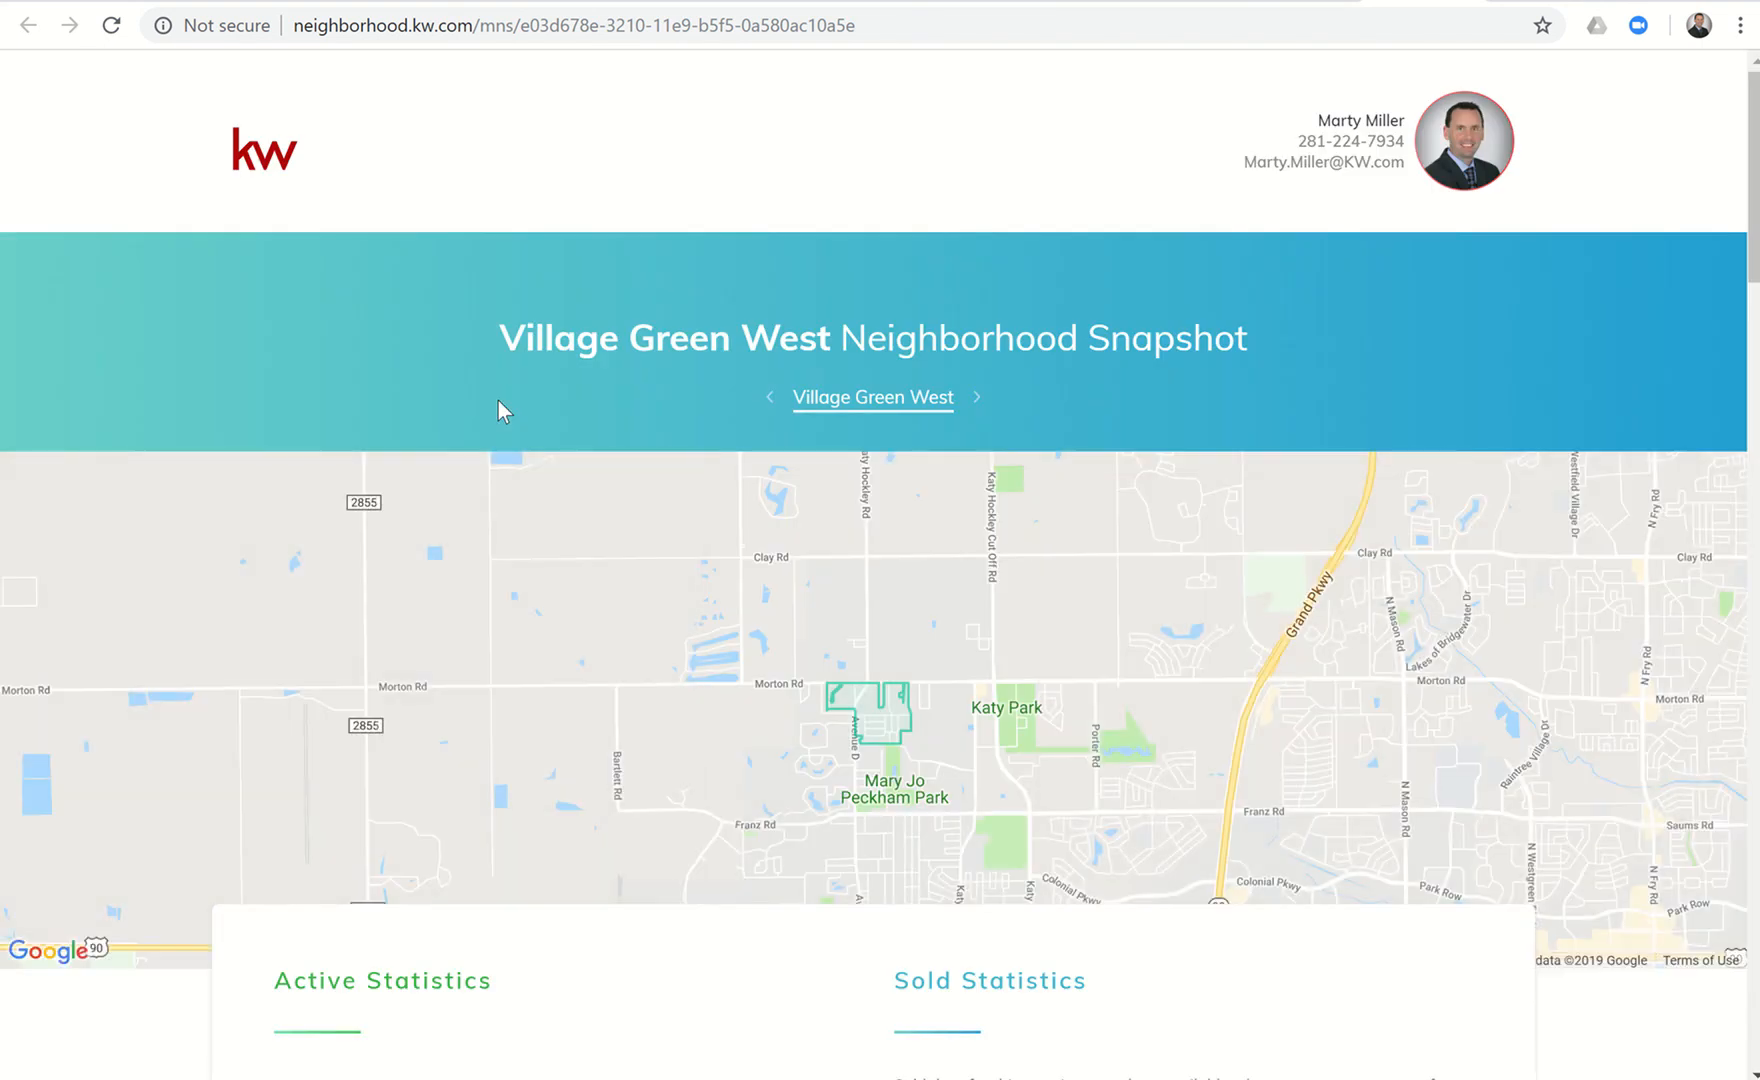
mouse_move(614, 404)
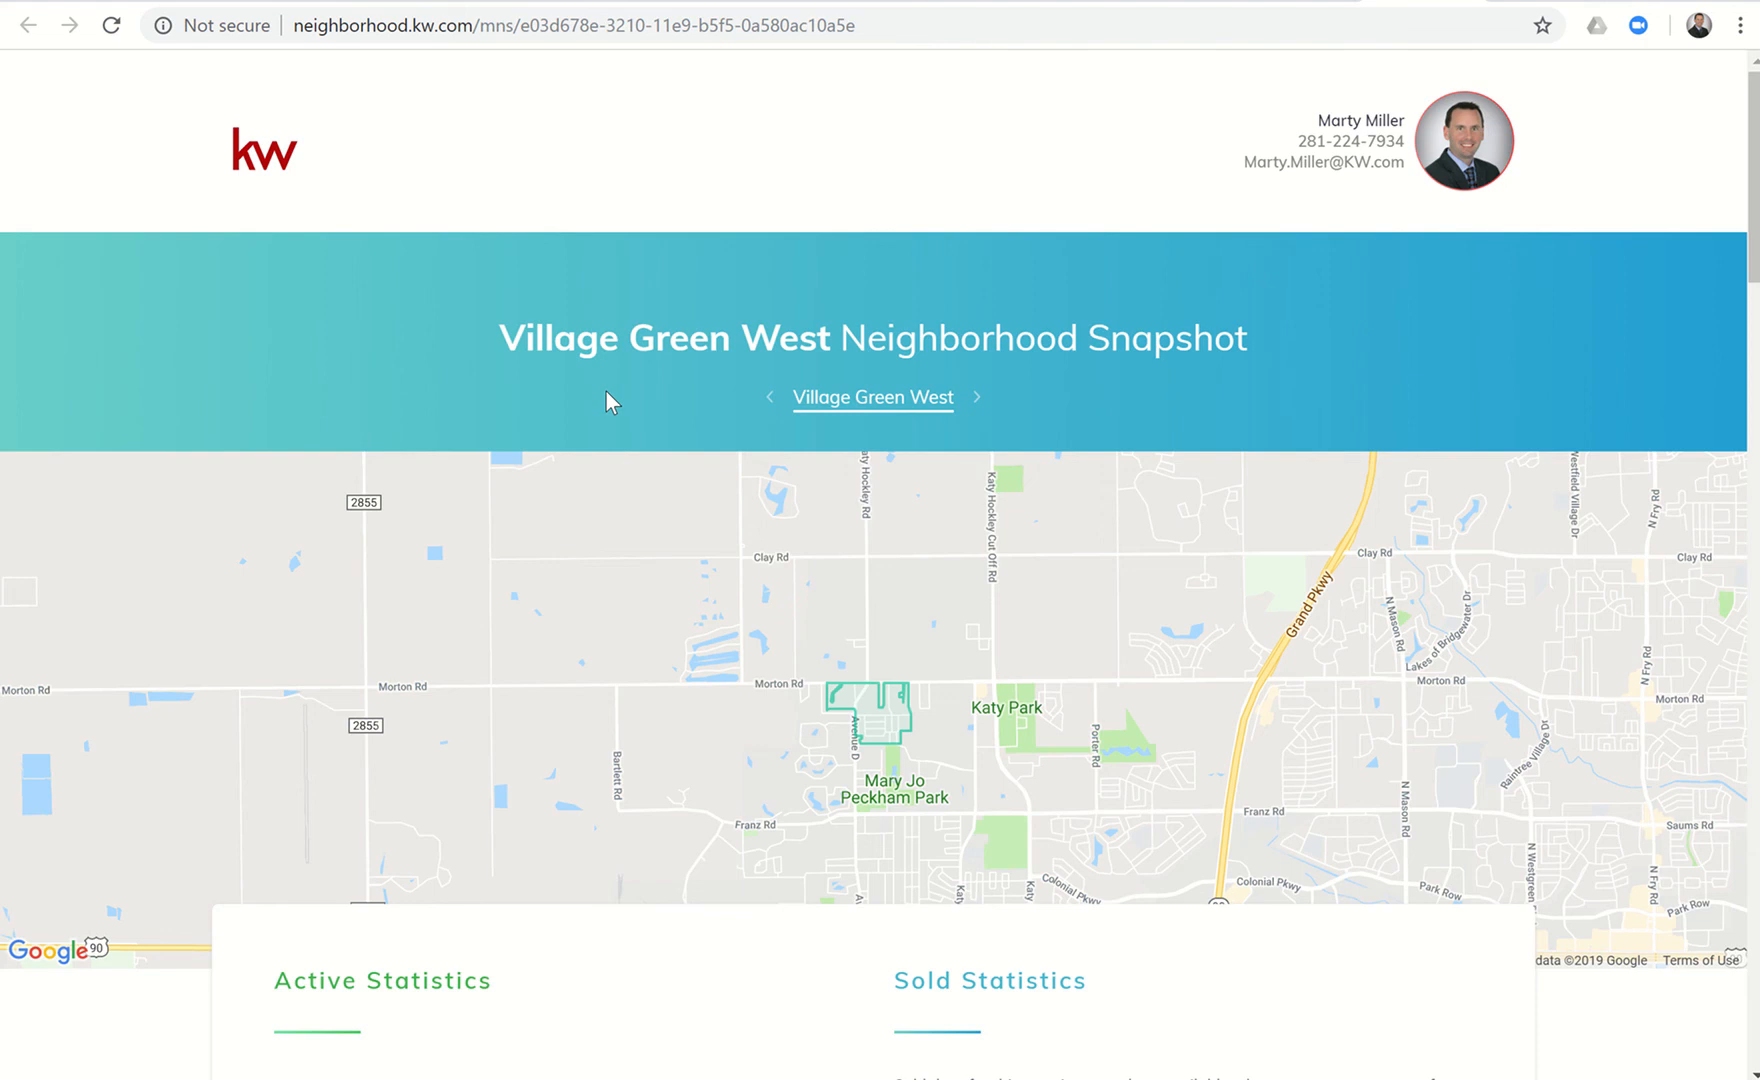
scroll("down", 3)
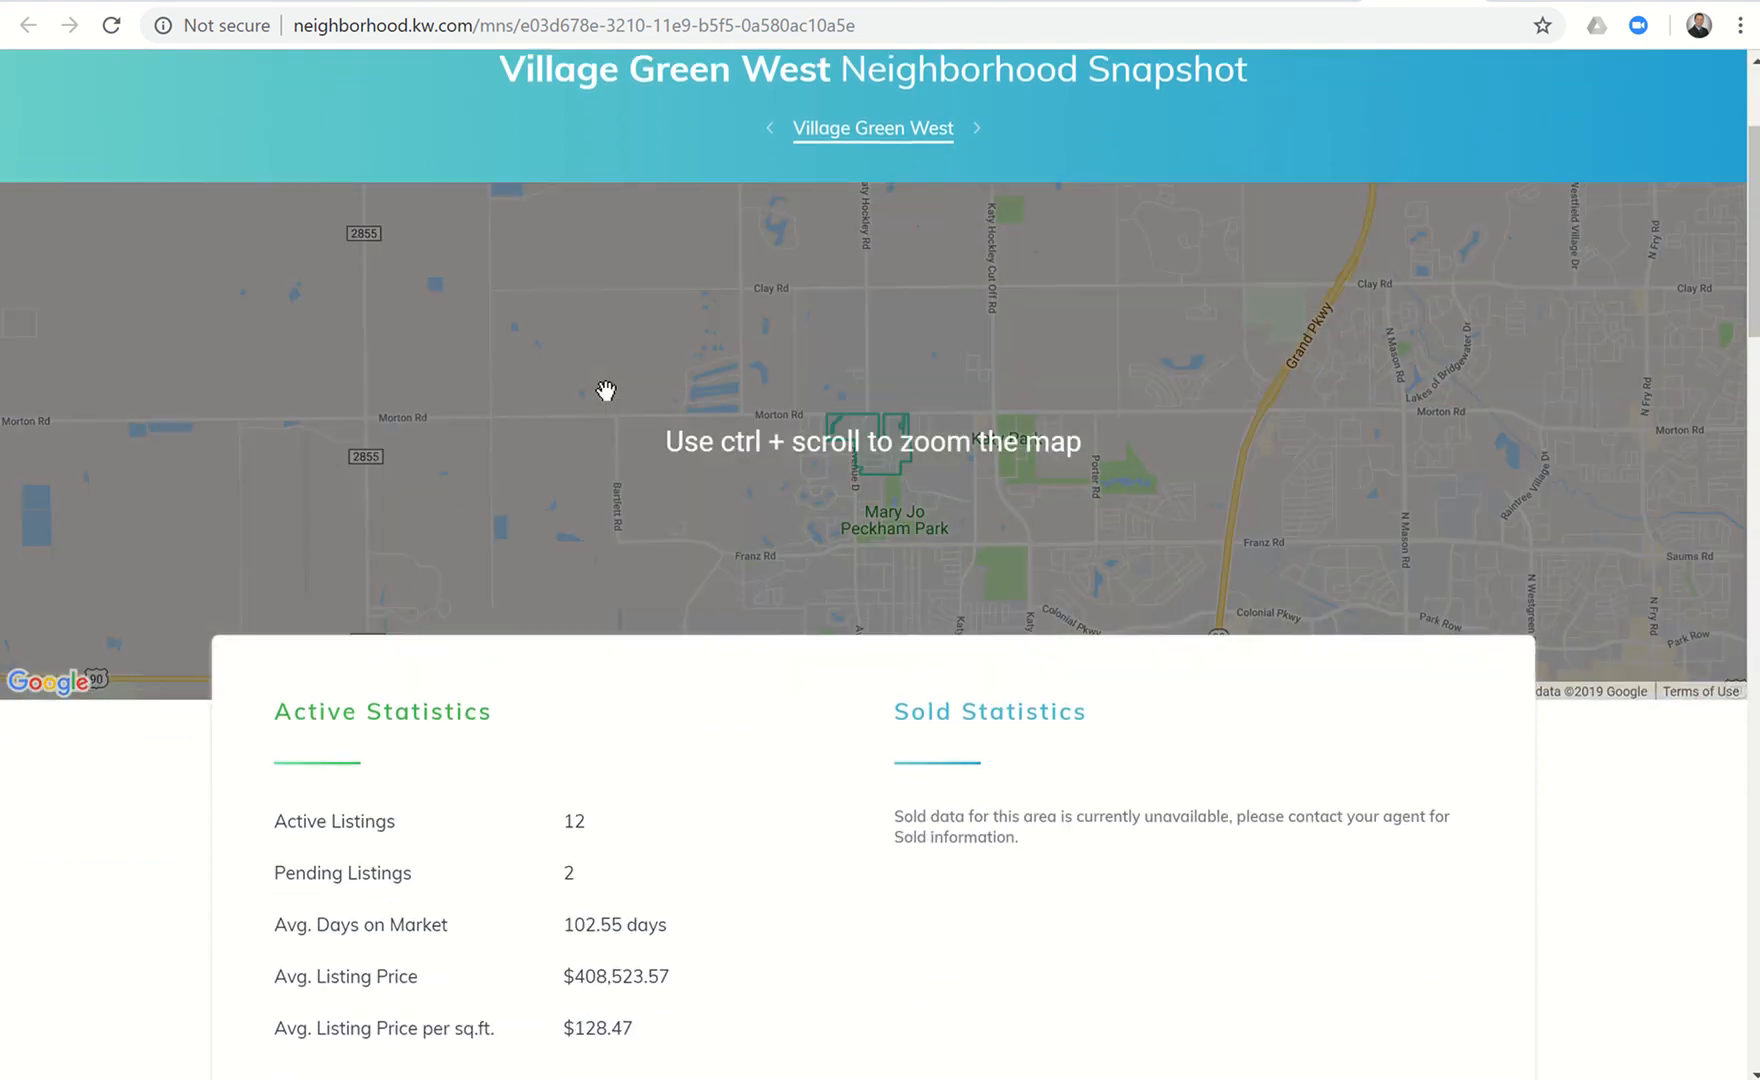
scroll("down", 3)
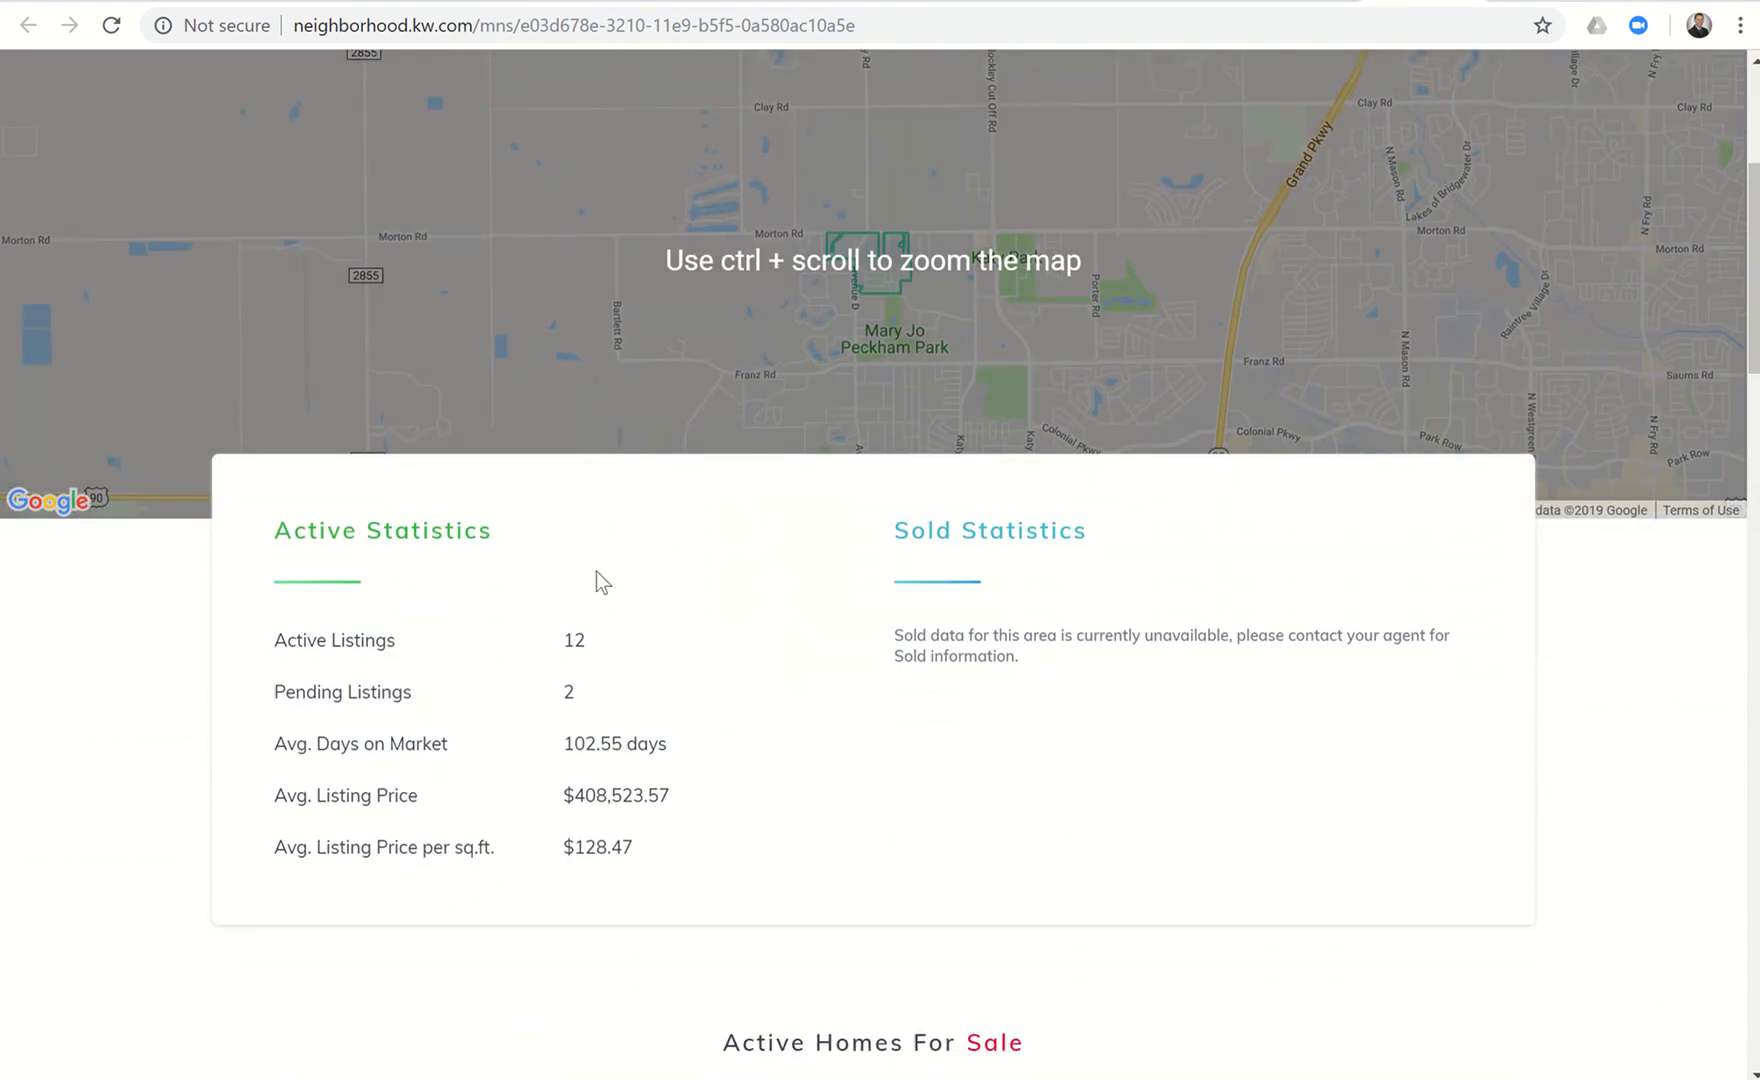
scroll("down", 3)
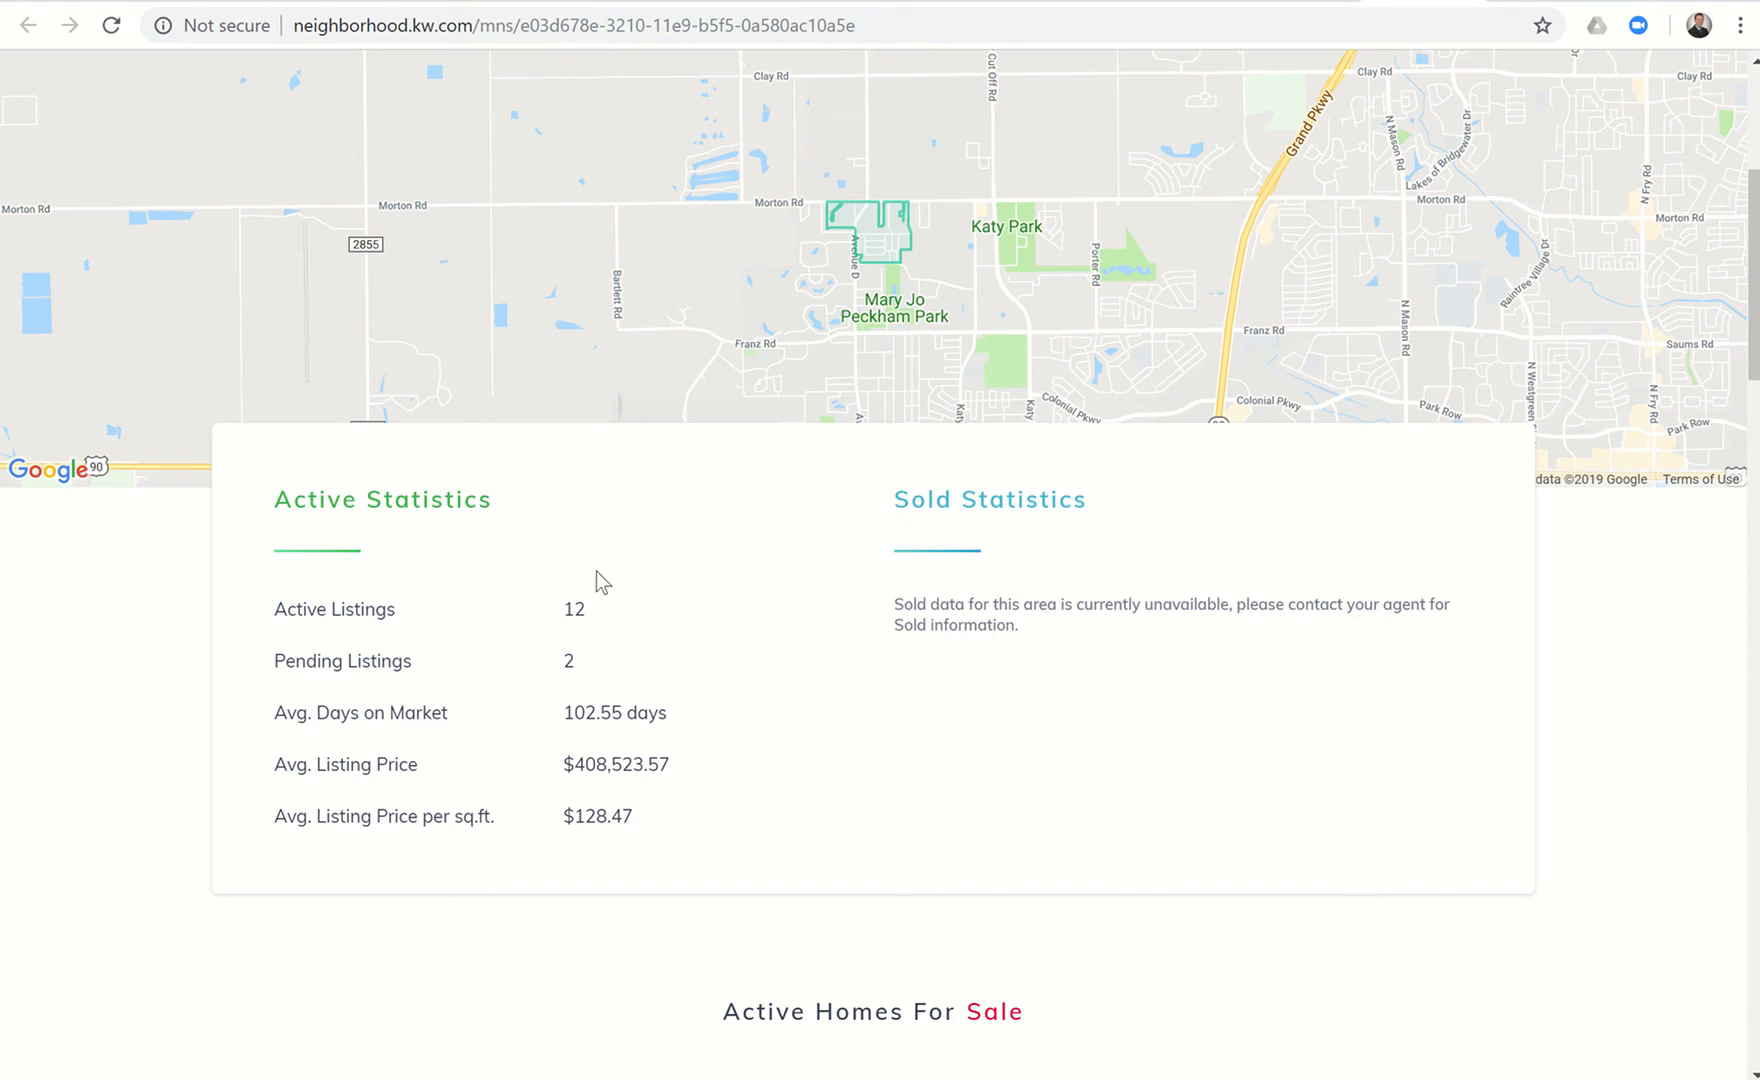
scroll("down", 3)
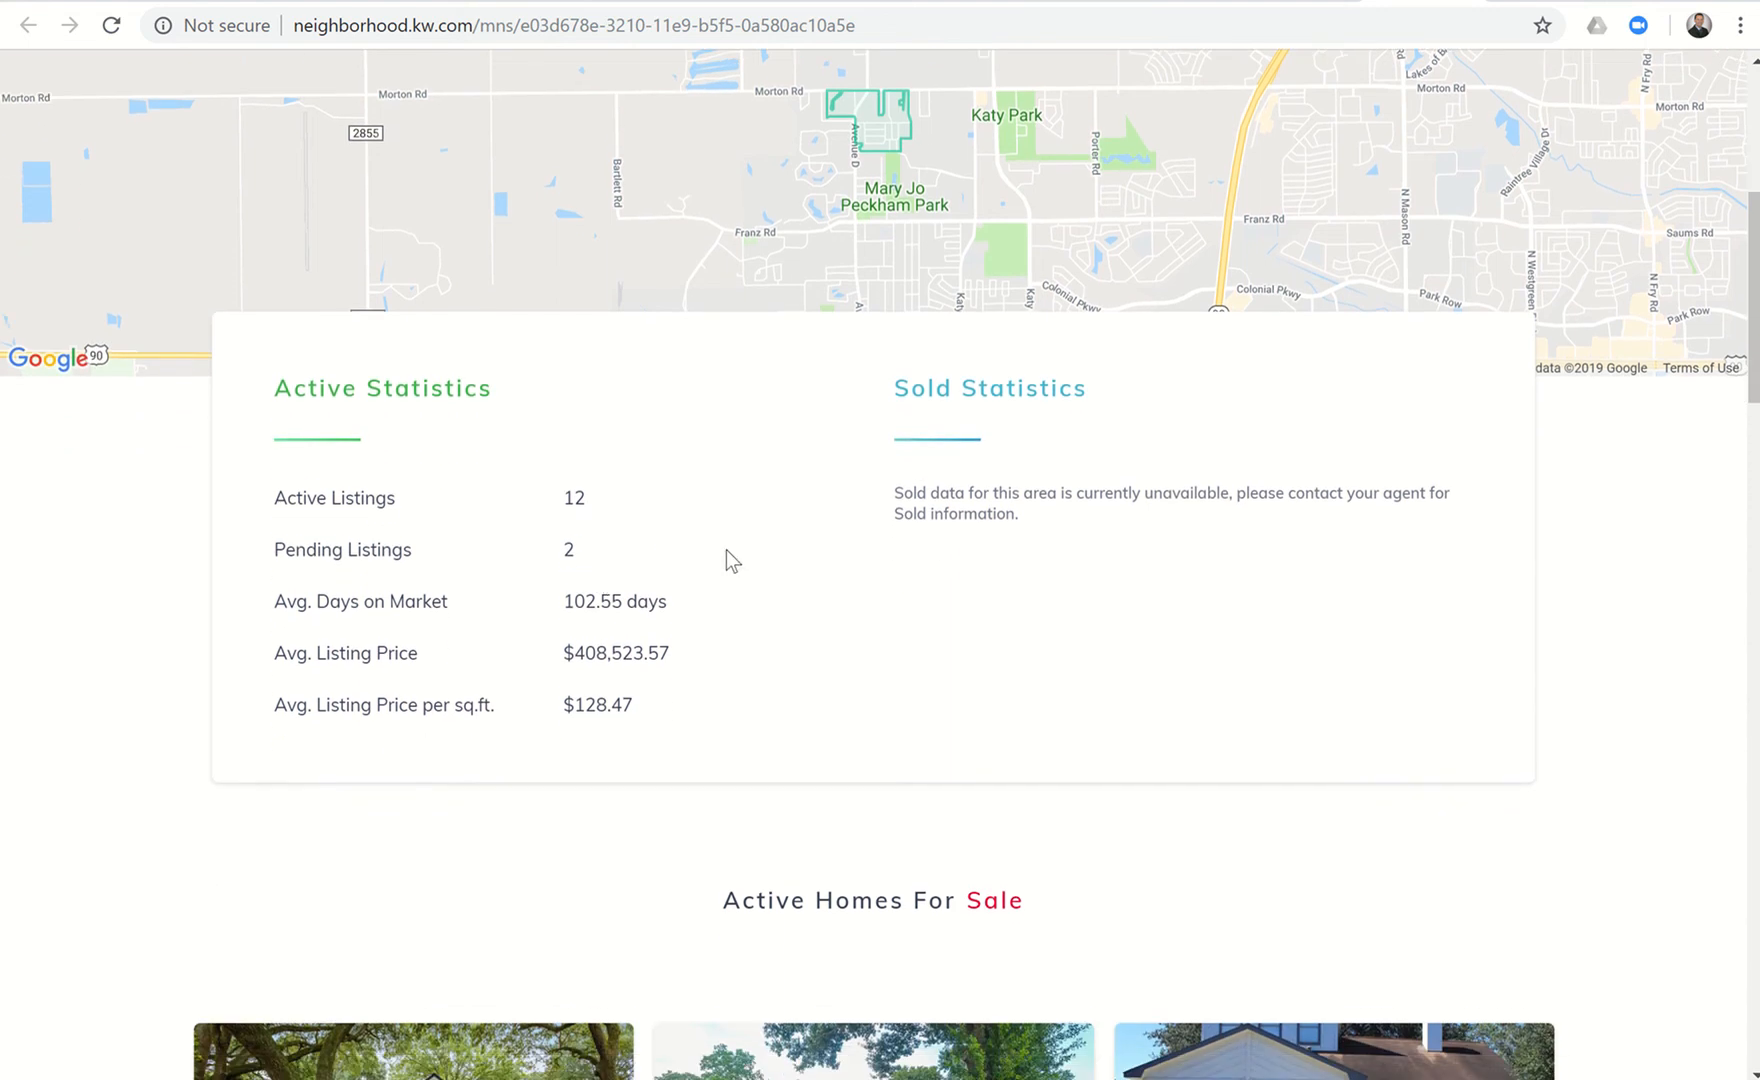
scroll("down", 3)
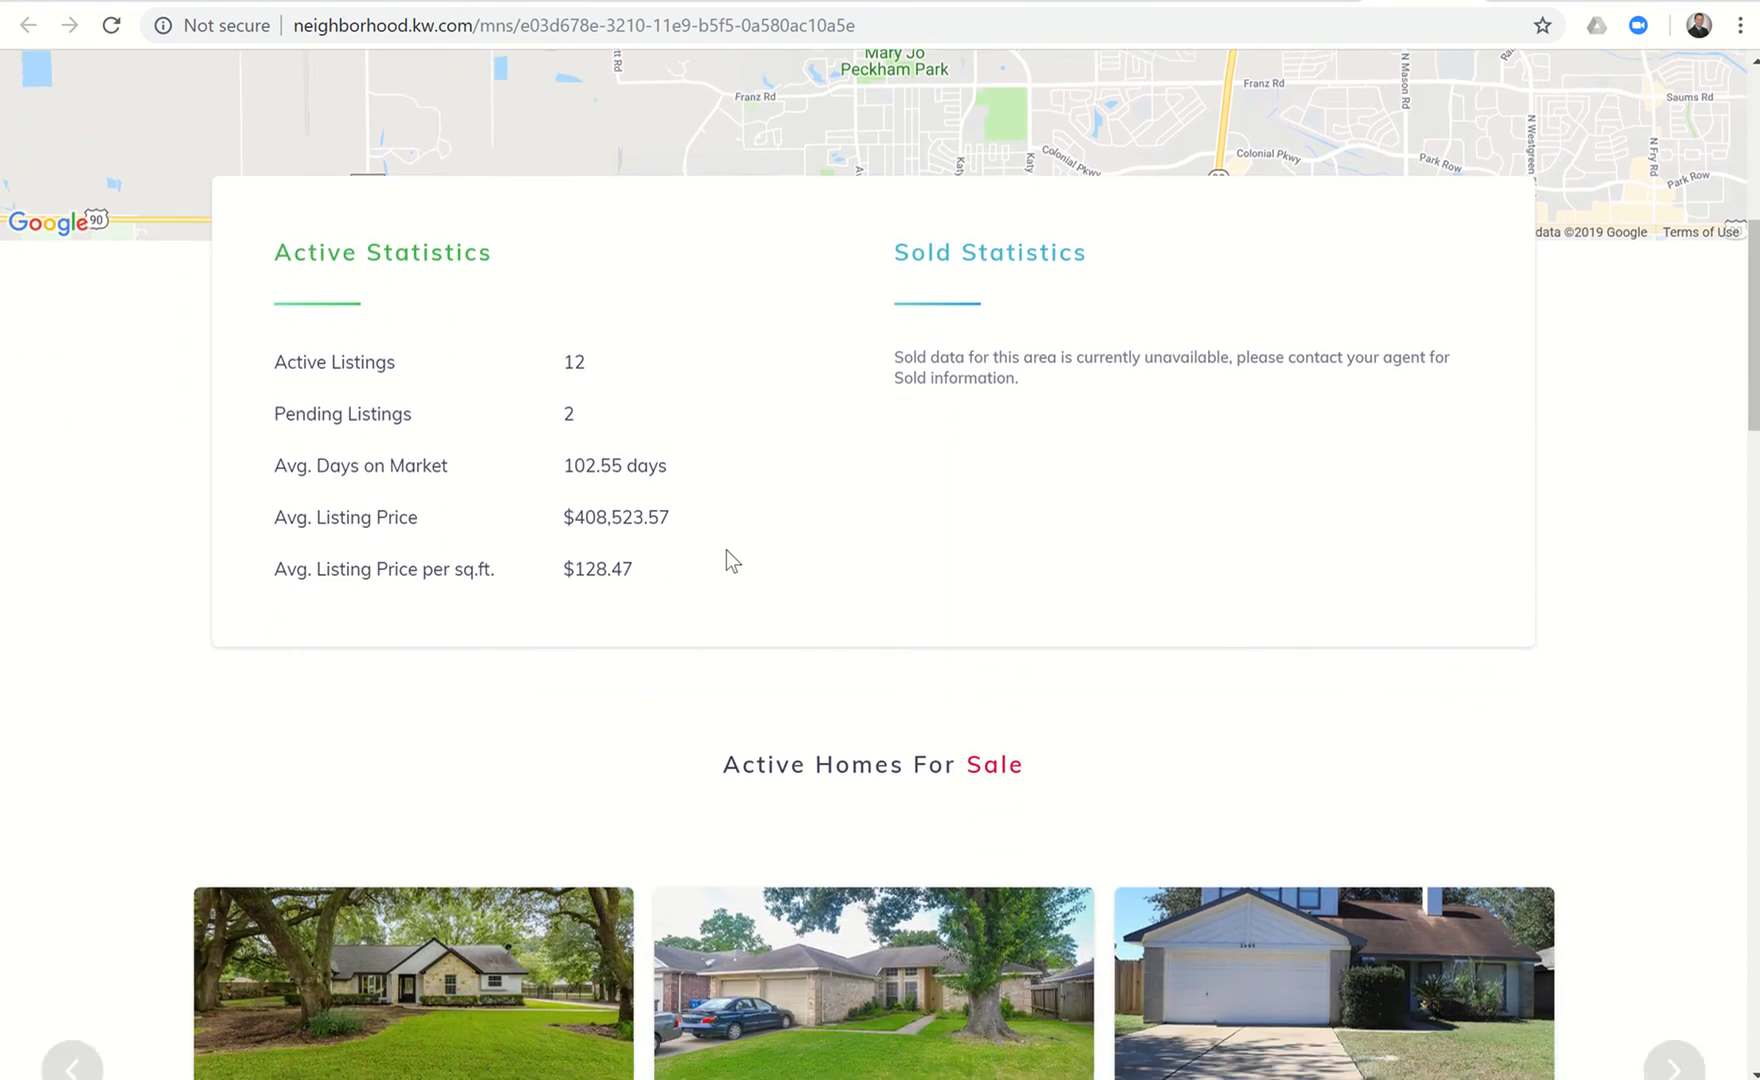
scroll("down", 3)
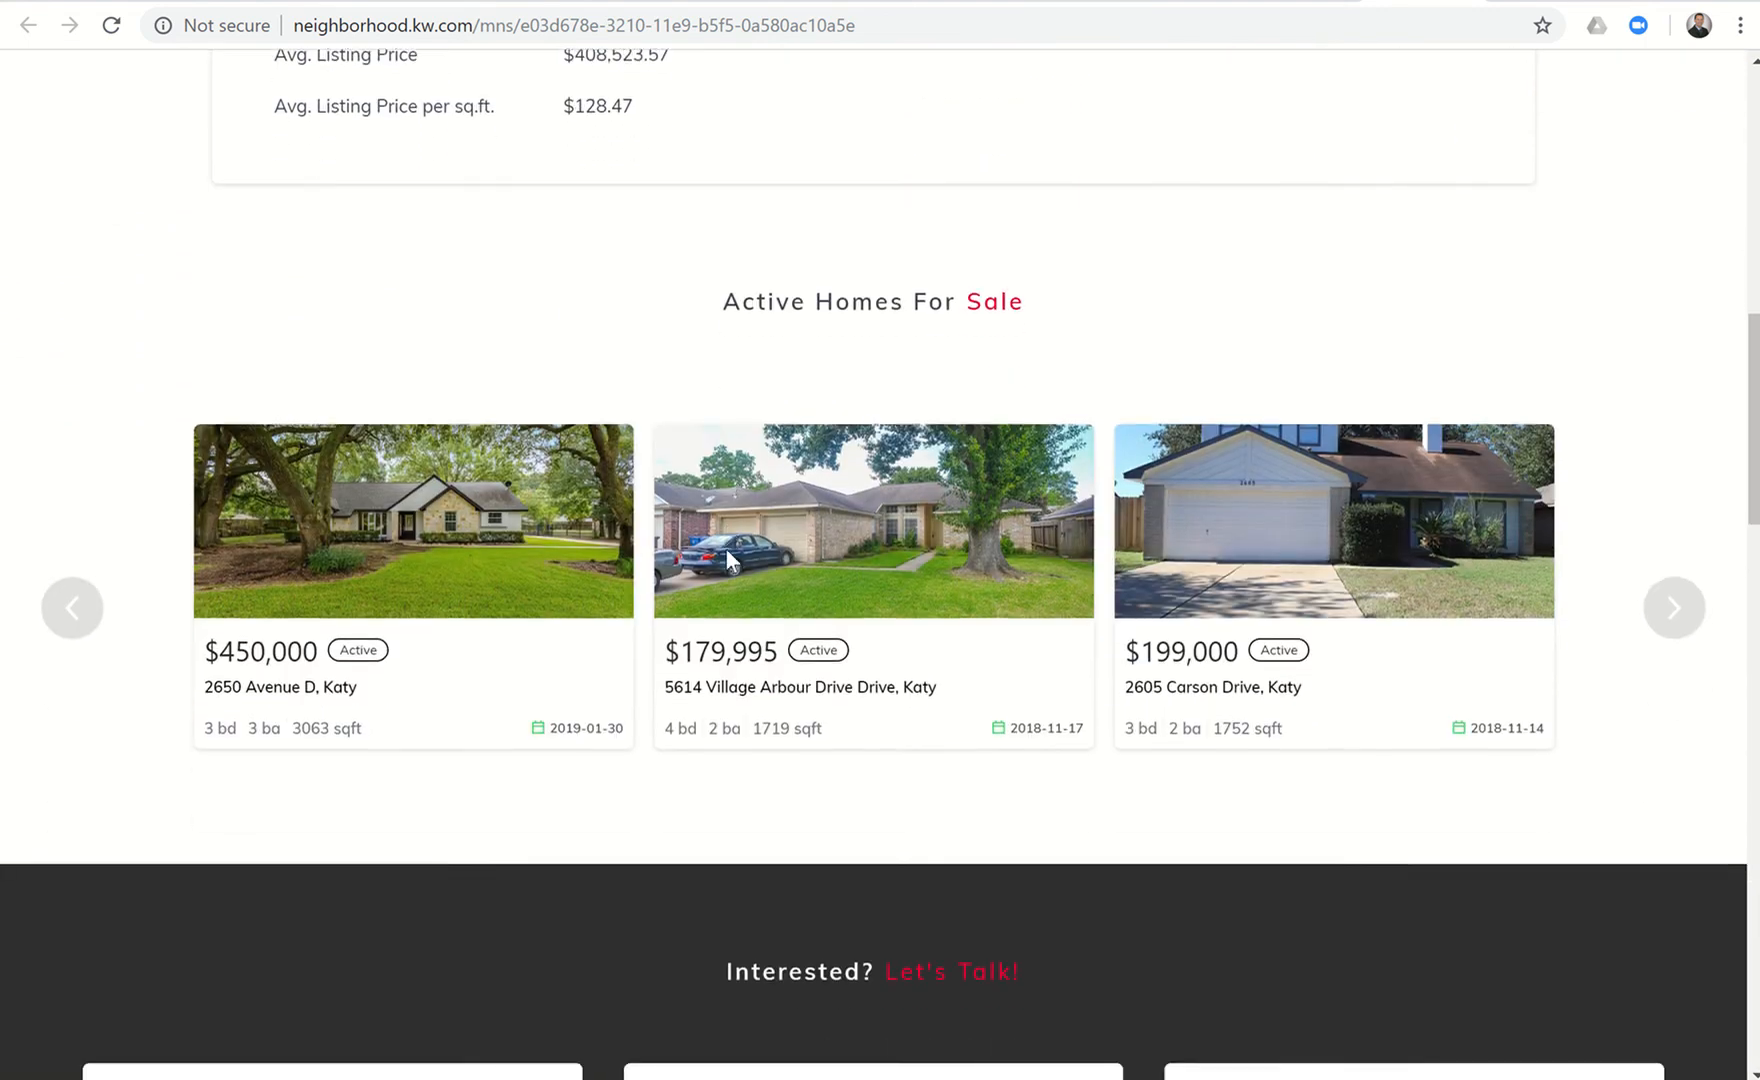
scroll("down", 3)
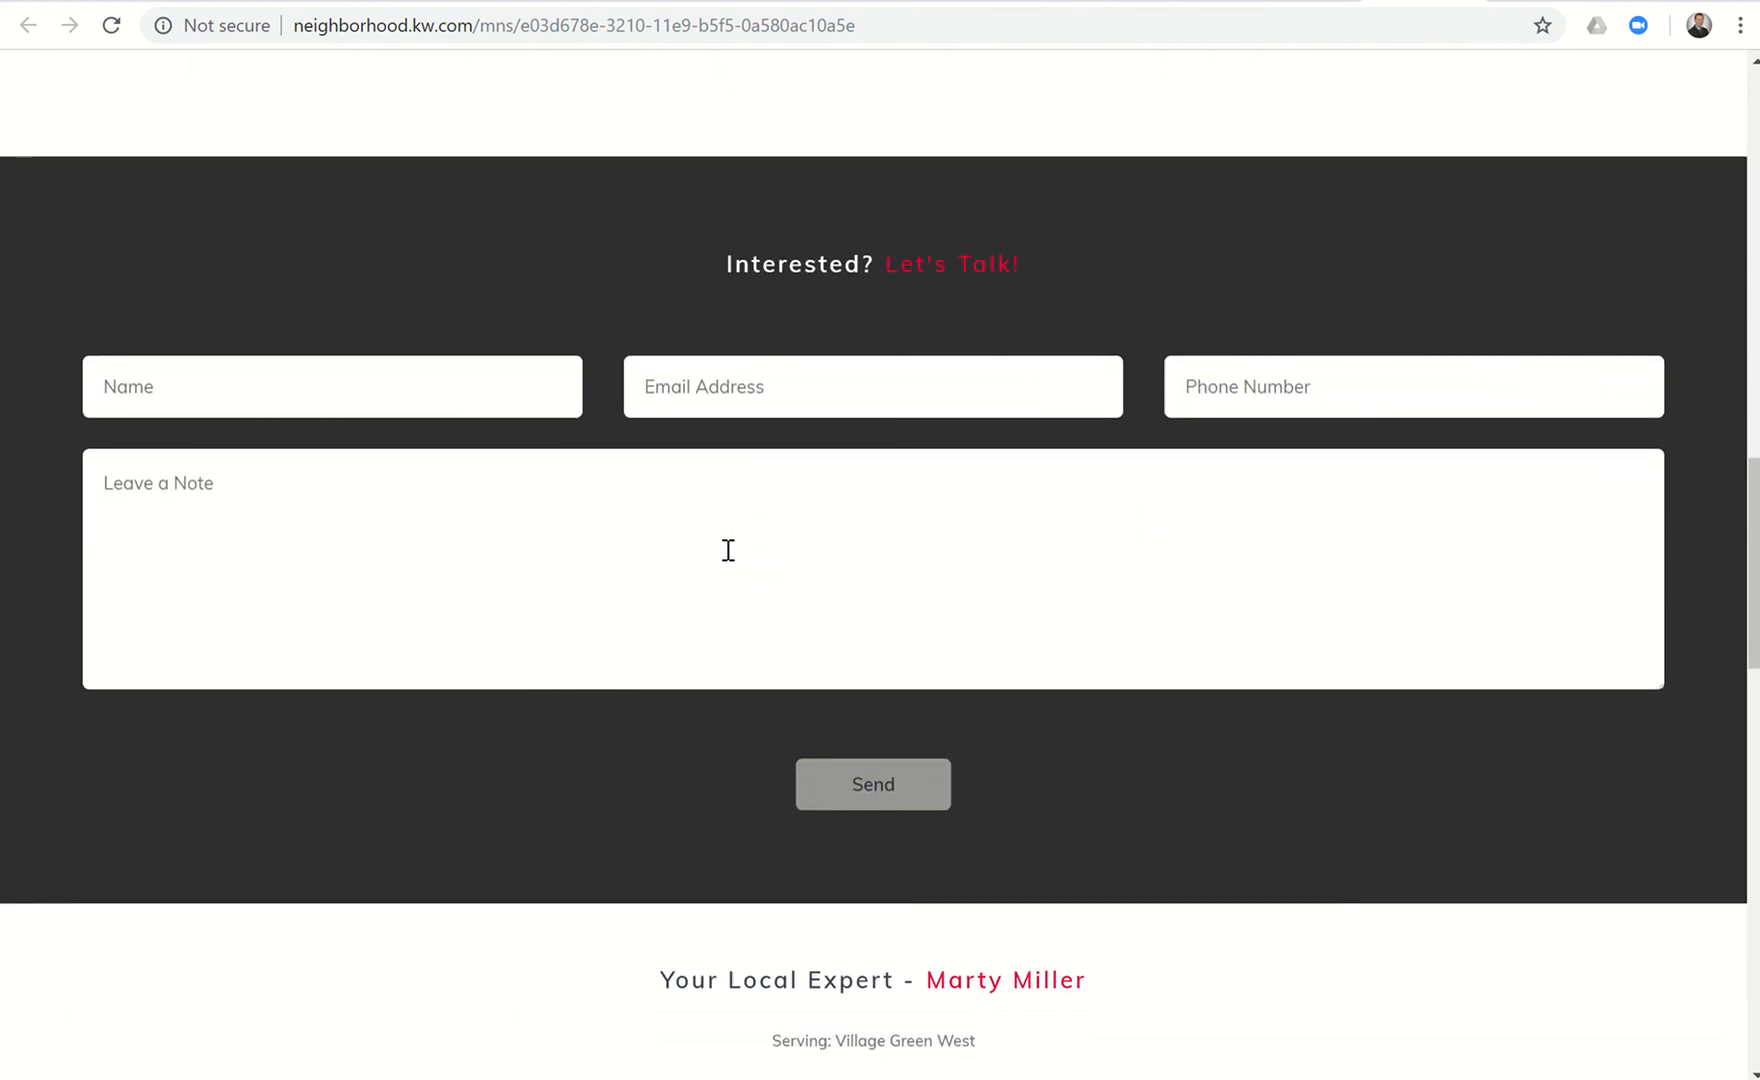
mouse_move(748, 588)
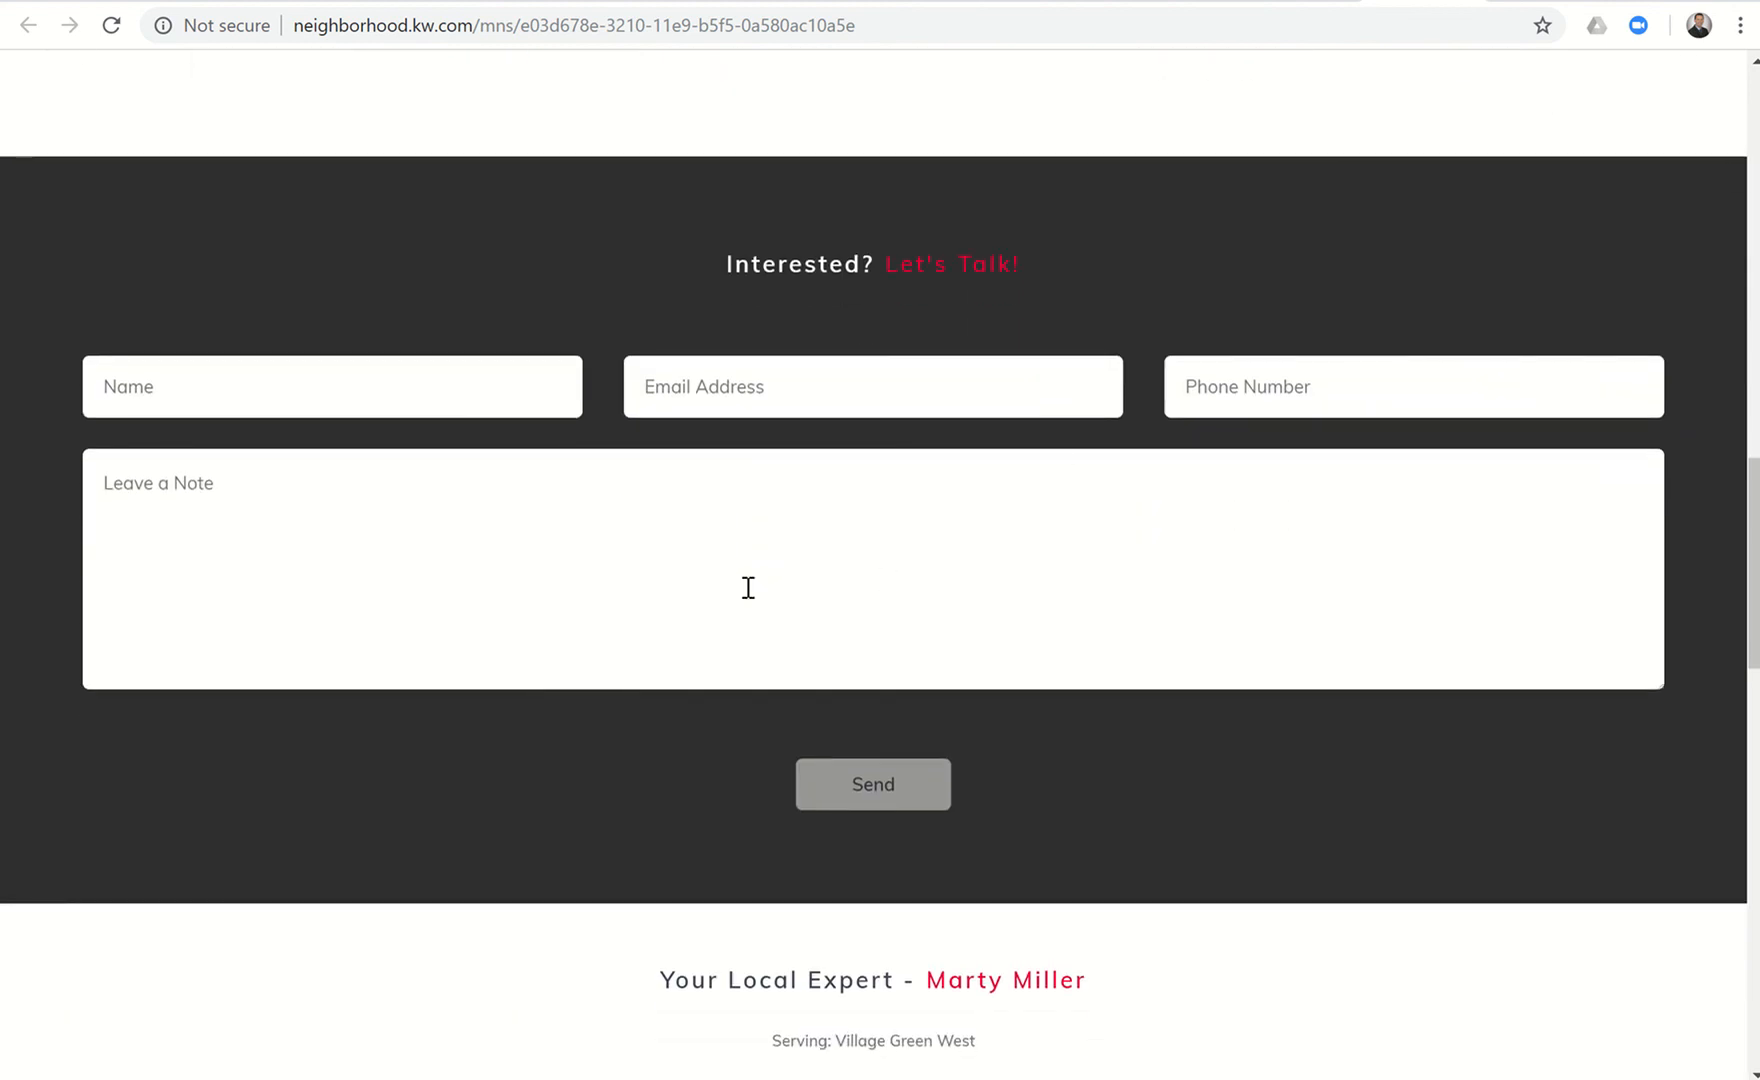
scroll("down", 3)
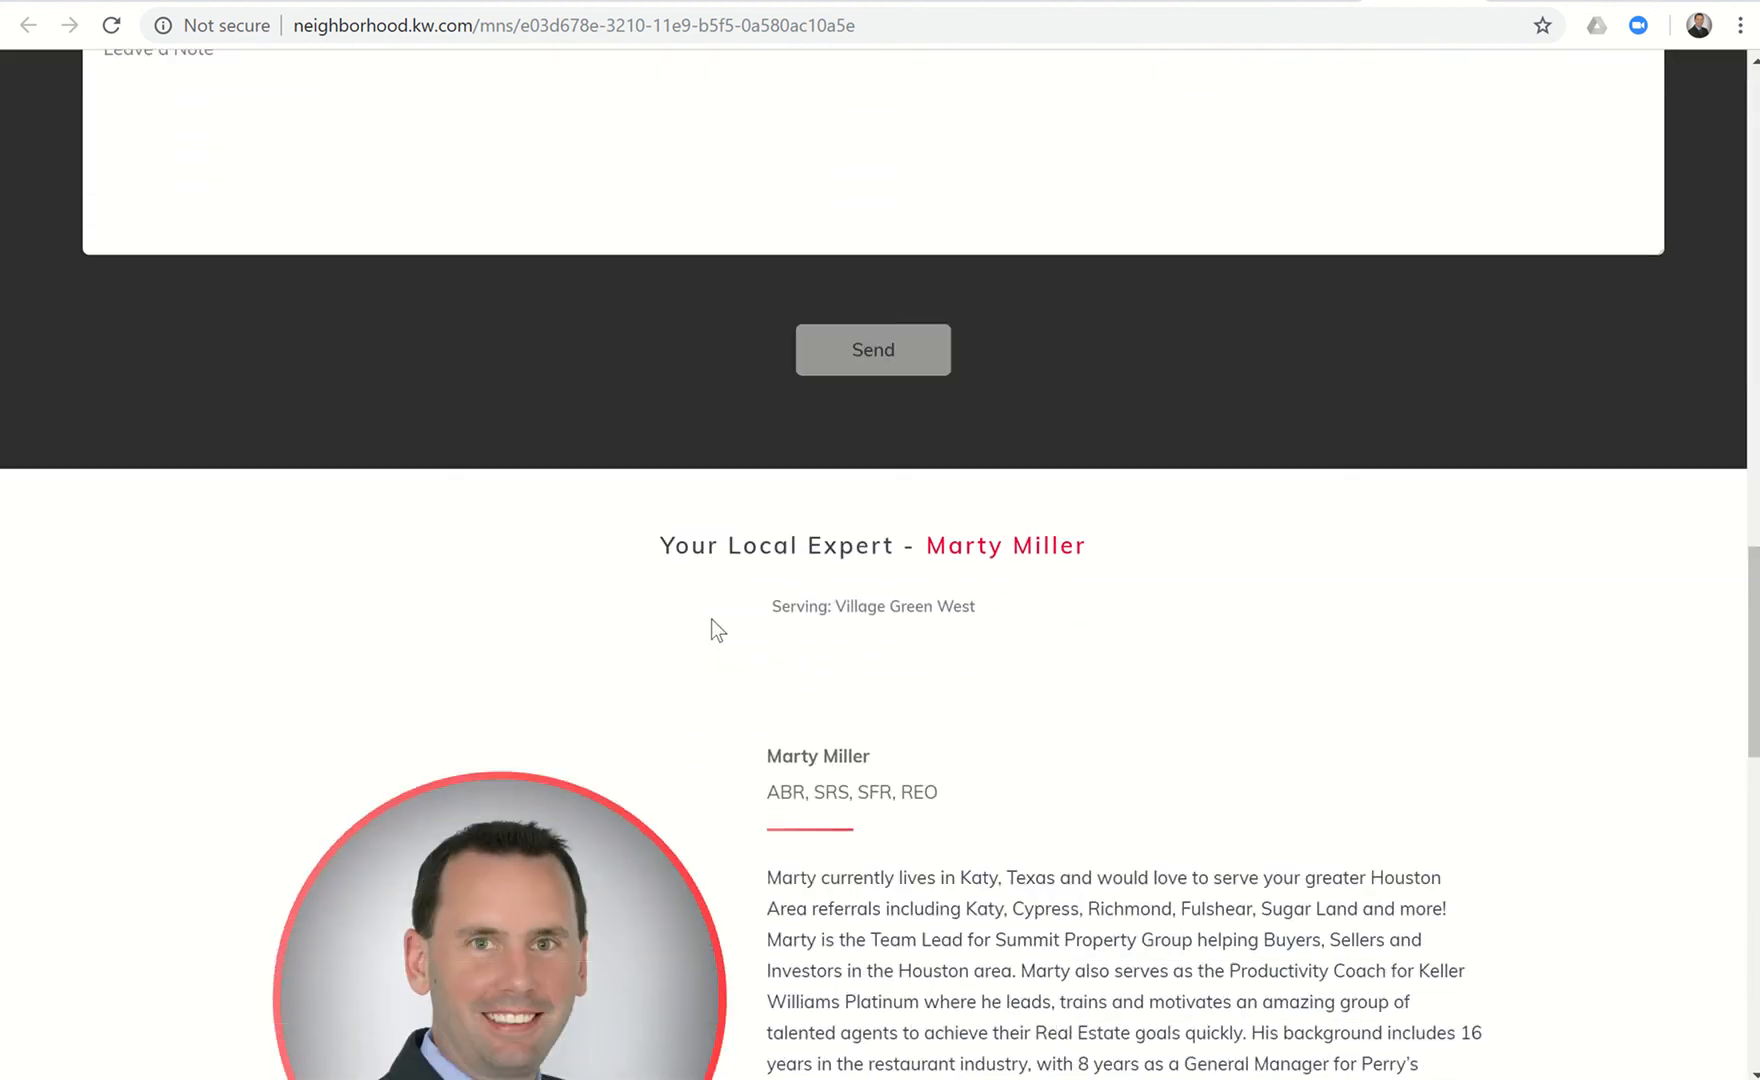
scroll("down", 3)
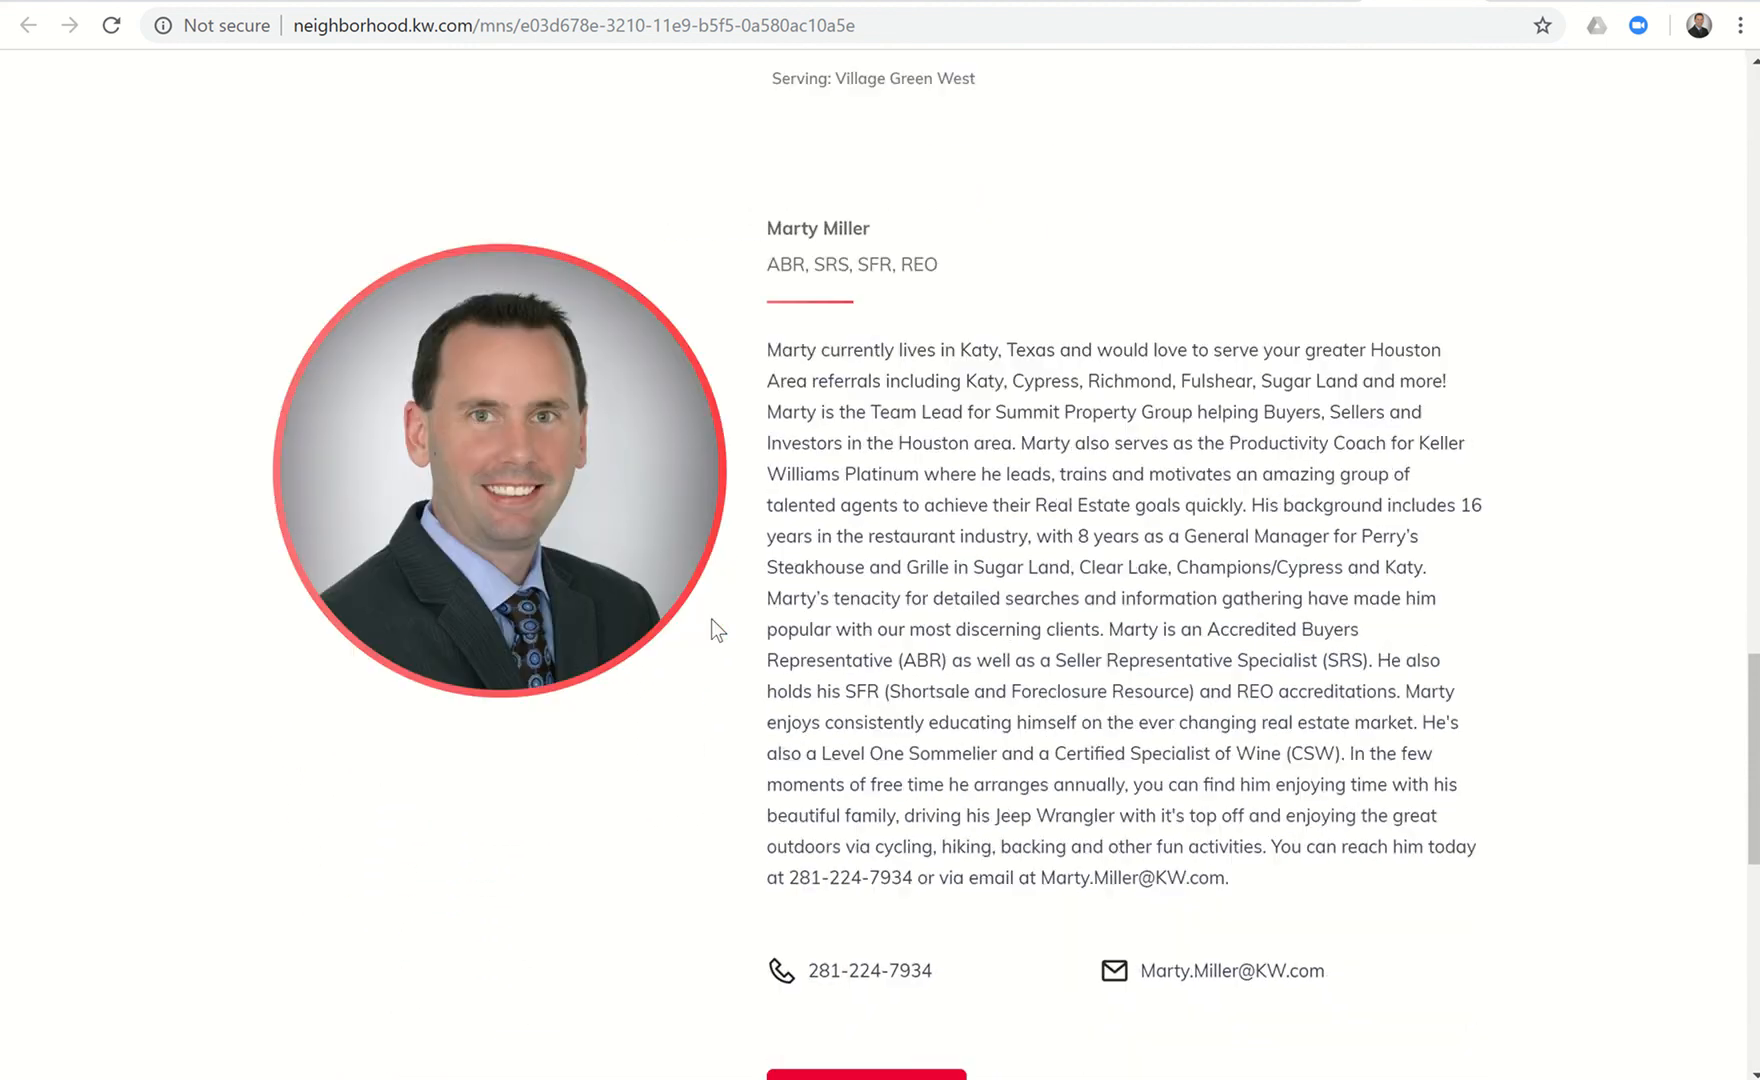
scroll("down", 3)
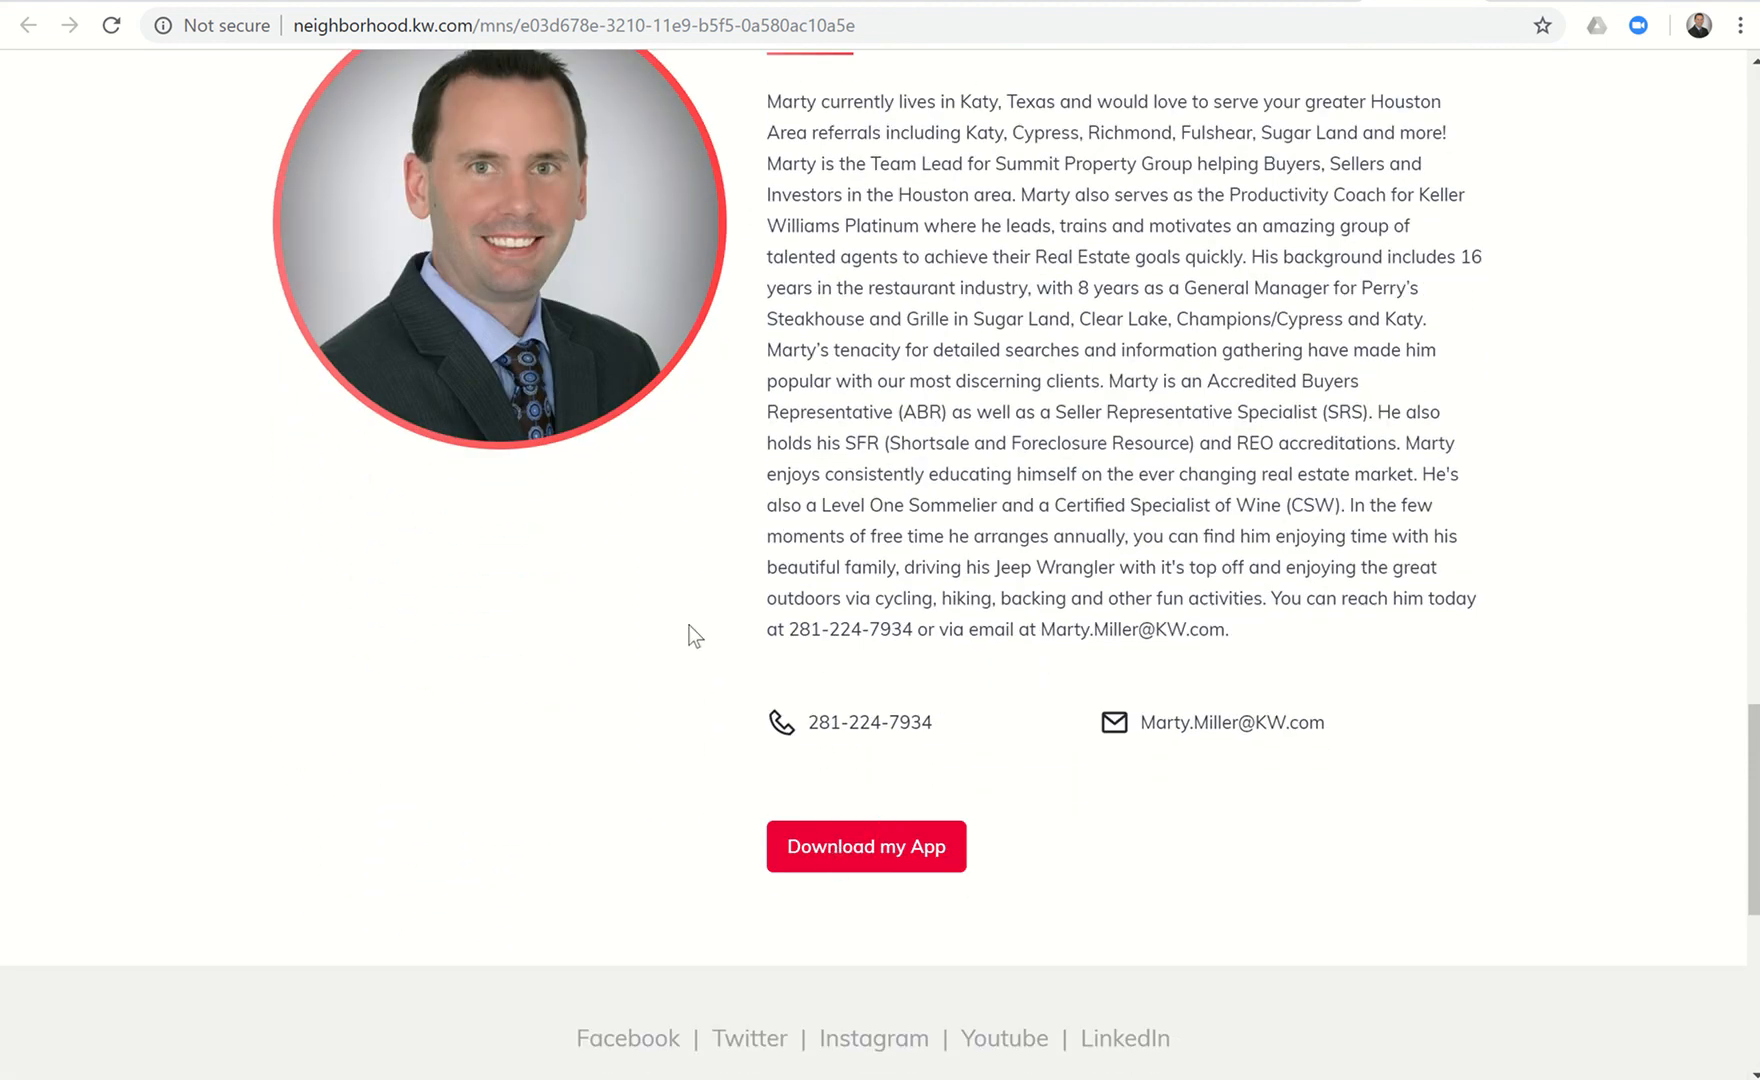
scroll("down", 3)
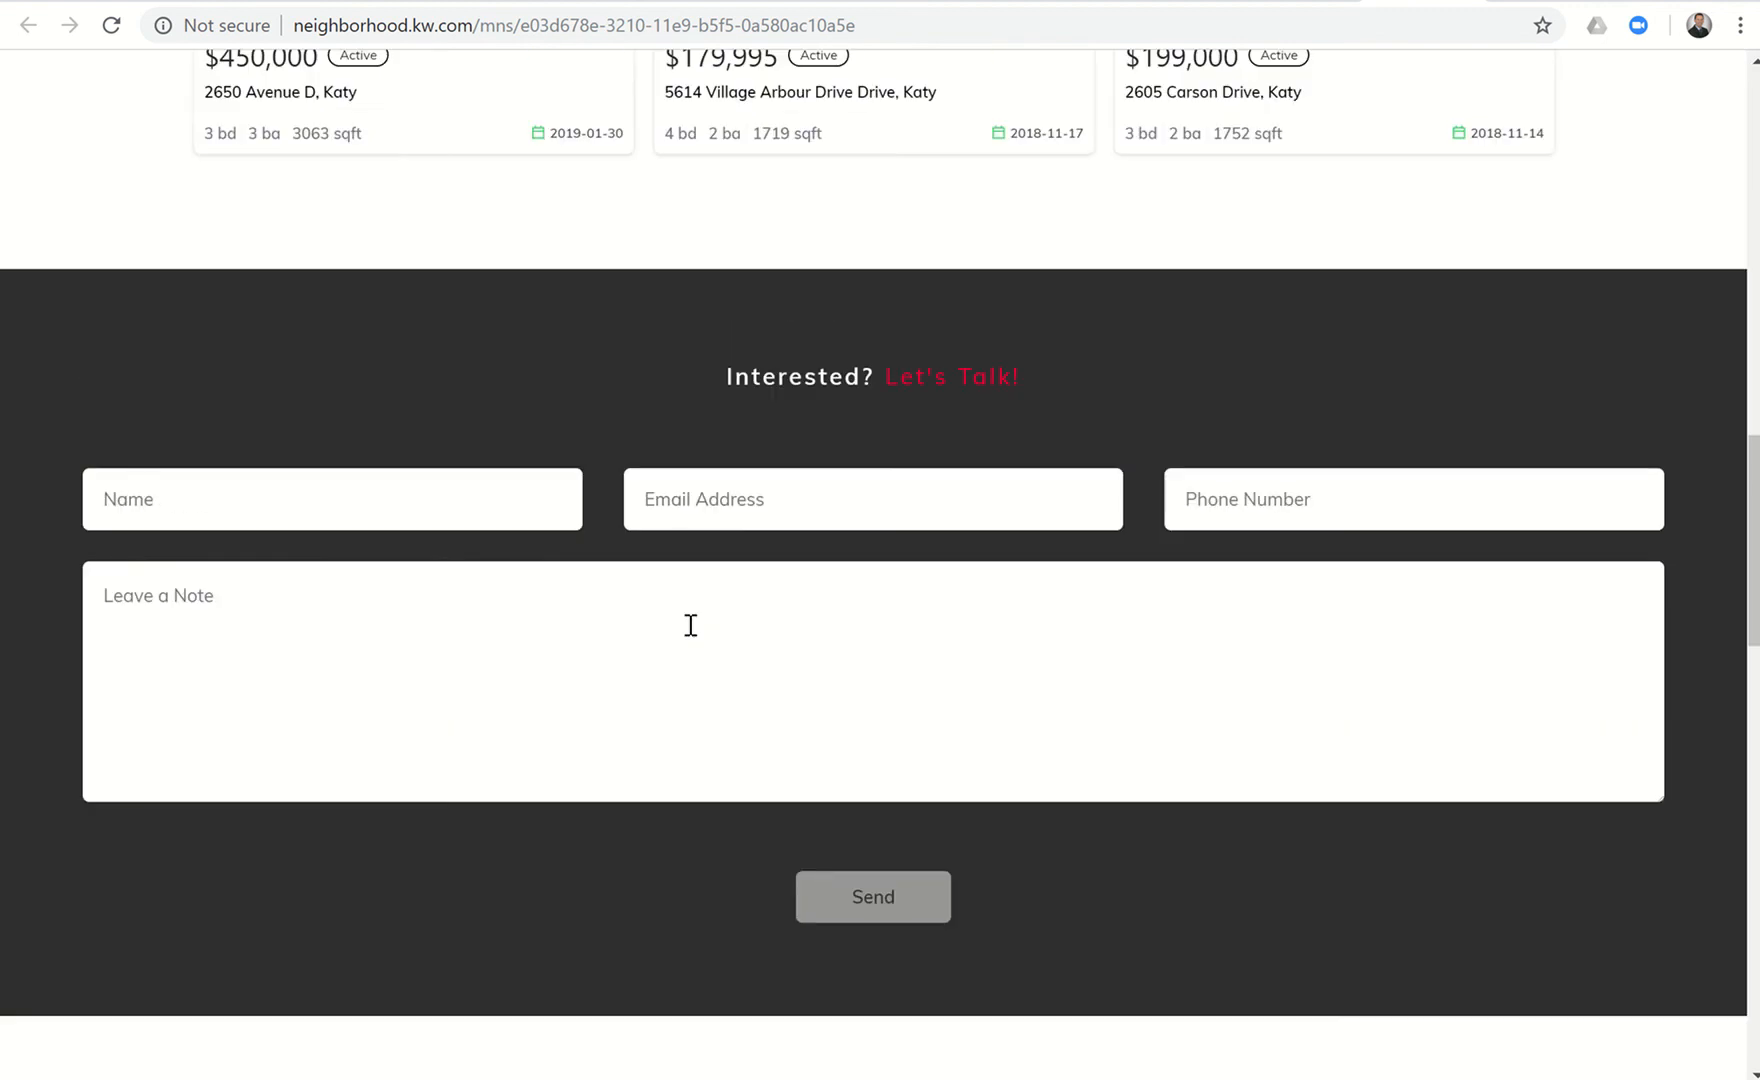